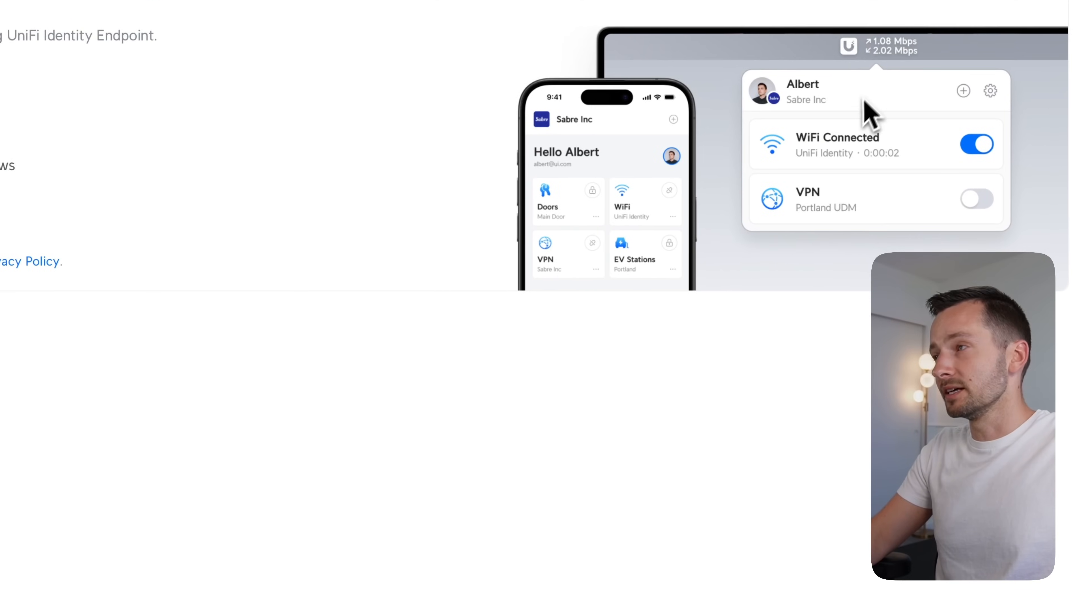
mouse_move(821, 218)
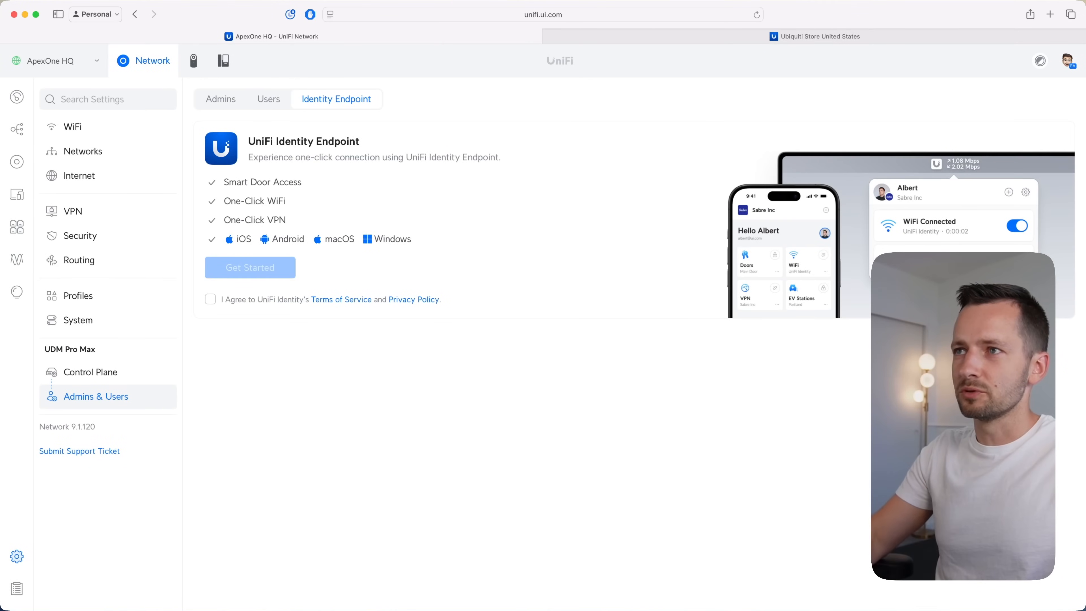
mouse_move(212, 446)
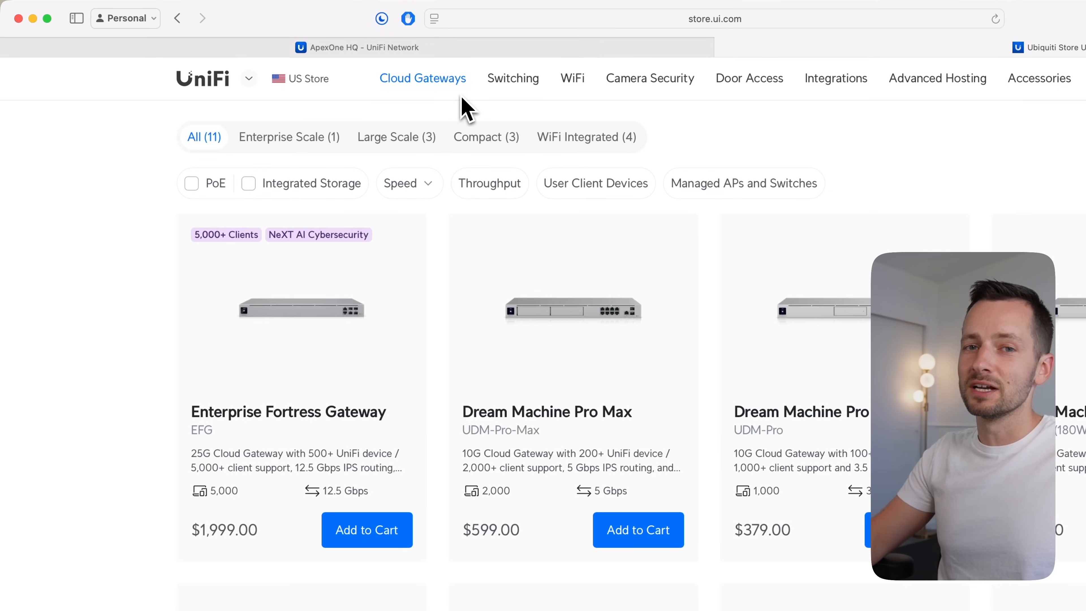
Show the Internet settings listing WAN1 Fidium as primary and WAN2 Starlink as backup.
scroll(down, 3)
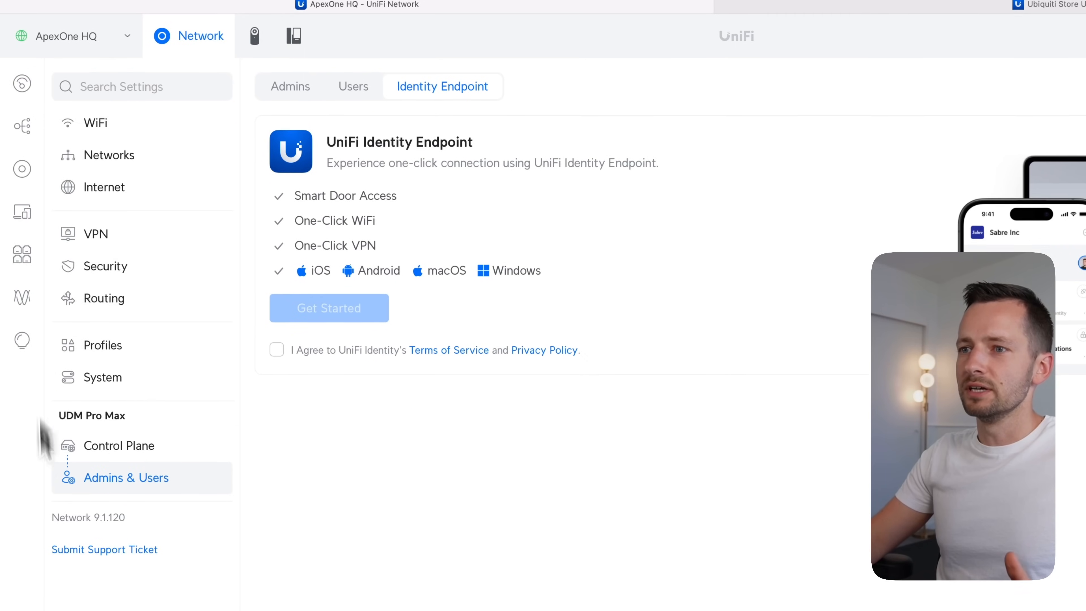
click(106, 187)
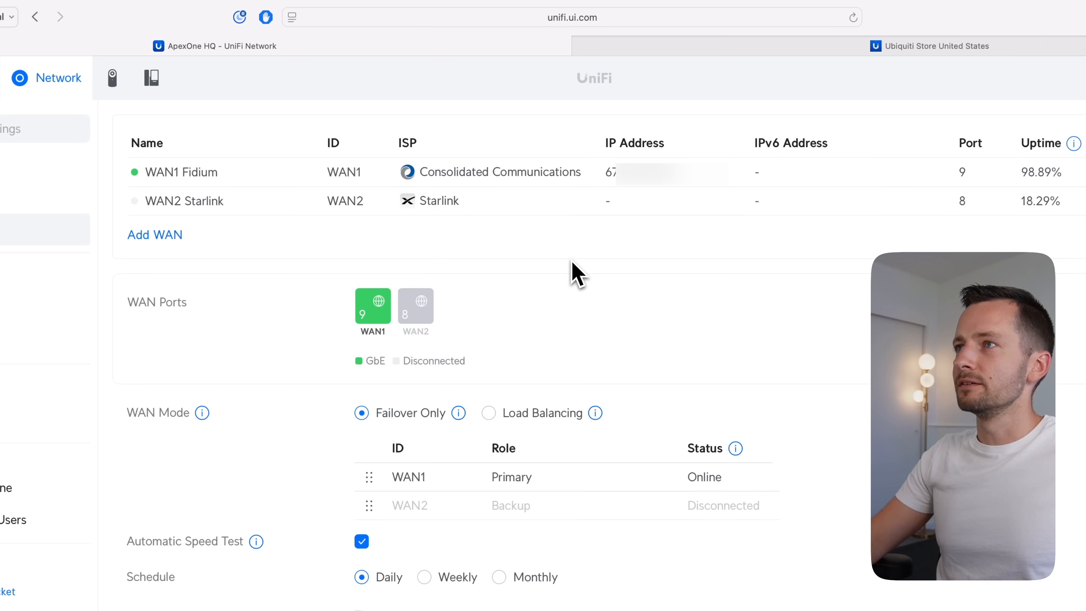
mouse_move(350, 271)
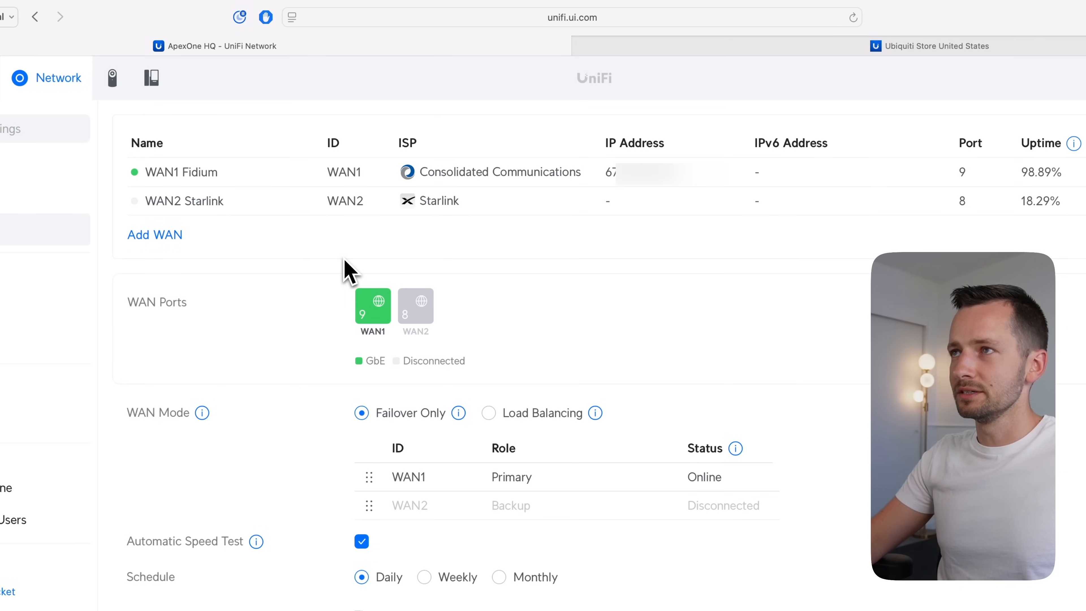
mouse_move(426, 163)
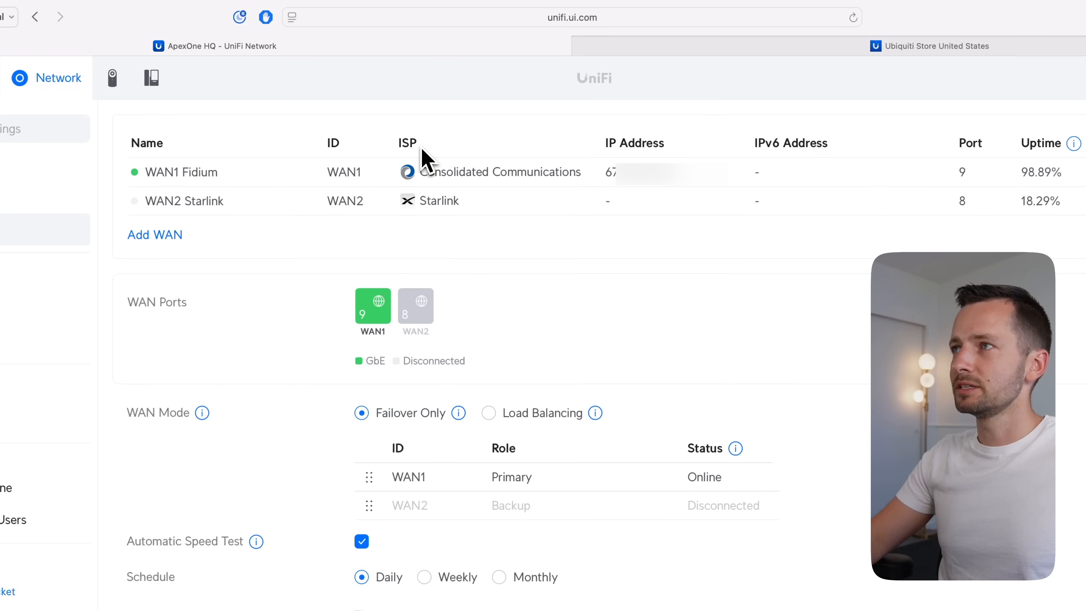
mouse_move(543, 175)
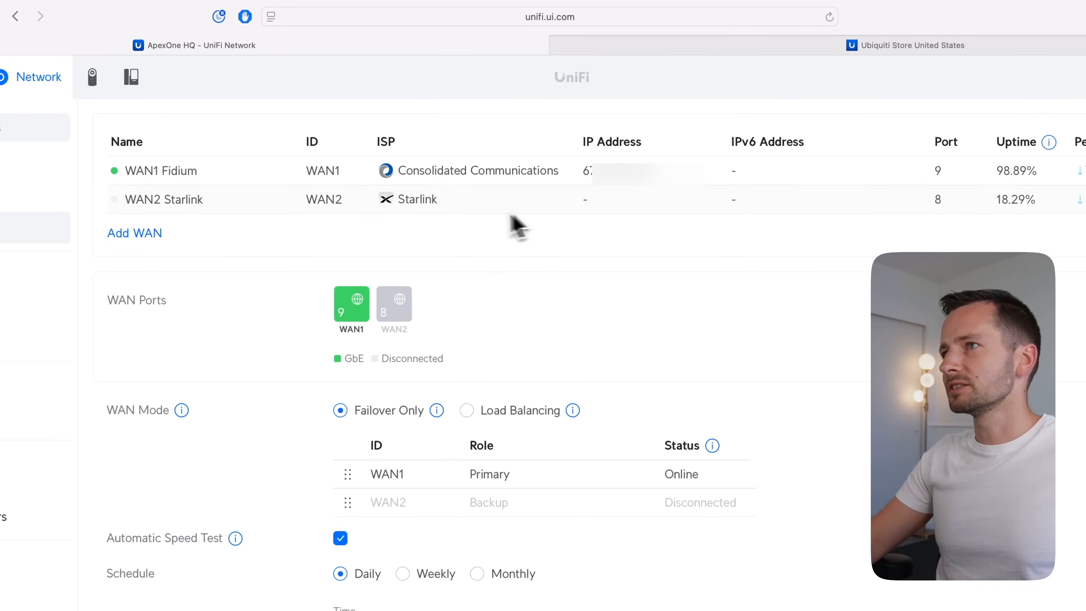
mouse_move(461, 241)
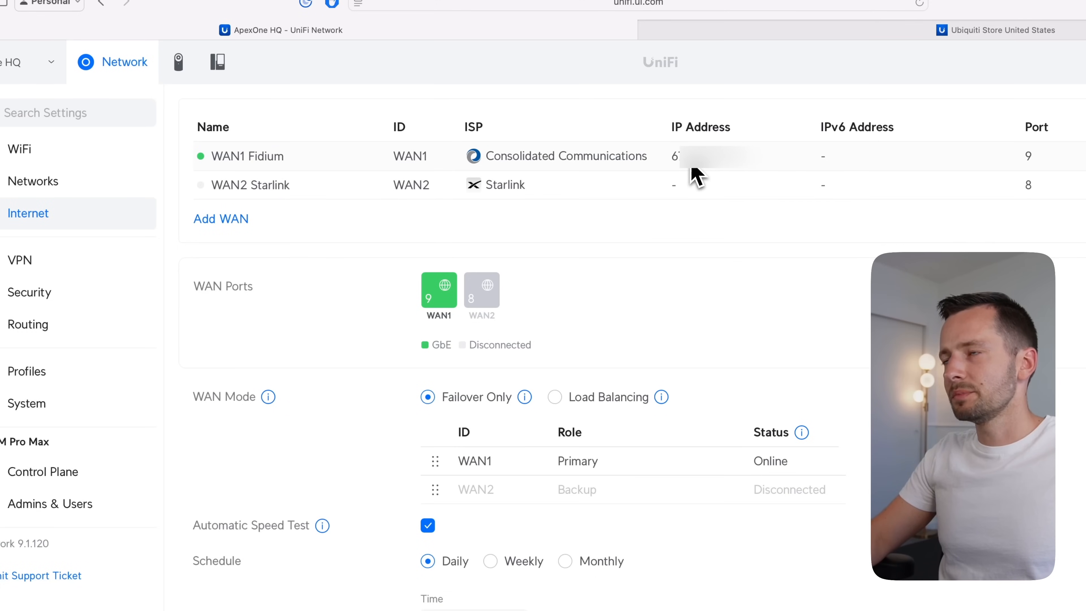
mouse_move(625, 123)
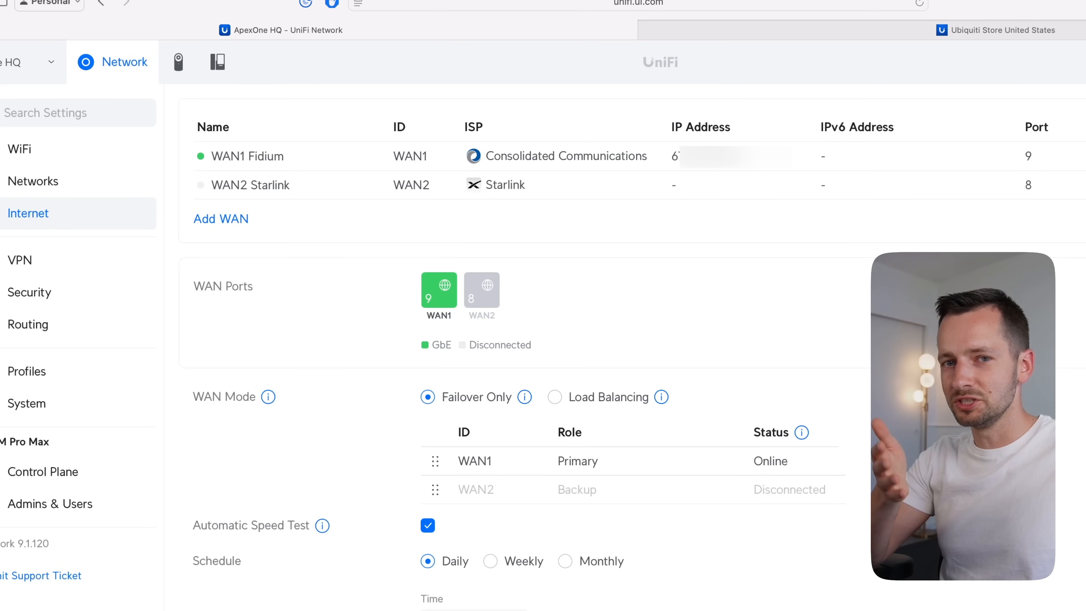
mouse_move(455, 208)
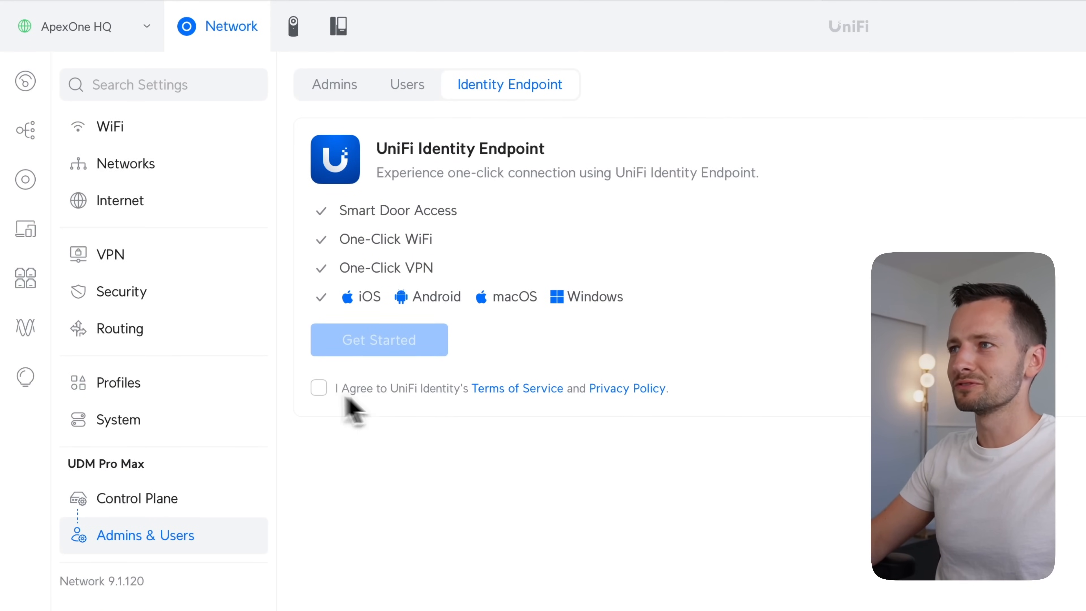
Activate UniFi Identity, enable only One-Click VPN and turn off auto-sent invitations.
click(318, 388)
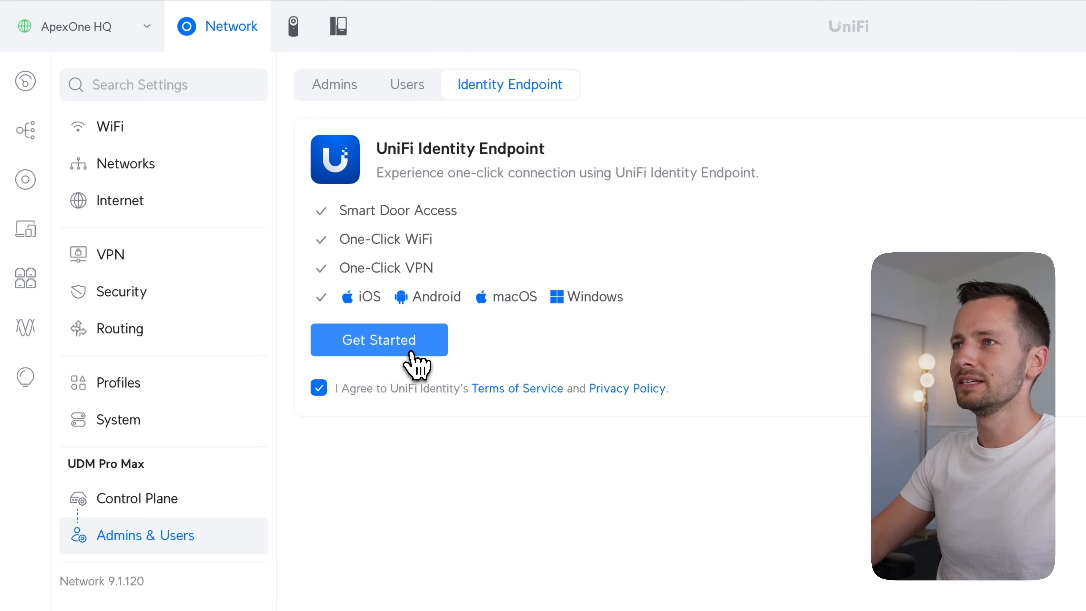
click(379, 340)
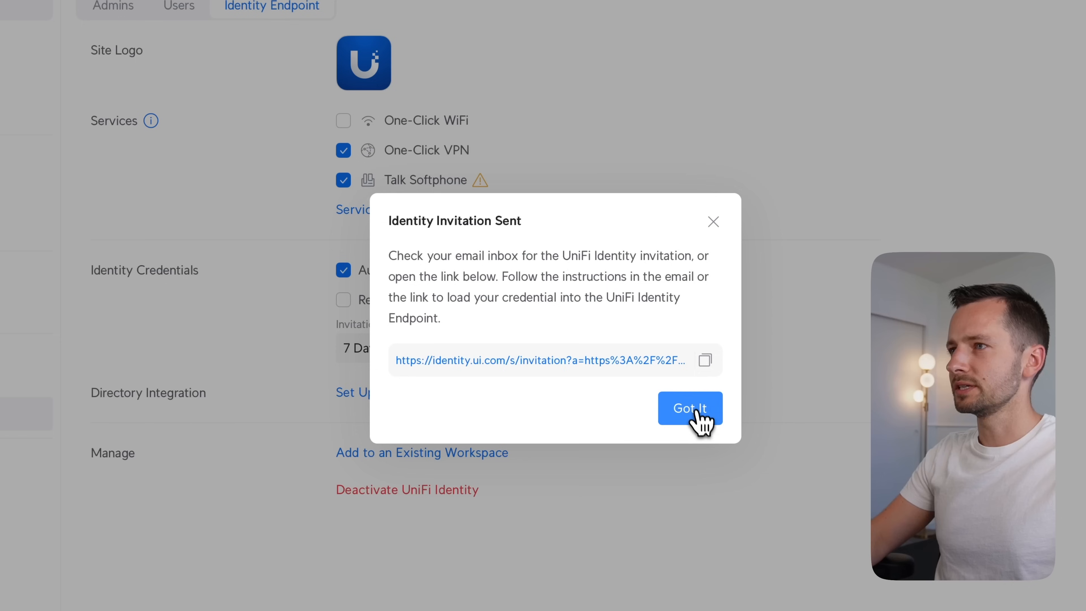
click(689, 408)
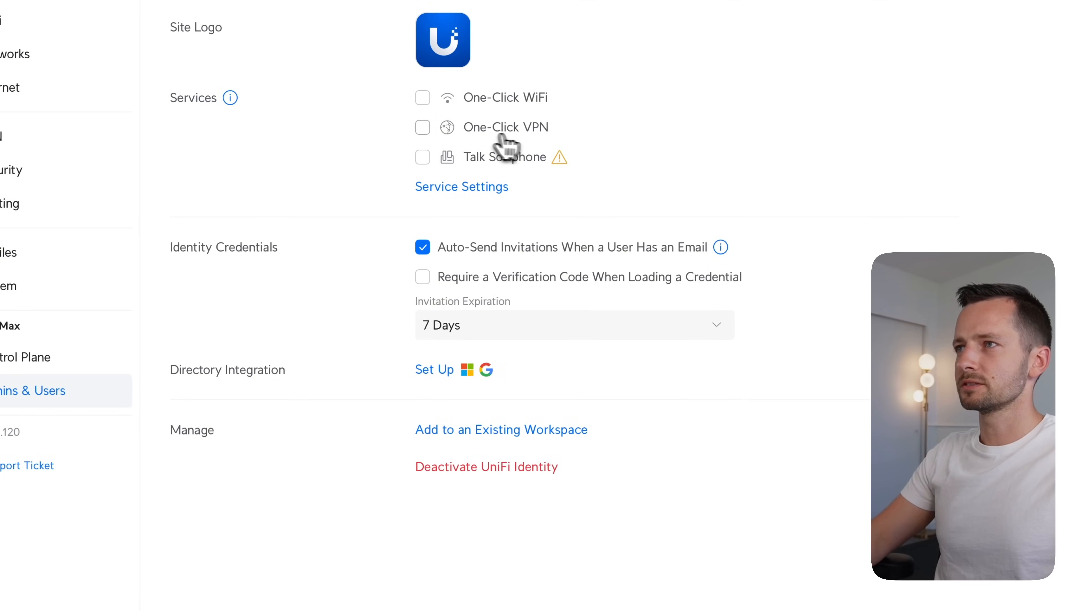
click(422, 127)
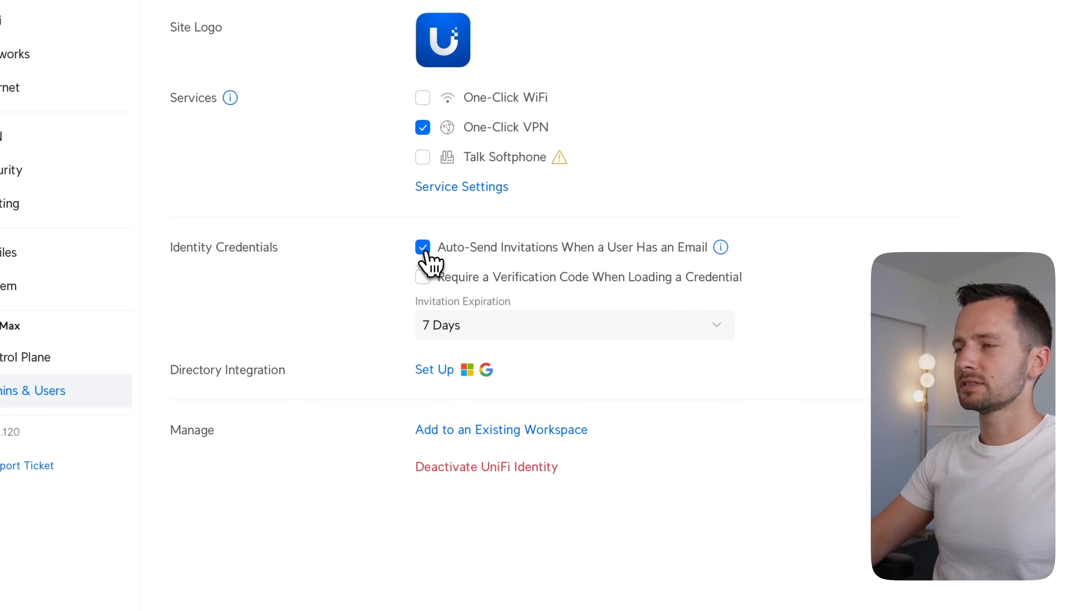
click(422, 247)
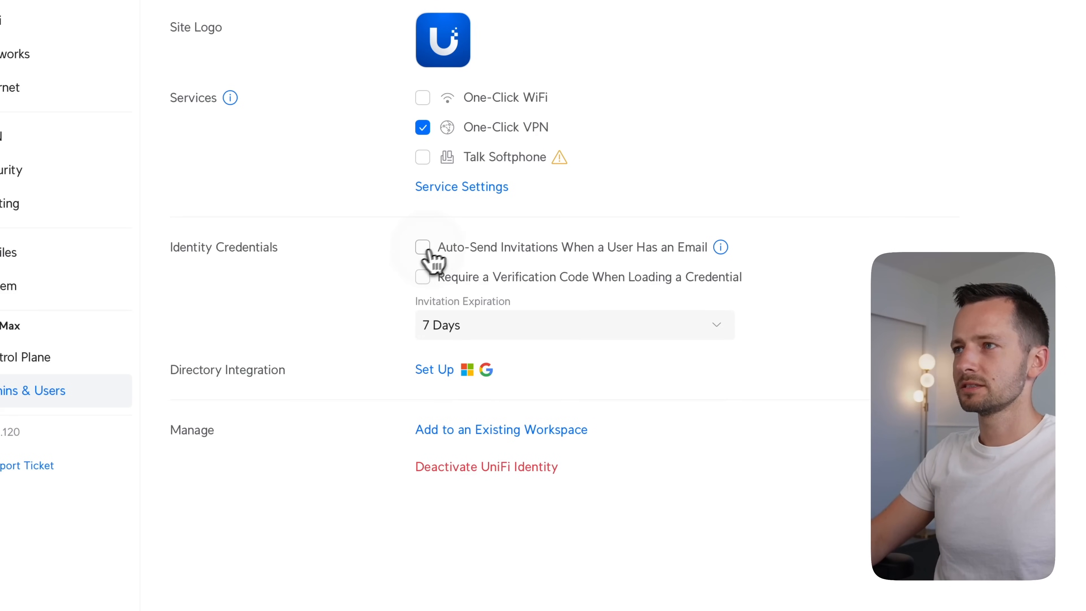
mouse_move(721, 248)
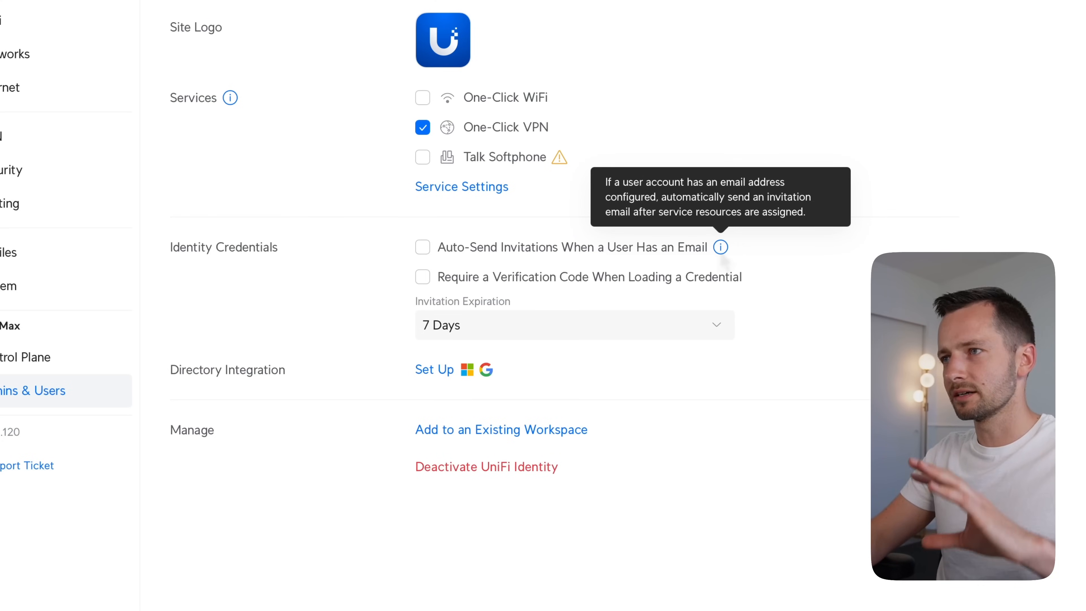
mouse_move(380, 353)
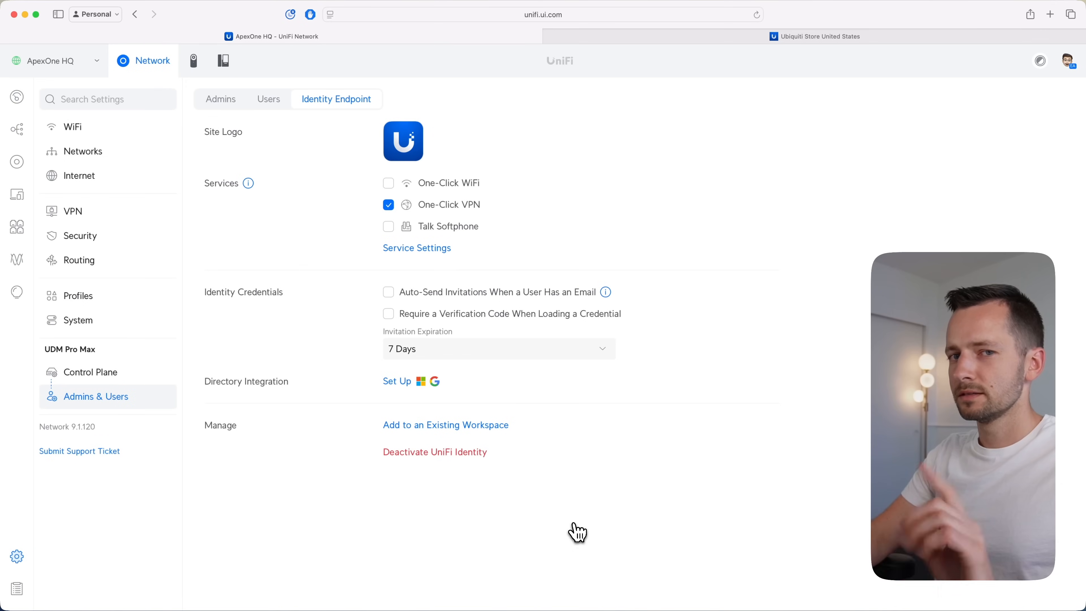
mouse_move(533, 312)
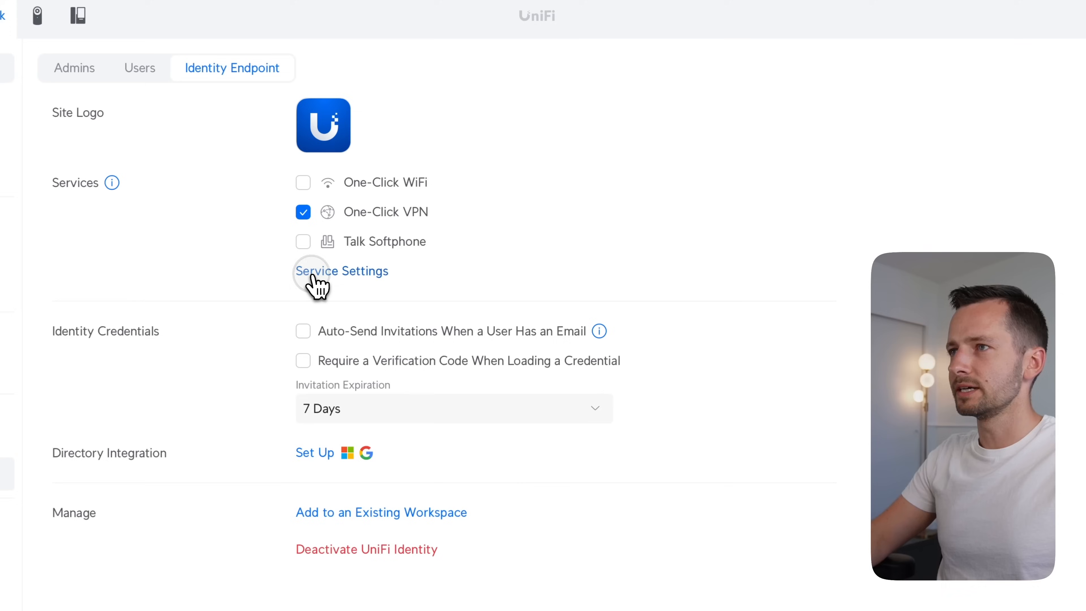
Switch the One-Click VPN tunnel mode to Split Tunneling in Service Settings and apply it.
click(341, 272)
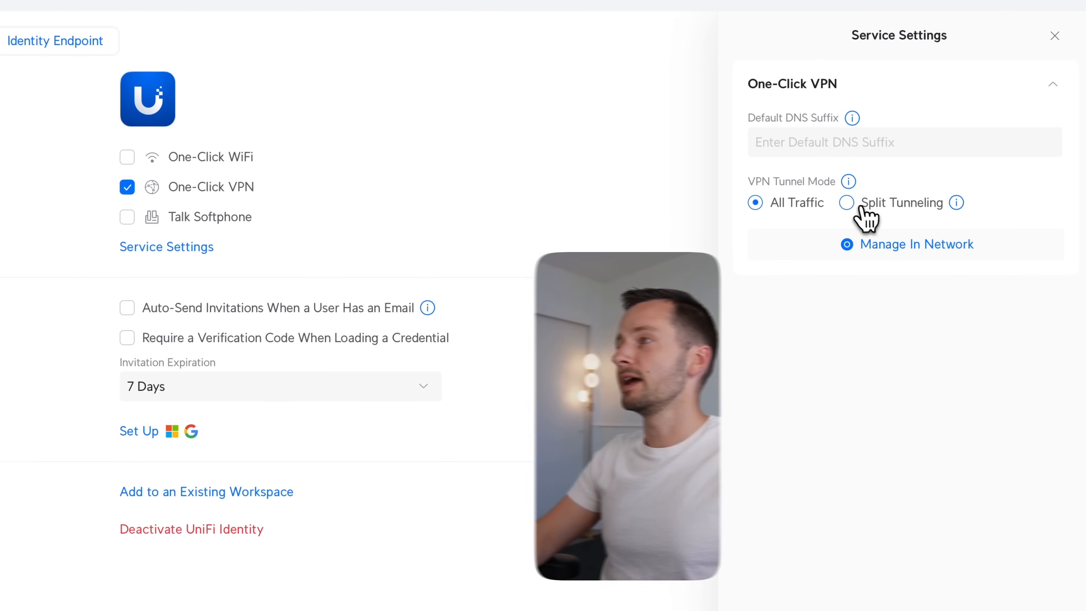
click(846, 203)
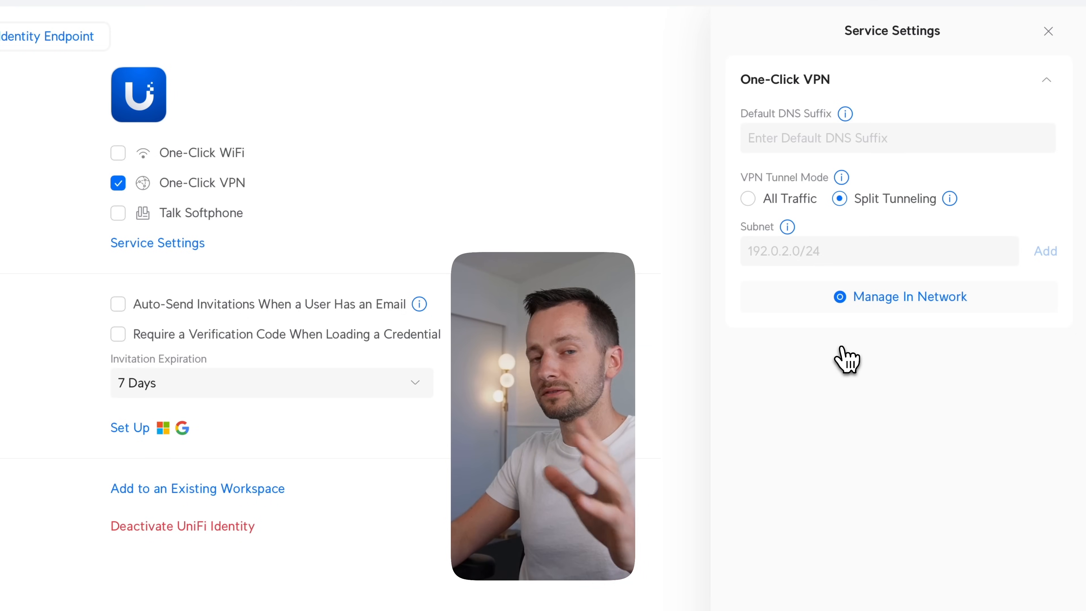
mouse_move(834, 475)
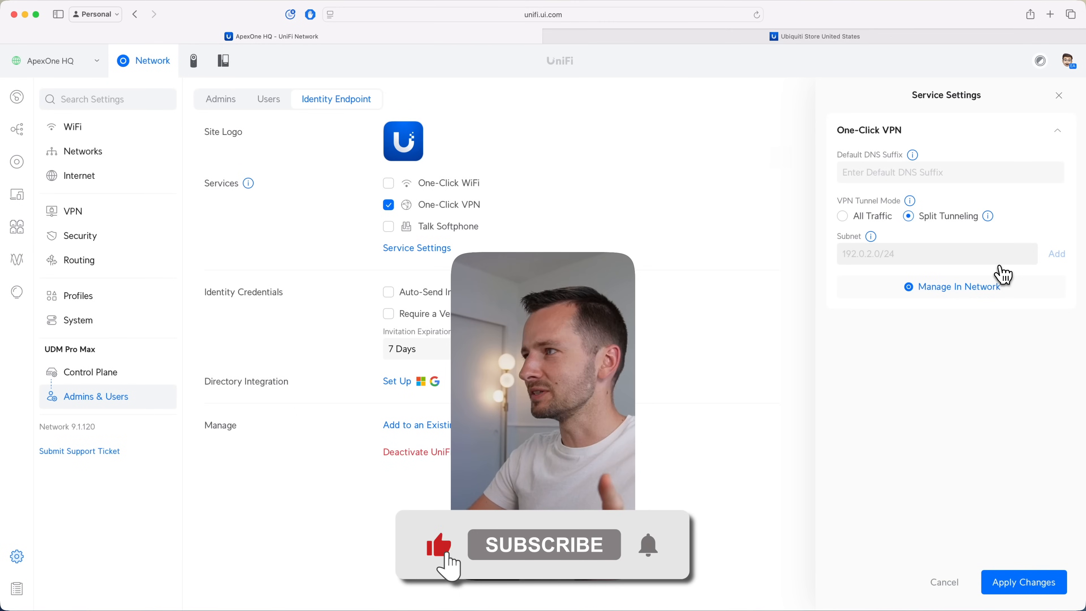
click(1023, 582)
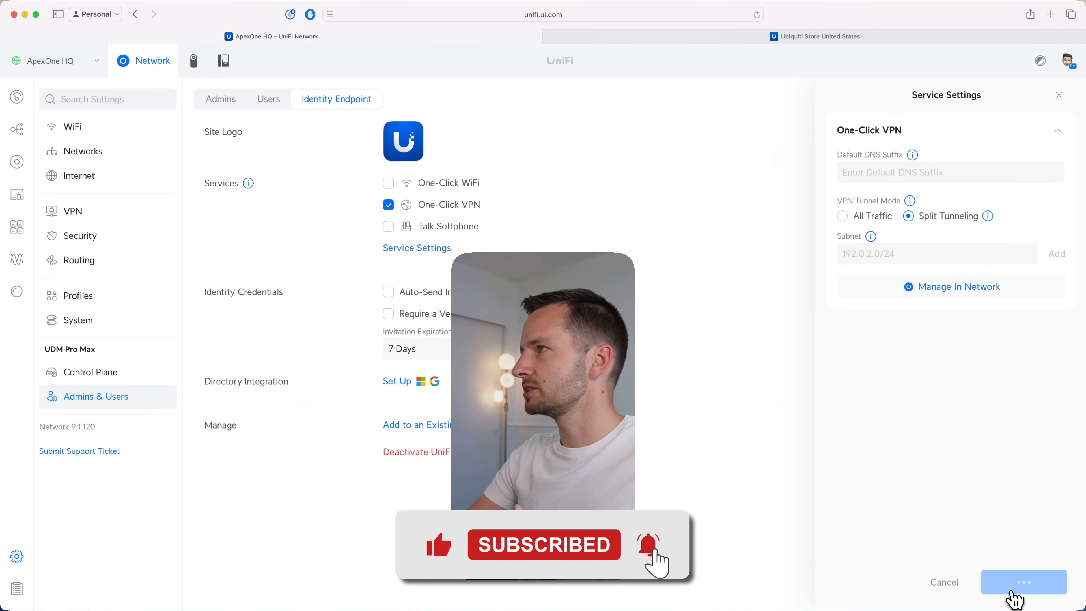
click(1024, 582)
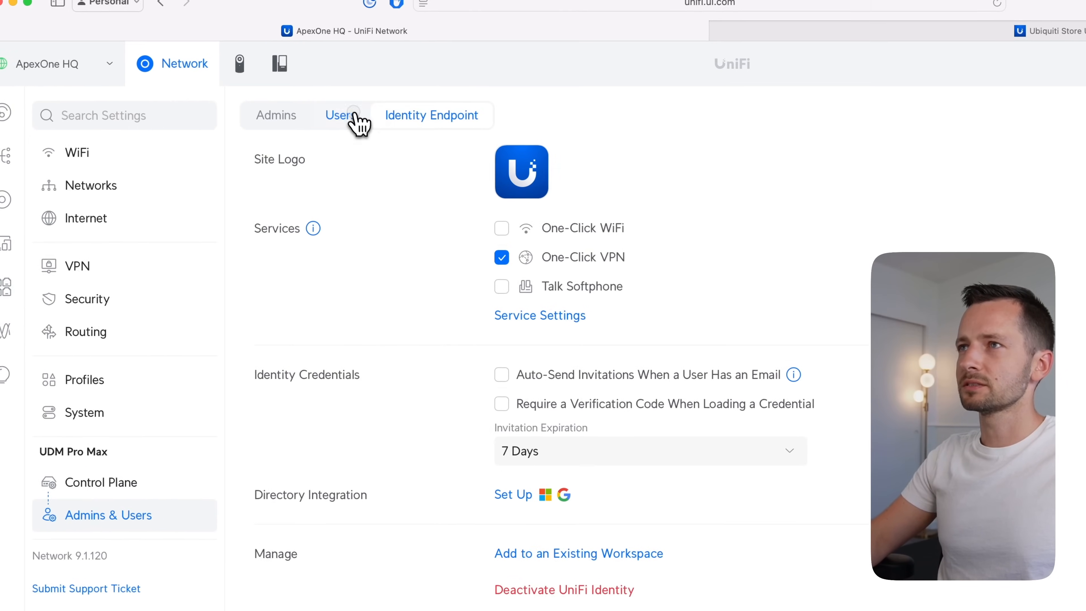
click(340, 115)
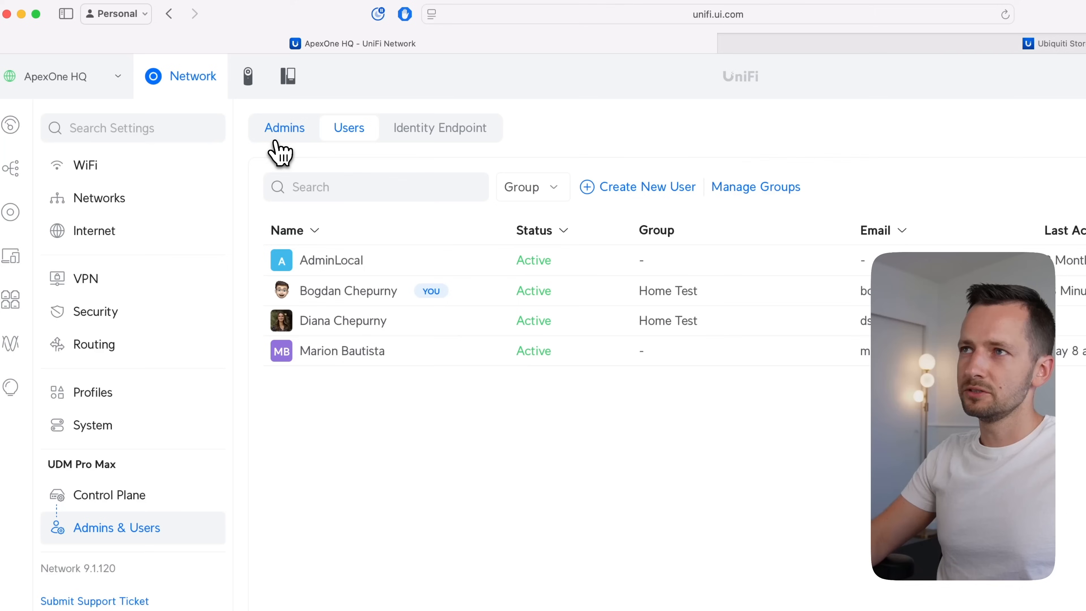
click(349, 128)
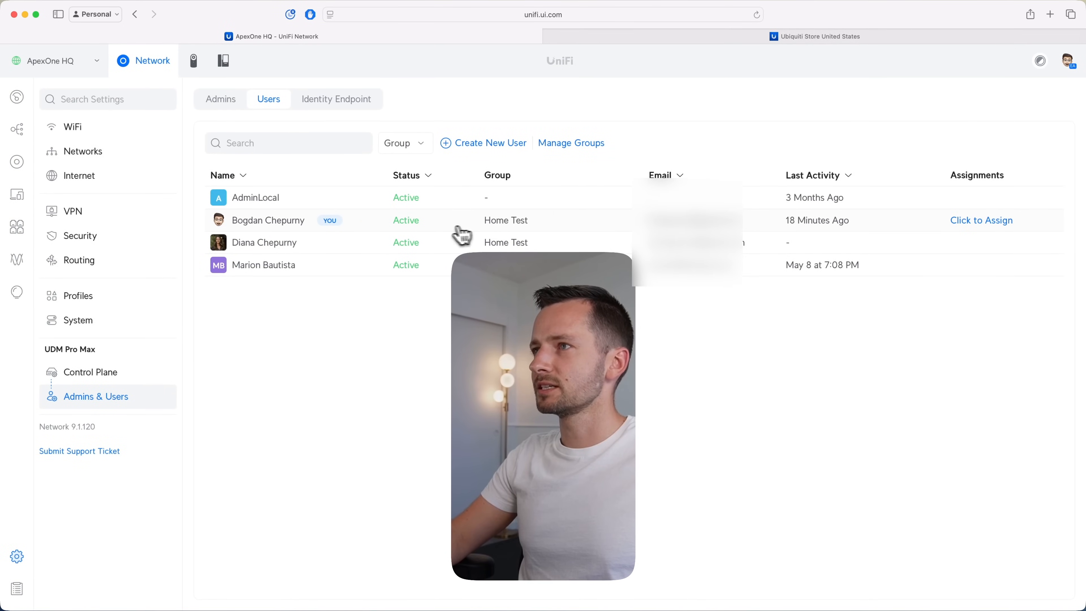
click(268, 220)
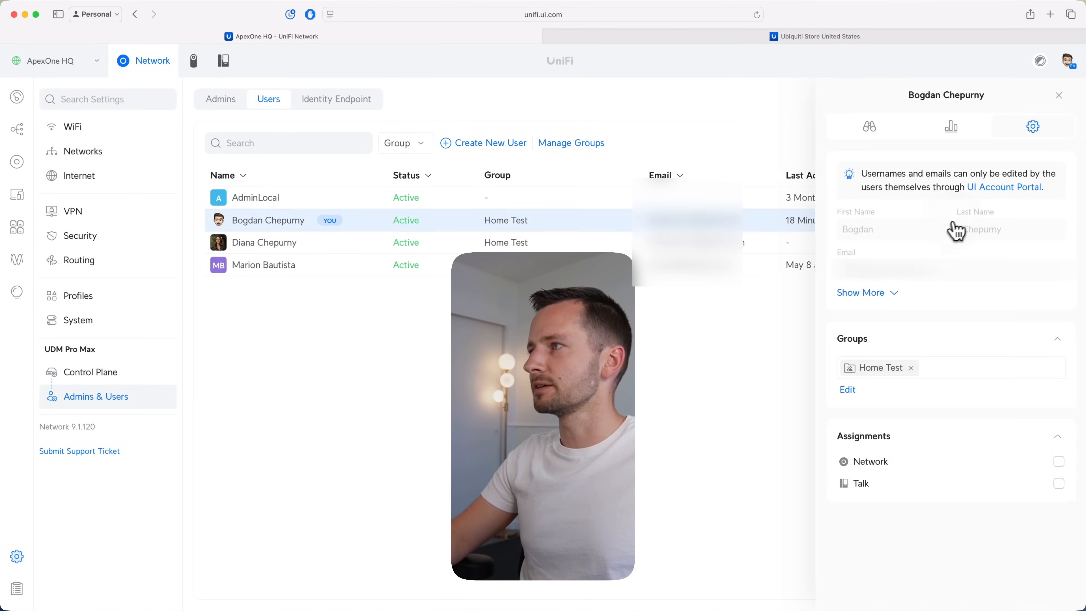
click(1058, 483)
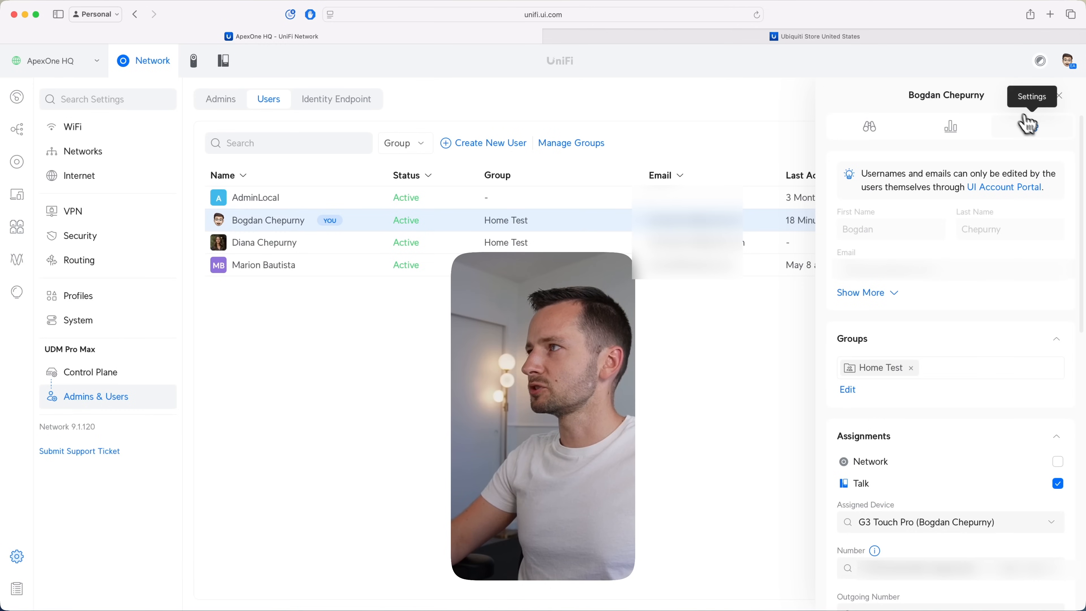
mouse_move(992, 182)
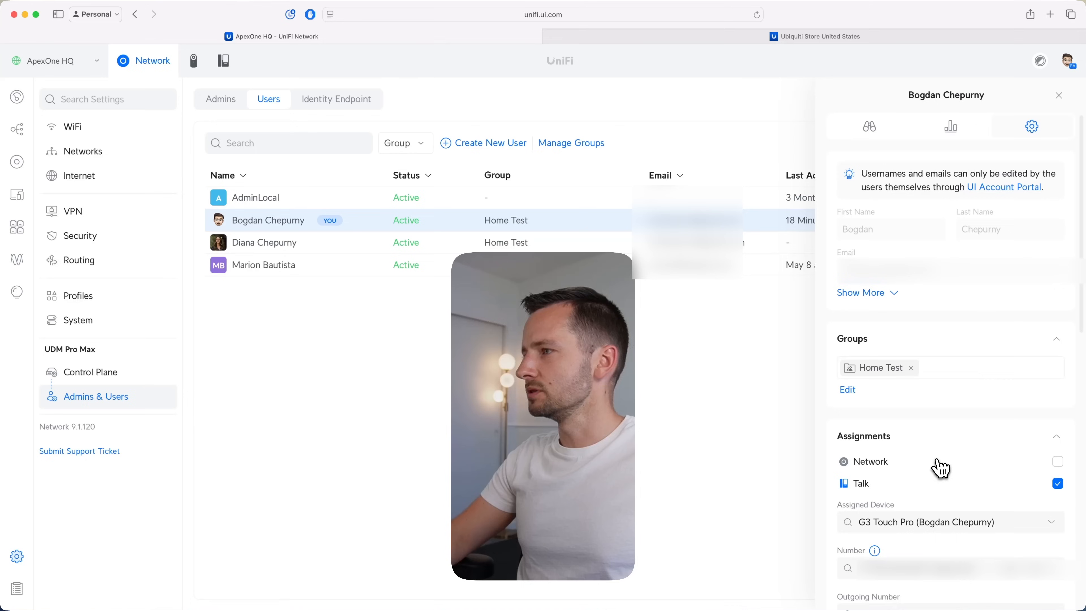
click(1058, 462)
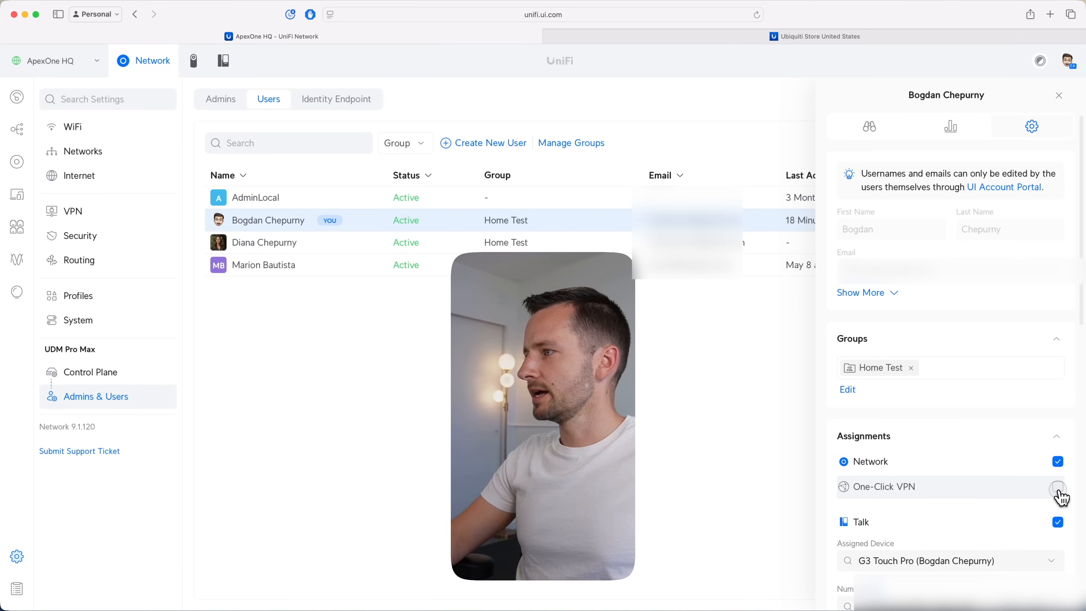
click(1058, 487)
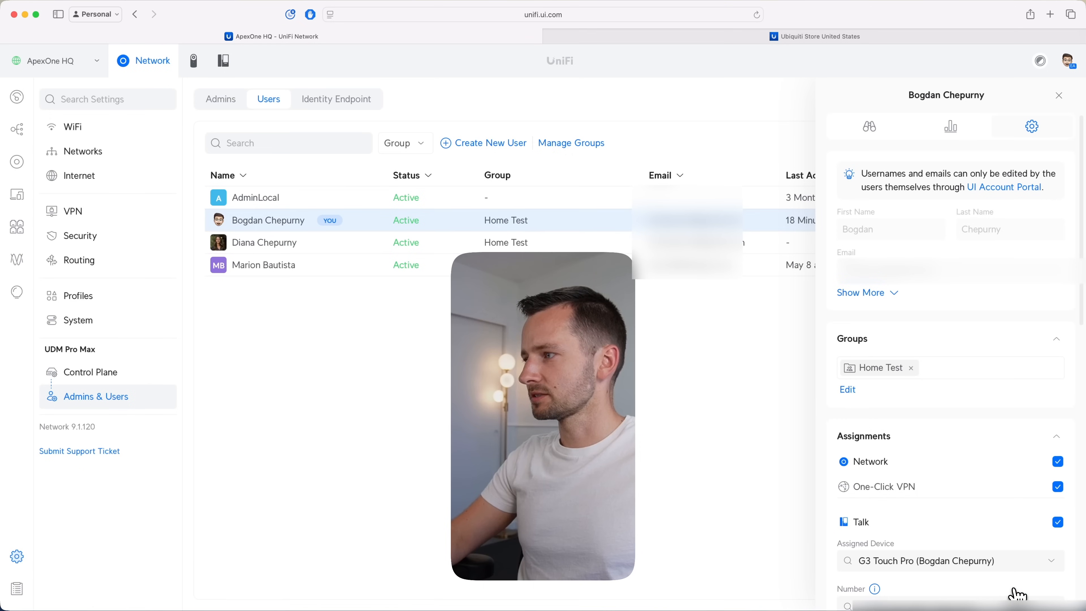
mouse_move(951, 127)
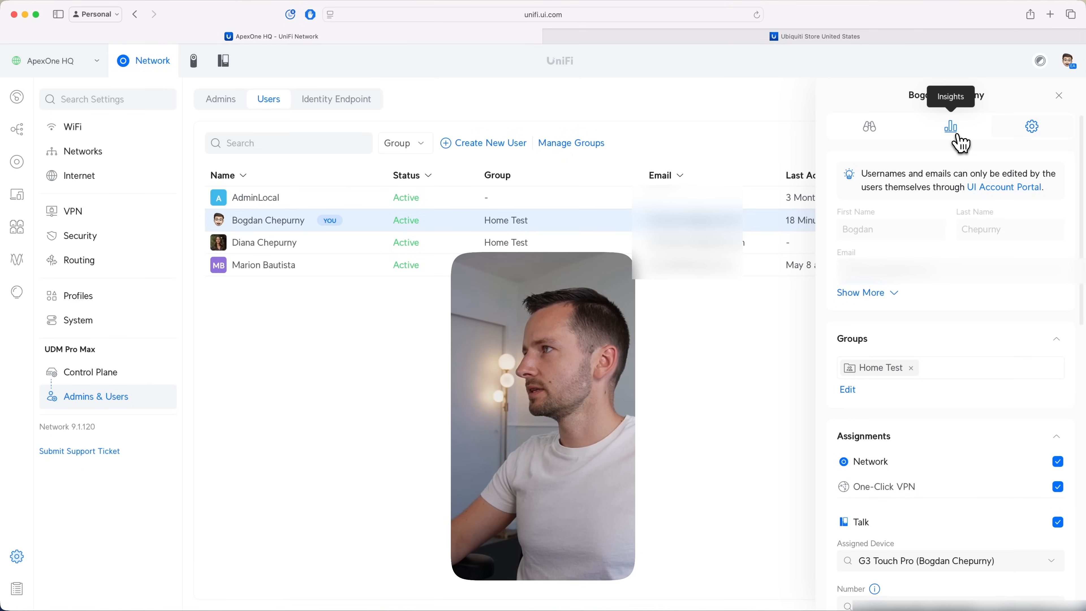
Send the UniFi Identity invitation to the user from the overview.
click(870, 126)
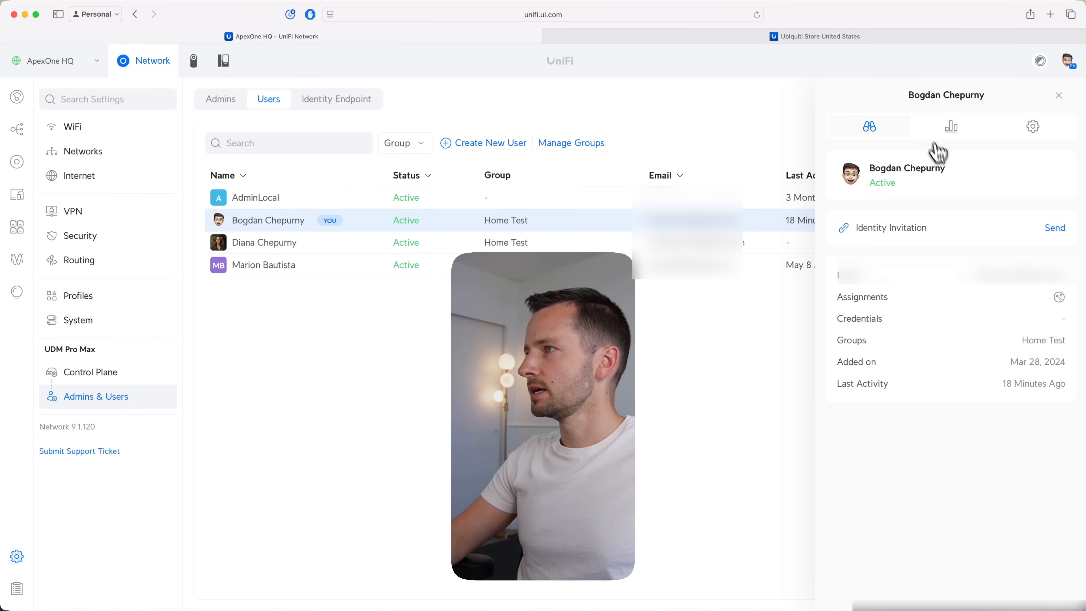
mouse_move(936, 249)
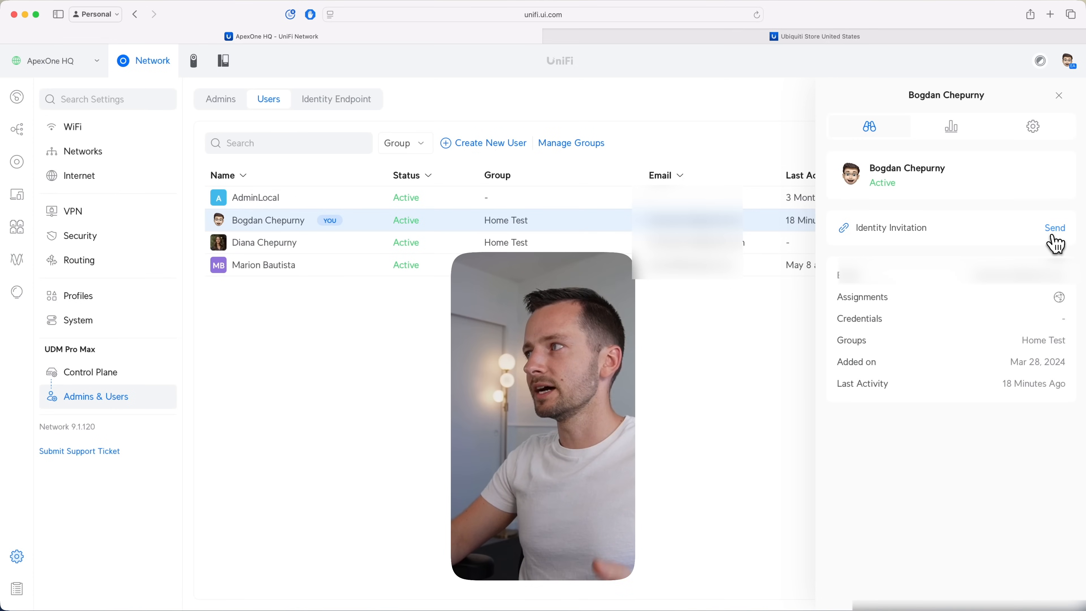
click(1055, 228)
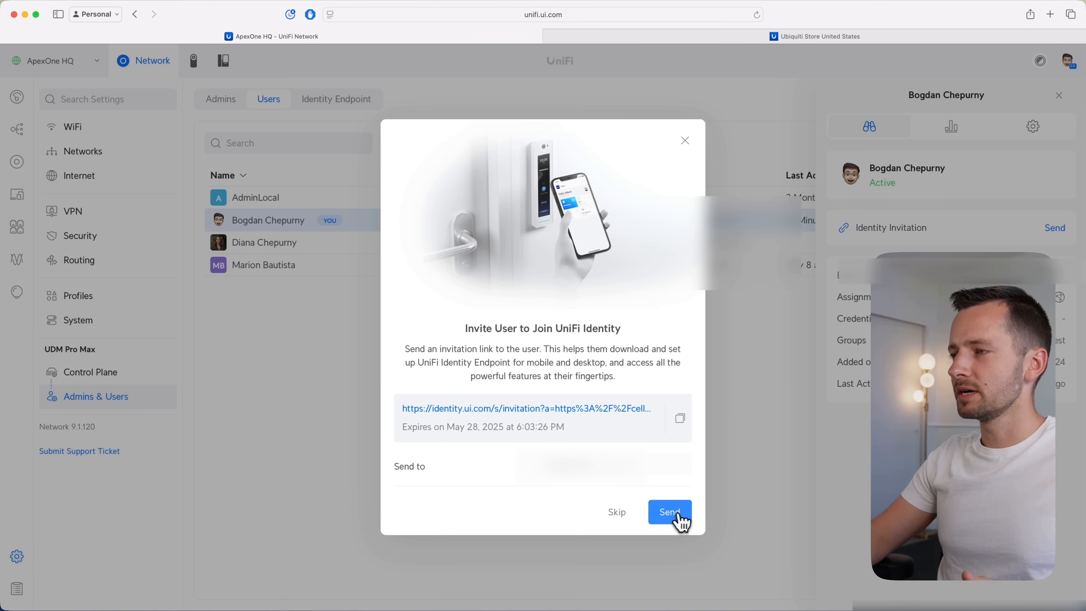
click(669, 512)
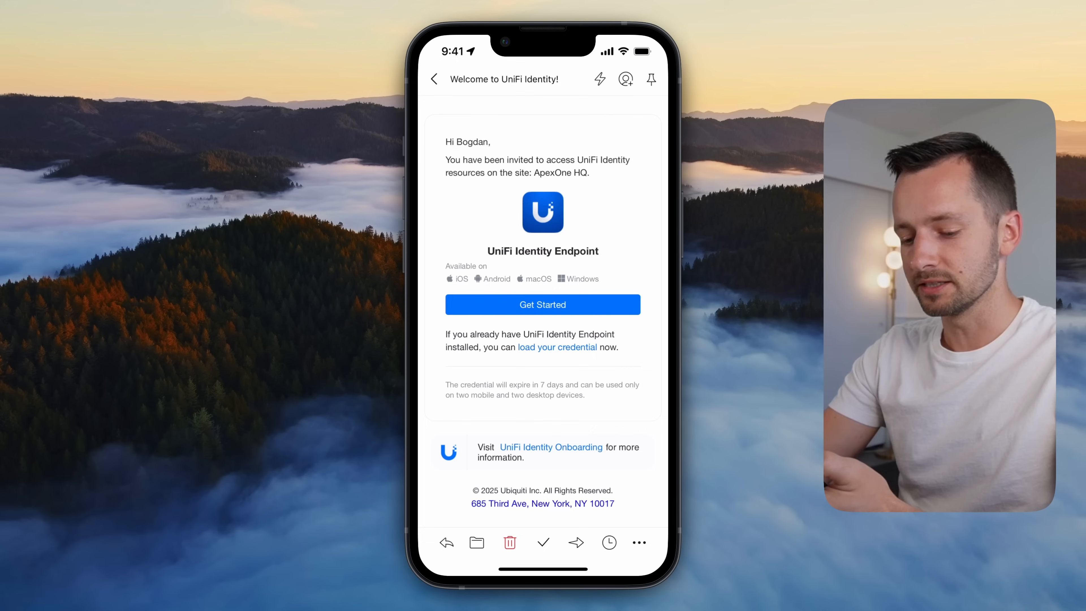
Install the UniFi Identity app from the email link and load the credential into it.
click(543, 305)
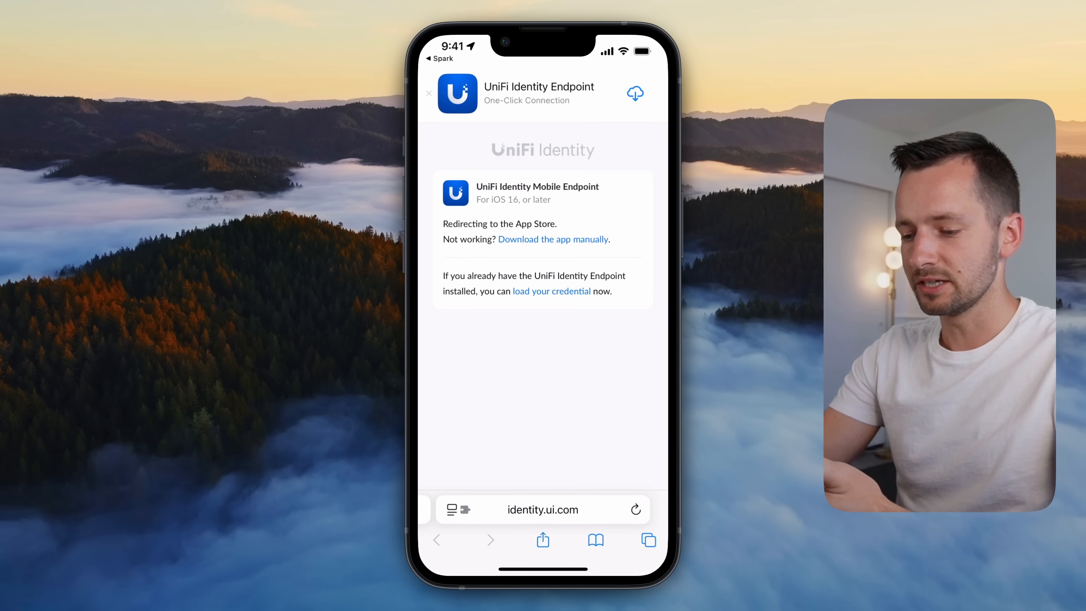
click(635, 93)
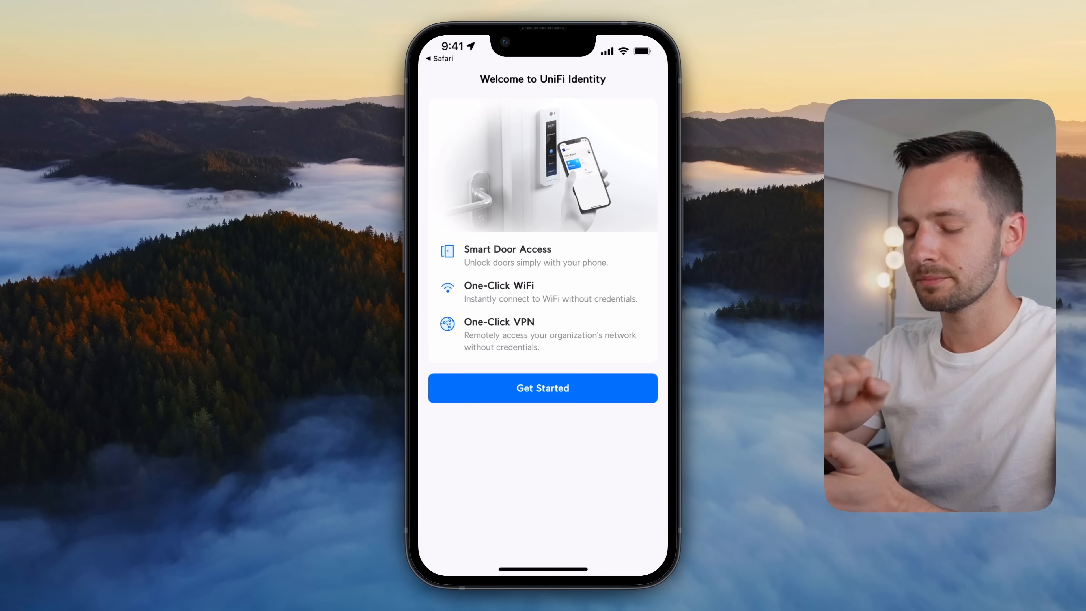
click(542, 388)
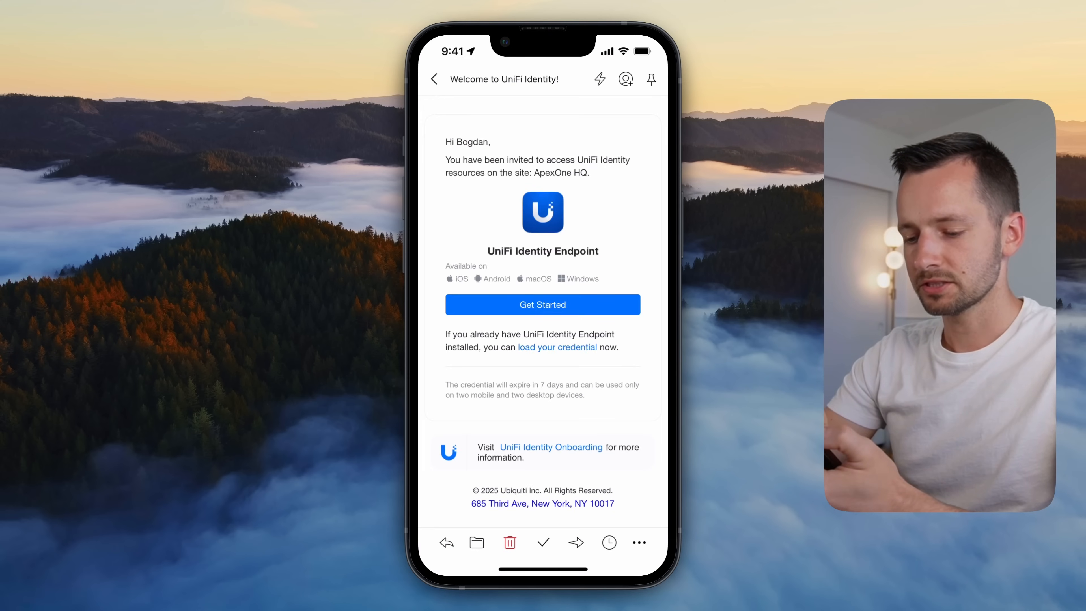
click(557, 346)
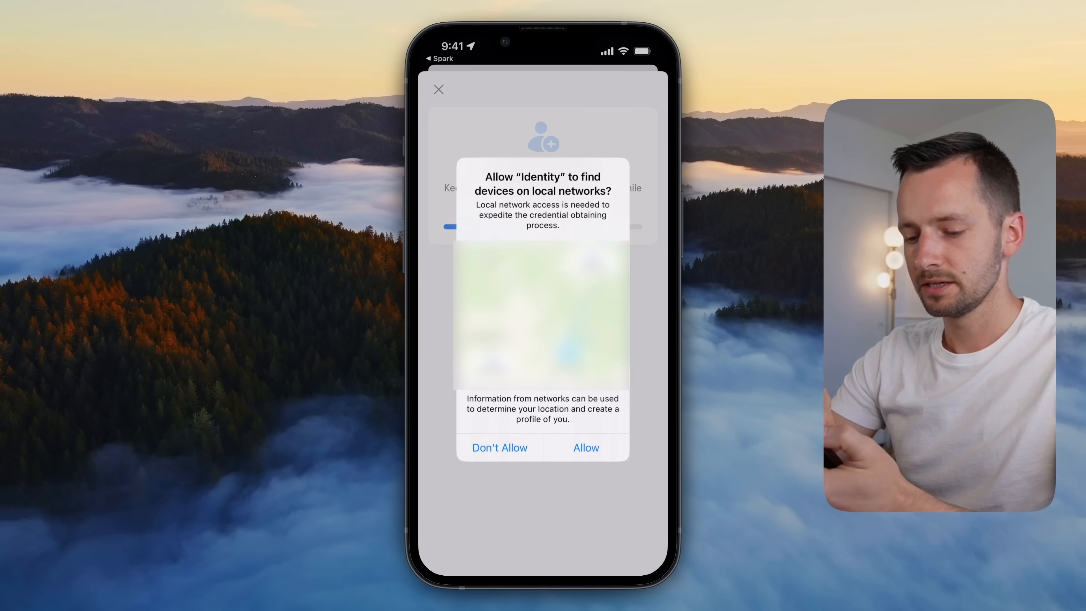
Allow local network and VPN configuration, choose Split Tunneling and connect to ApexOne HQ.
click(586, 448)
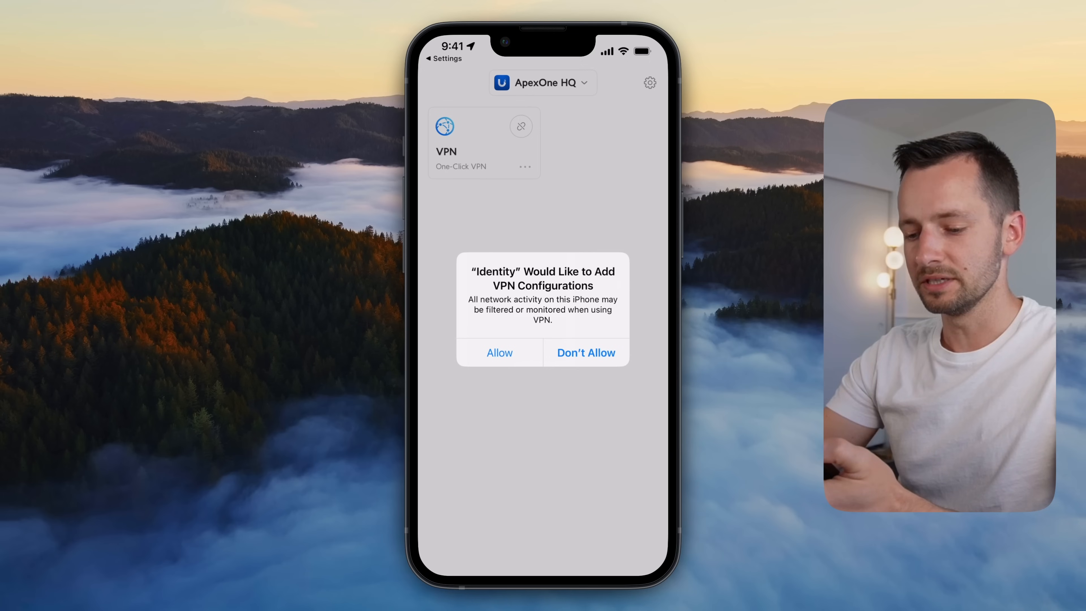
click(499, 352)
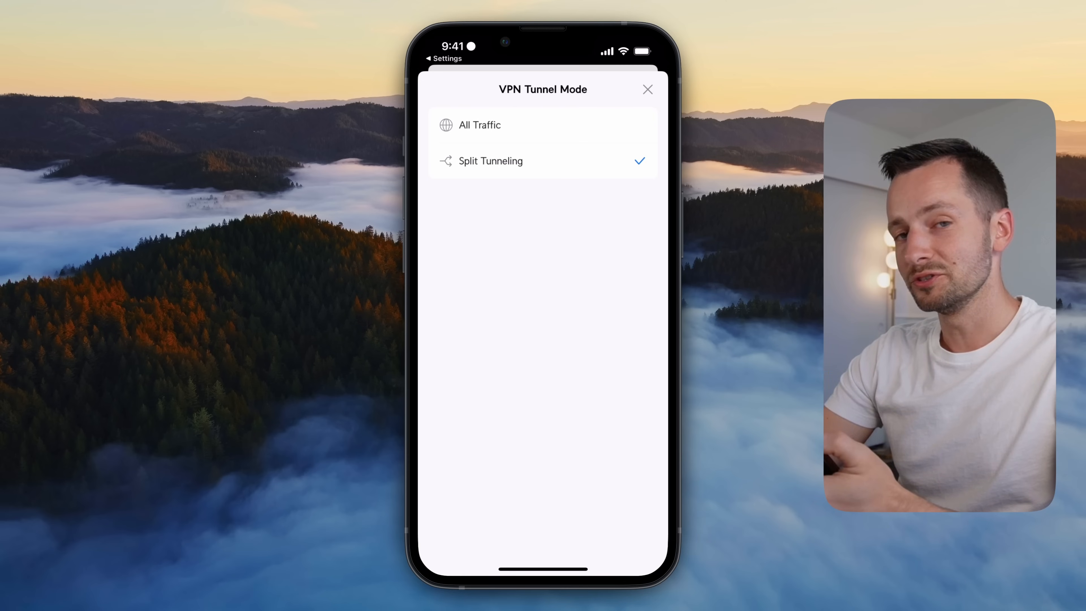
click(647, 89)
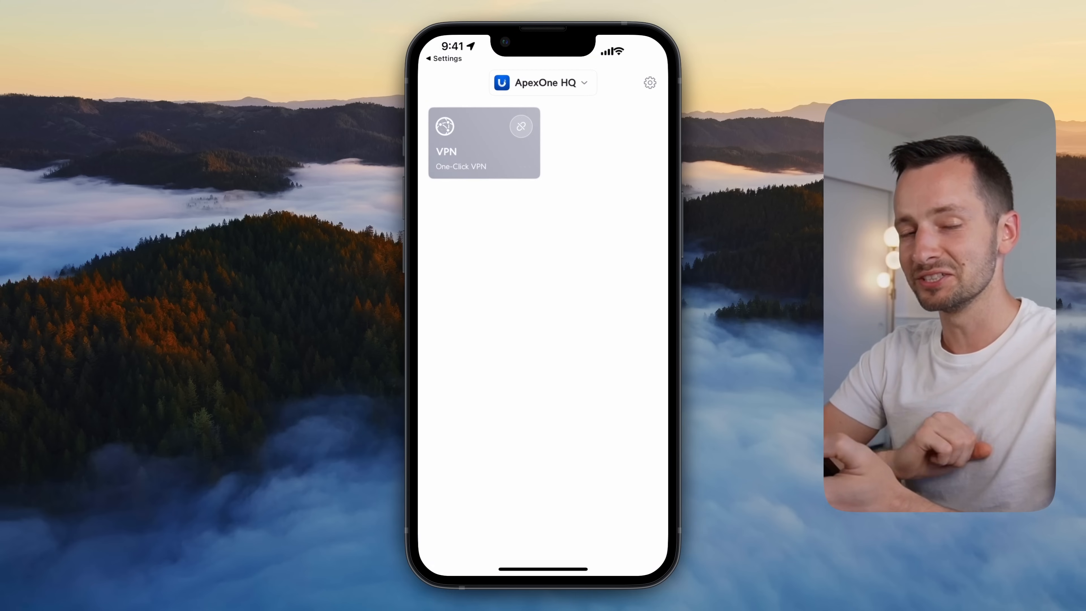
click(521, 126)
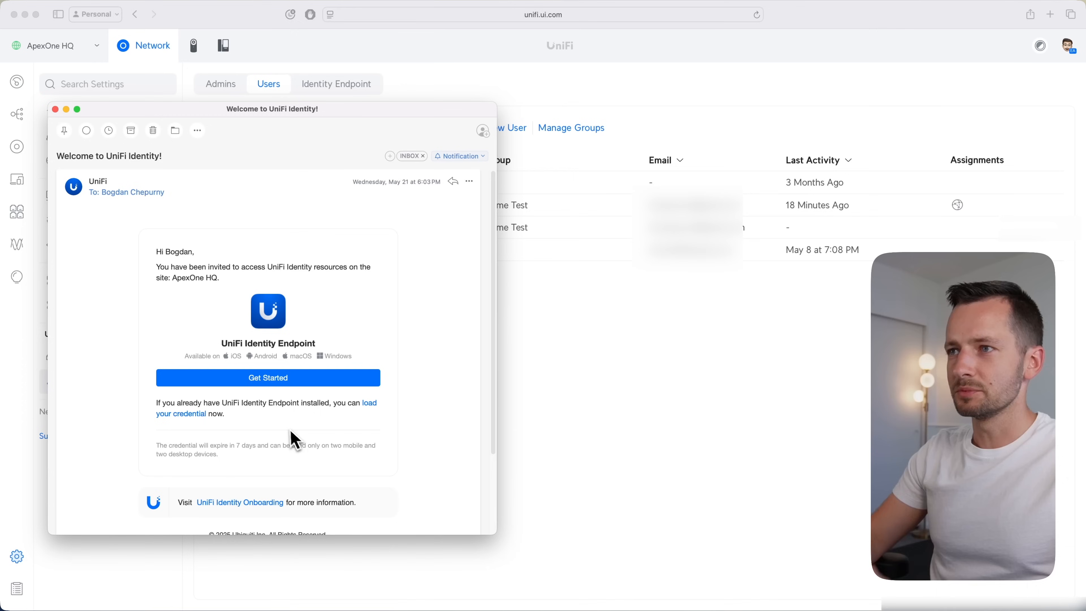
mouse_move(284, 424)
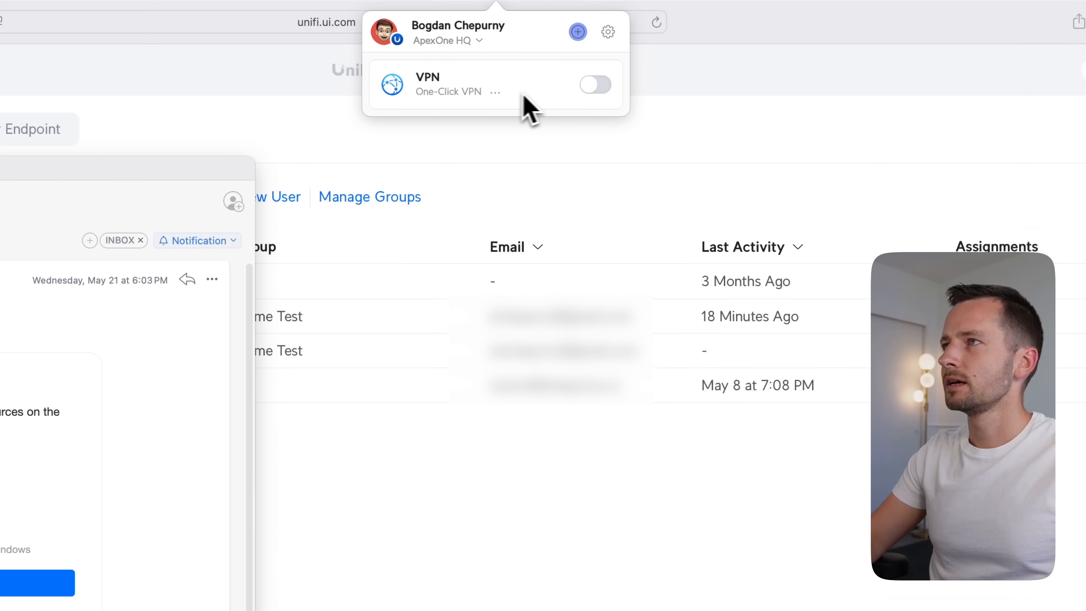
mouse_move(509, 104)
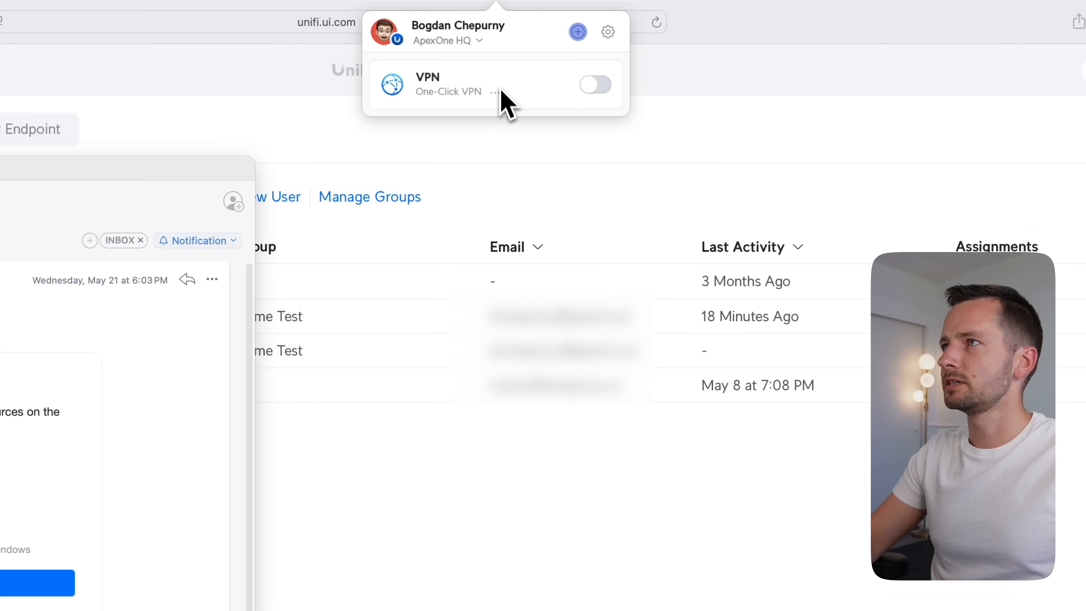
mouse_move(549, 90)
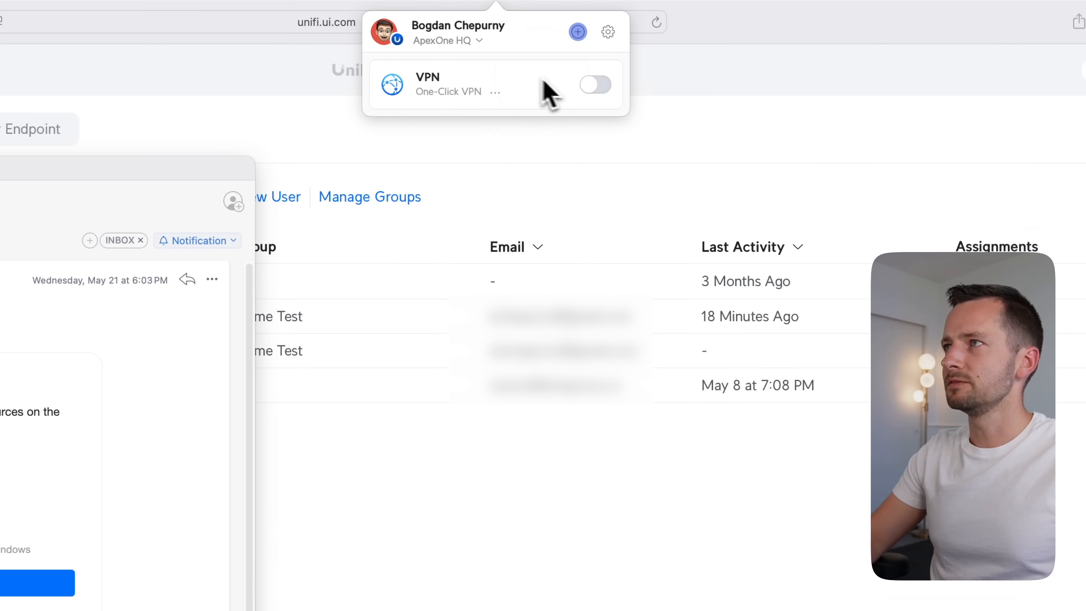
Switch on the One-Click VPN connection in the Mac's Identity Endpoint menu bar popup.
click(593, 84)
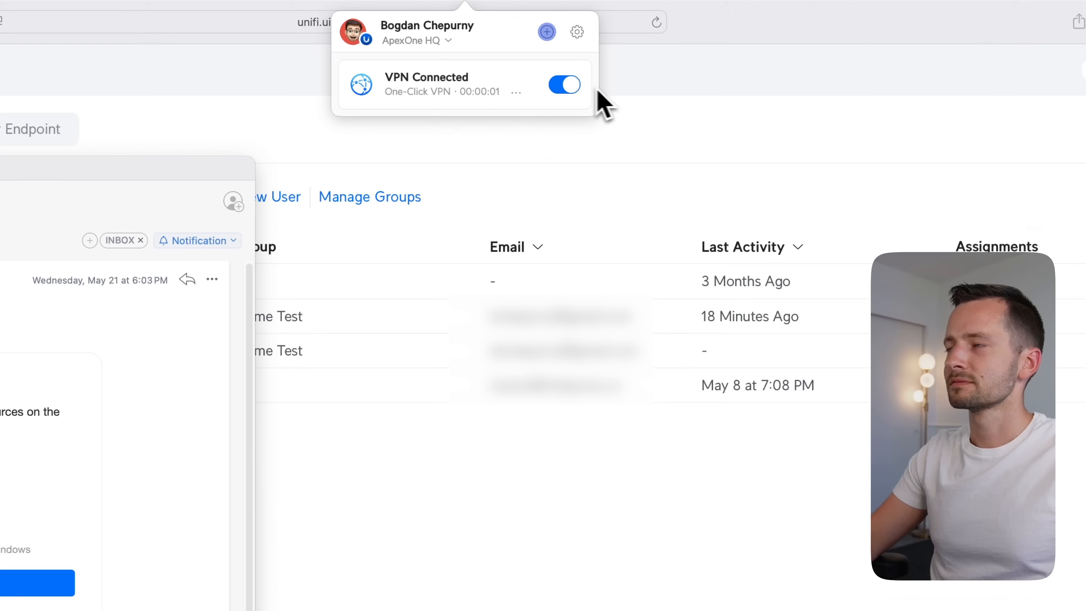
click(564, 84)
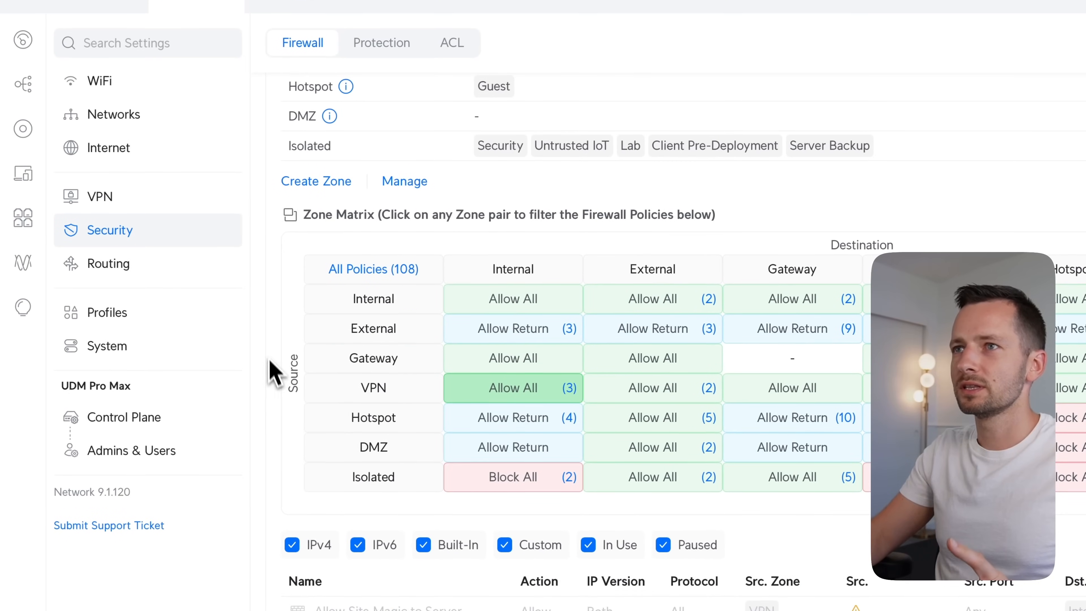
mouse_move(298, 124)
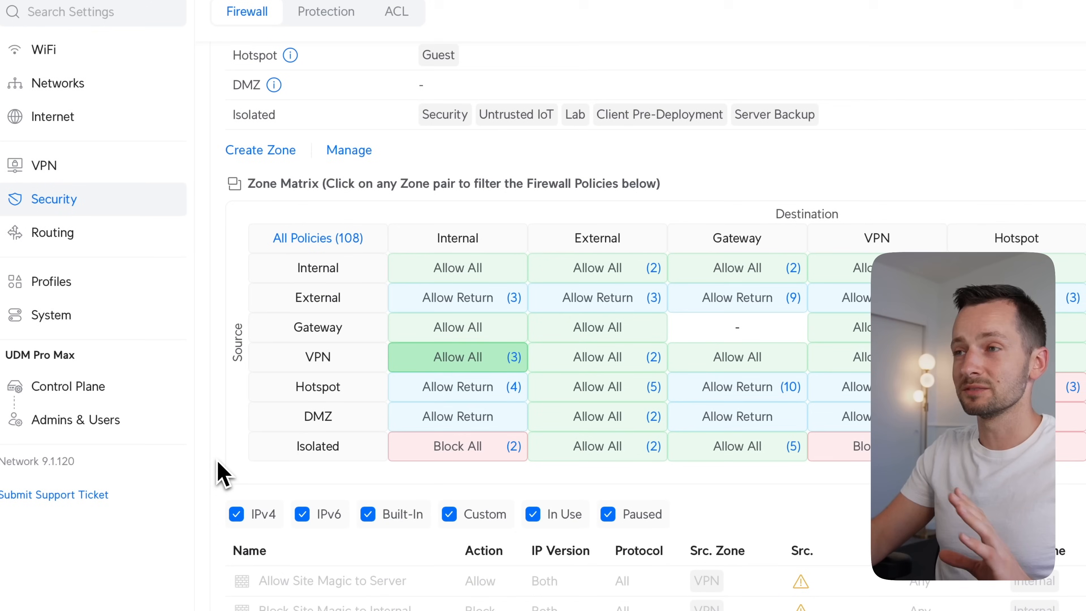
mouse_move(329, 370)
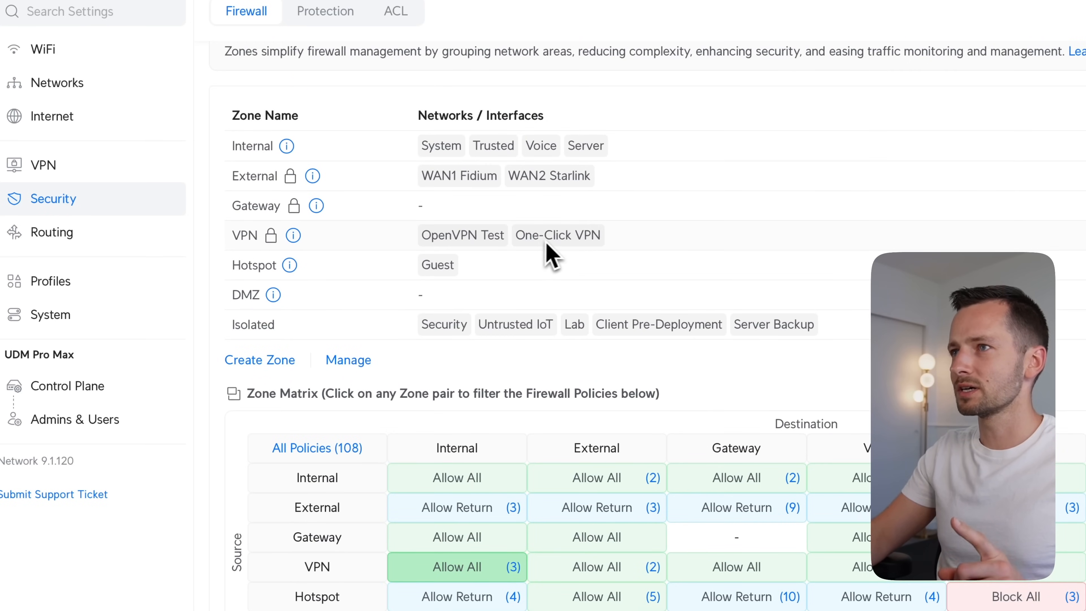
scroll(down, 3)
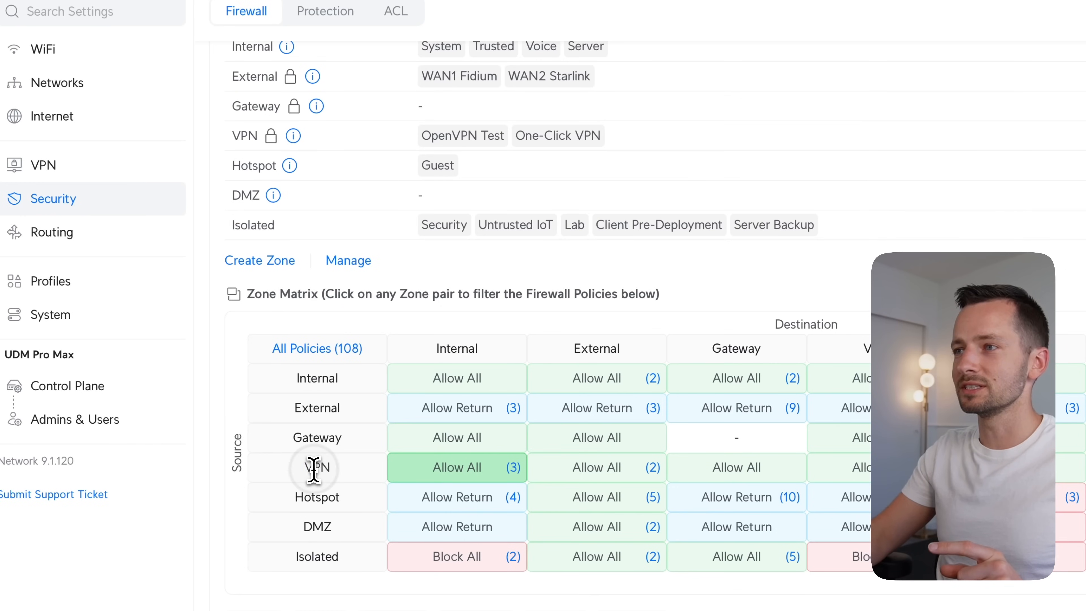
scroll(down, 3)
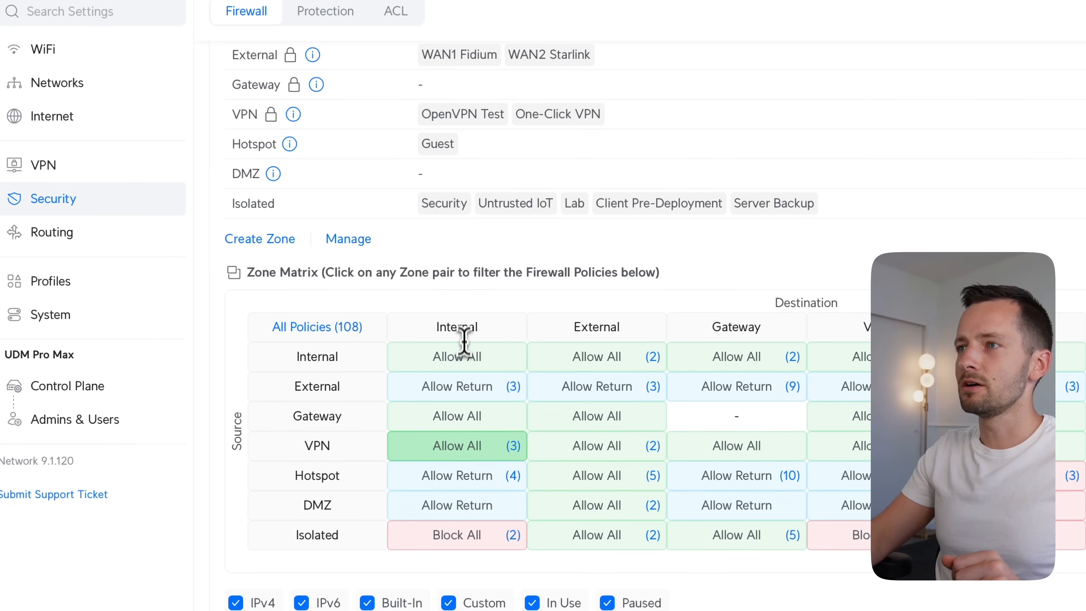
scroll(down, 3)
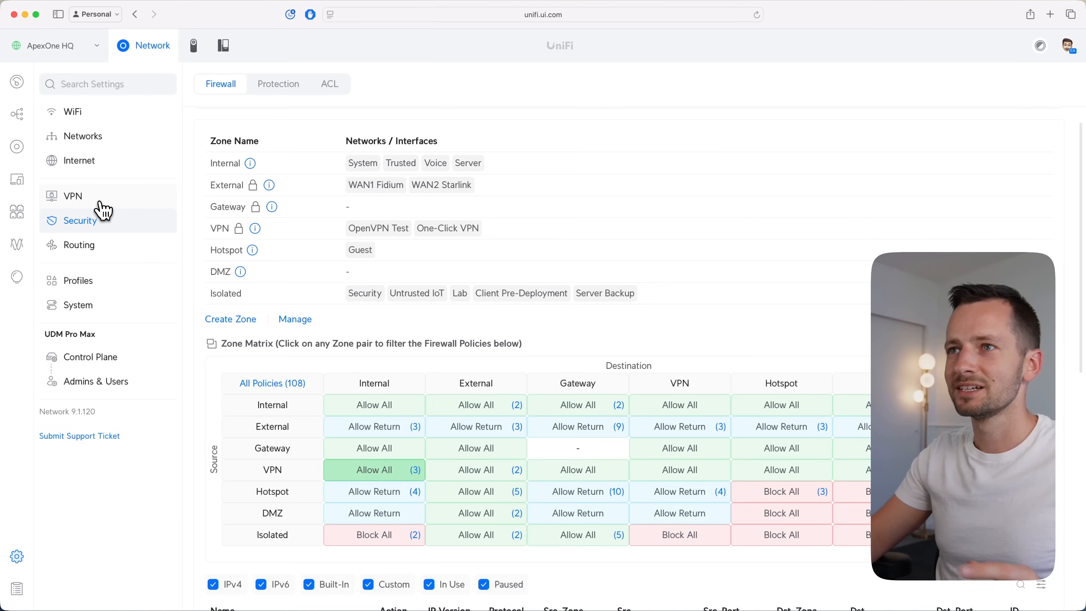
Set the WireGuard VPN server to a manual 10.23.100.1/24 gateway subnet and apply.
click(73, 196)
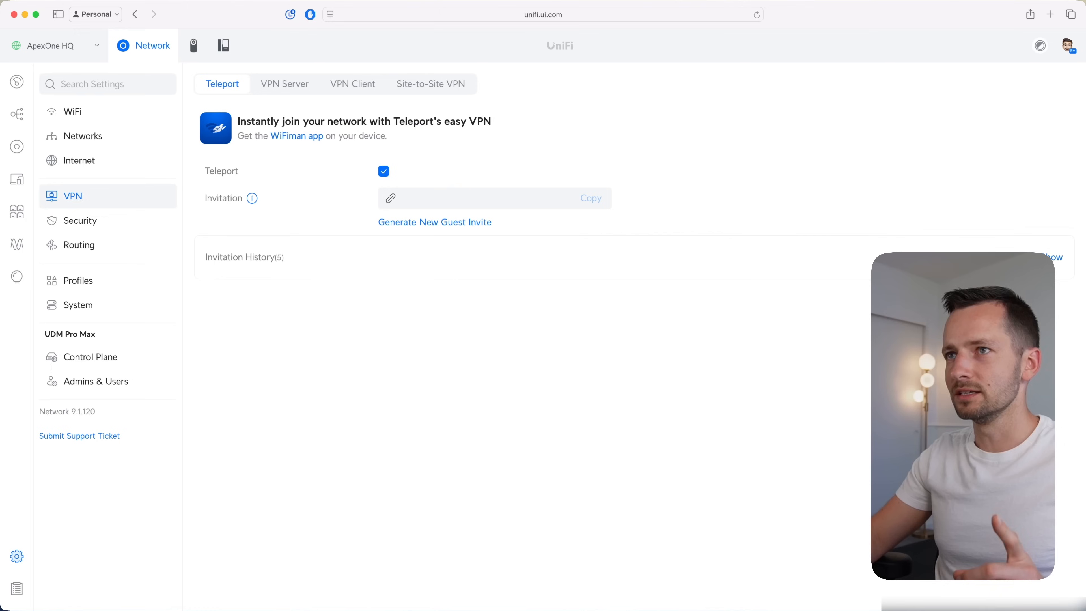
mouse_move(284, 83)
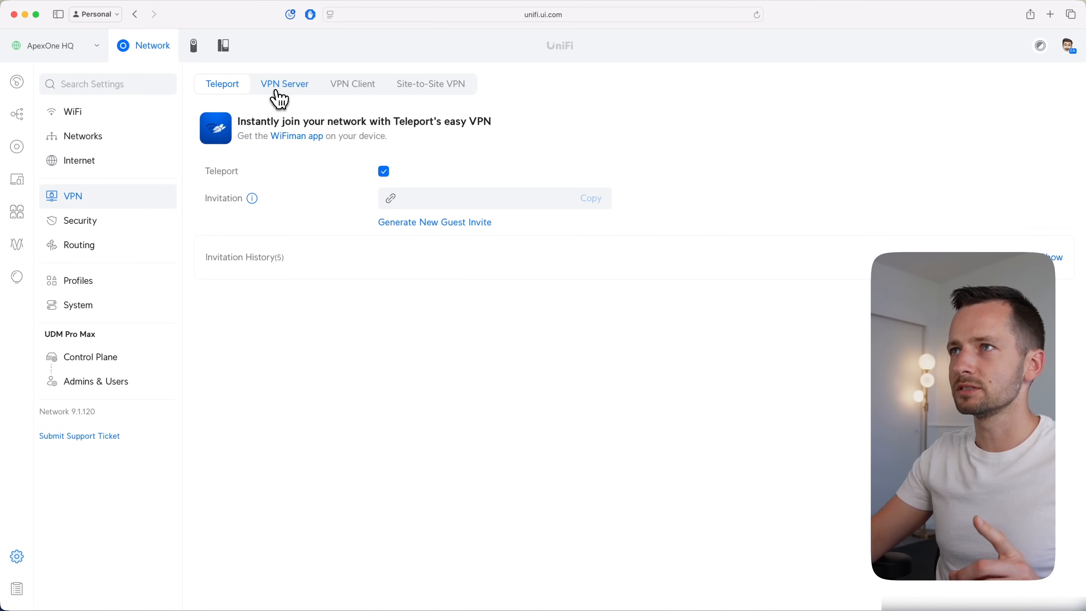
click(284, 83)
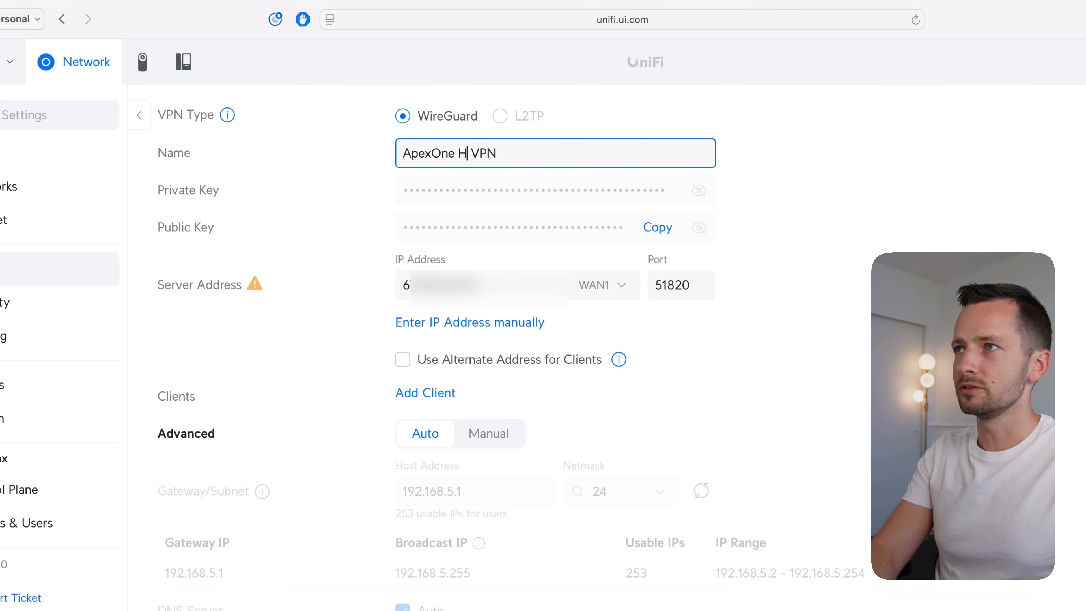
text(Q)
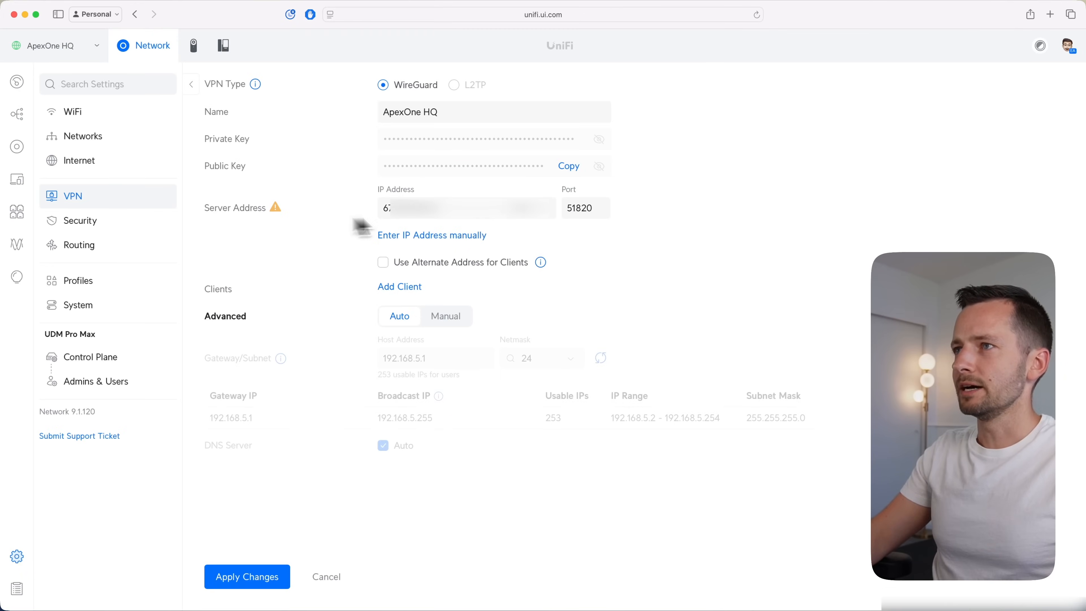
mouse_move(549, 220)
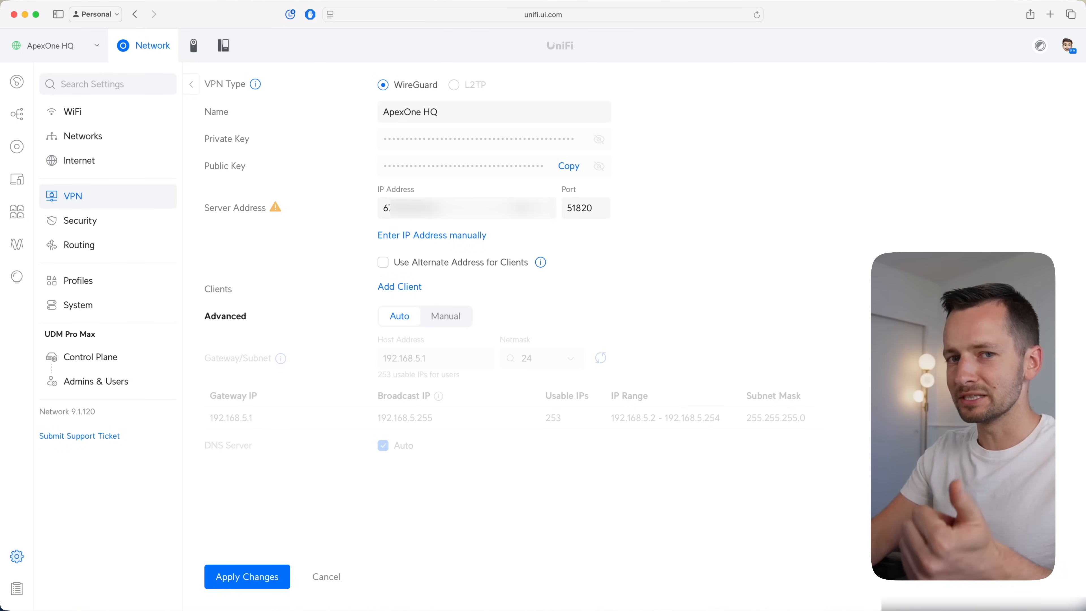
mouse_move(551, 216)
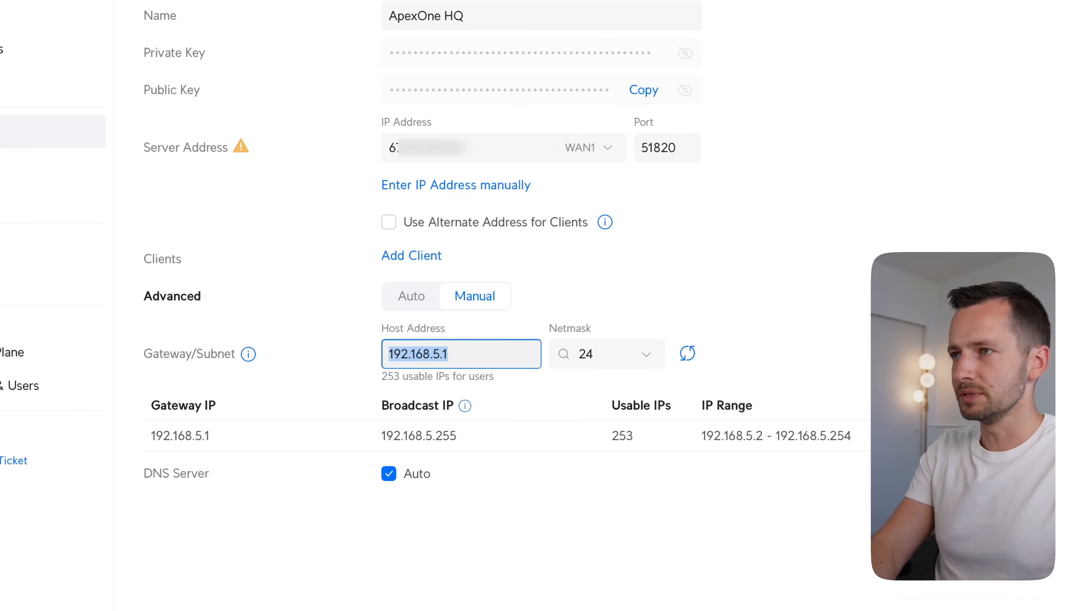
text(10.23.)
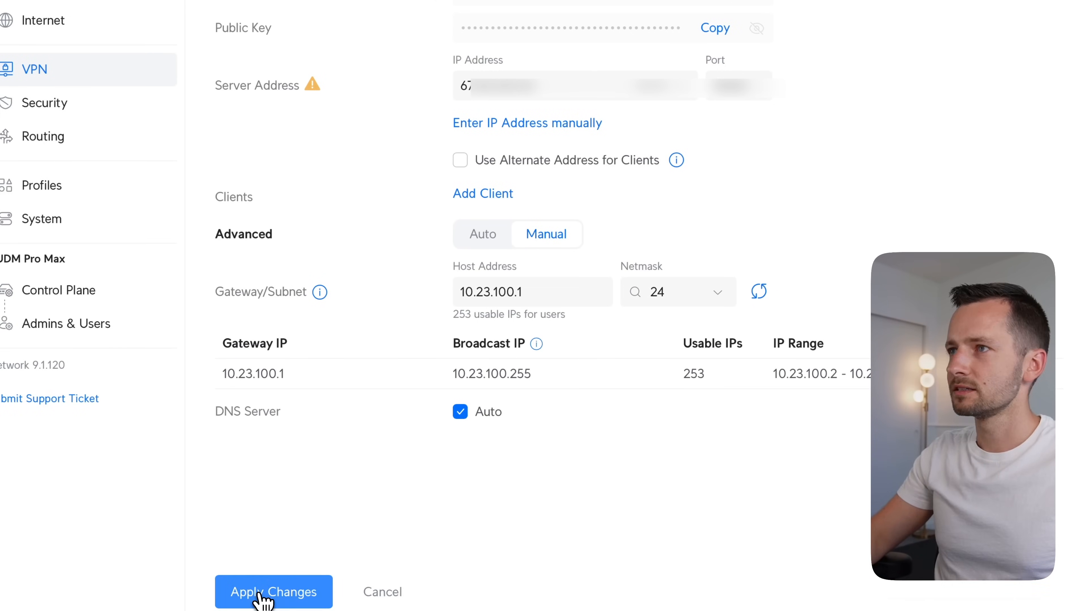
click(273, 591)
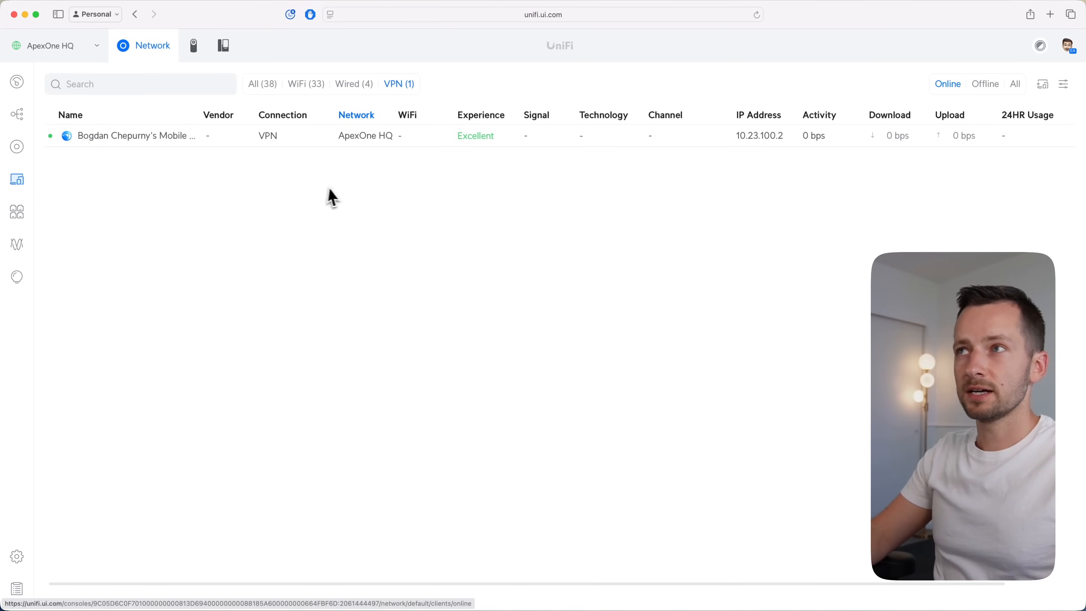
mouse_move(207, 183)
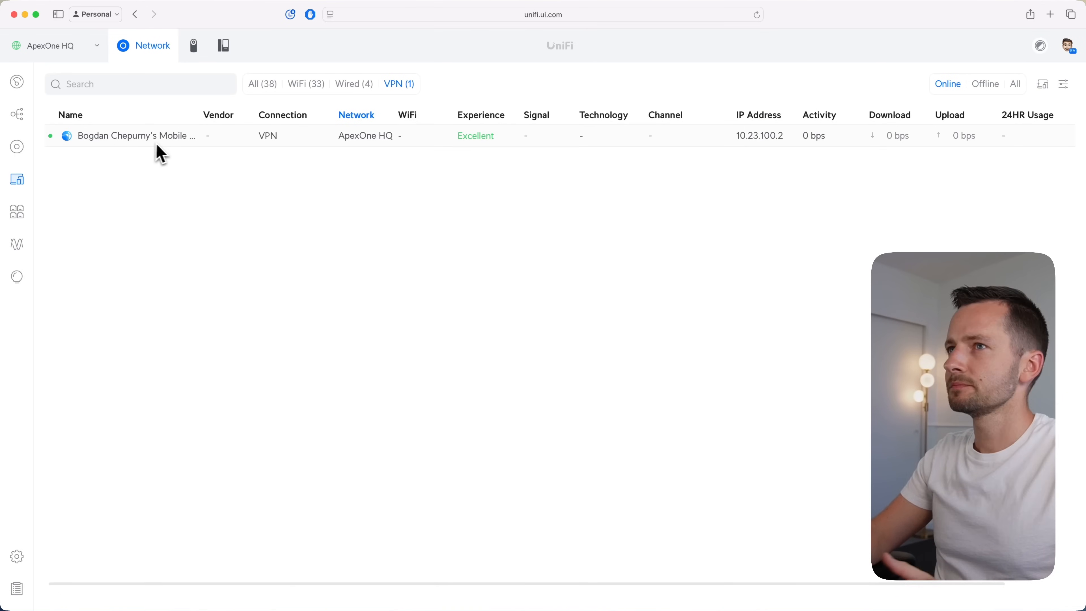
mouse_move(768, 151)
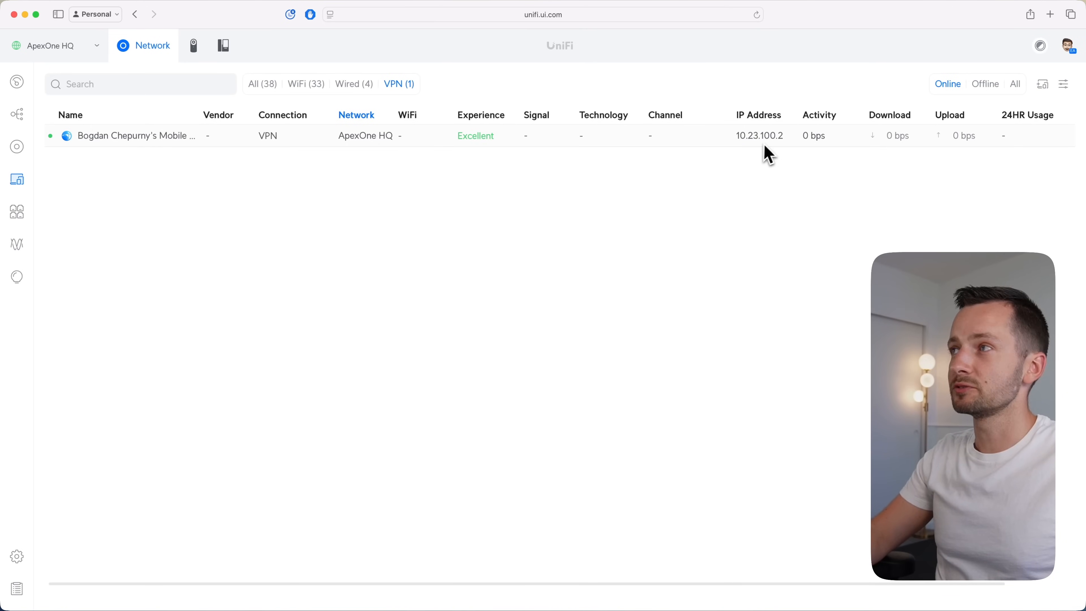
mouse_move(780, 146)
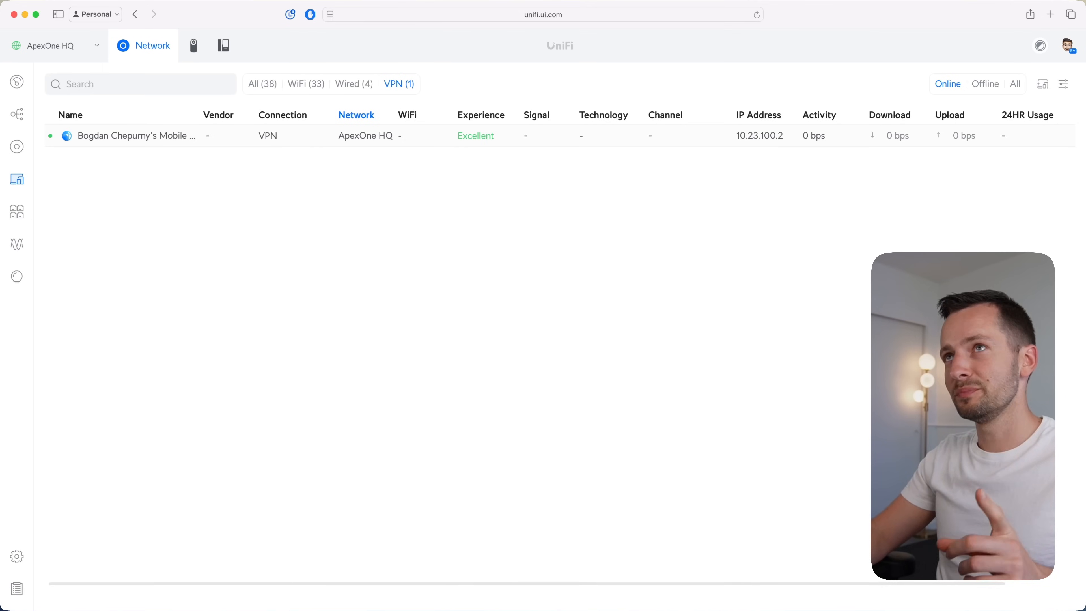
mouse_move(69, 346)
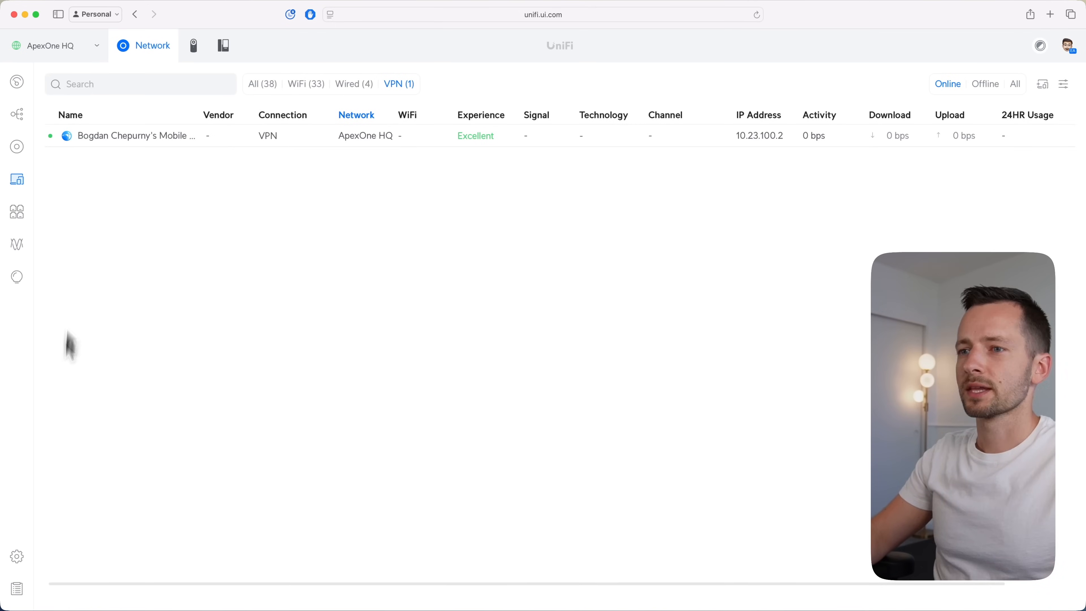
mouse_move(16, 556)
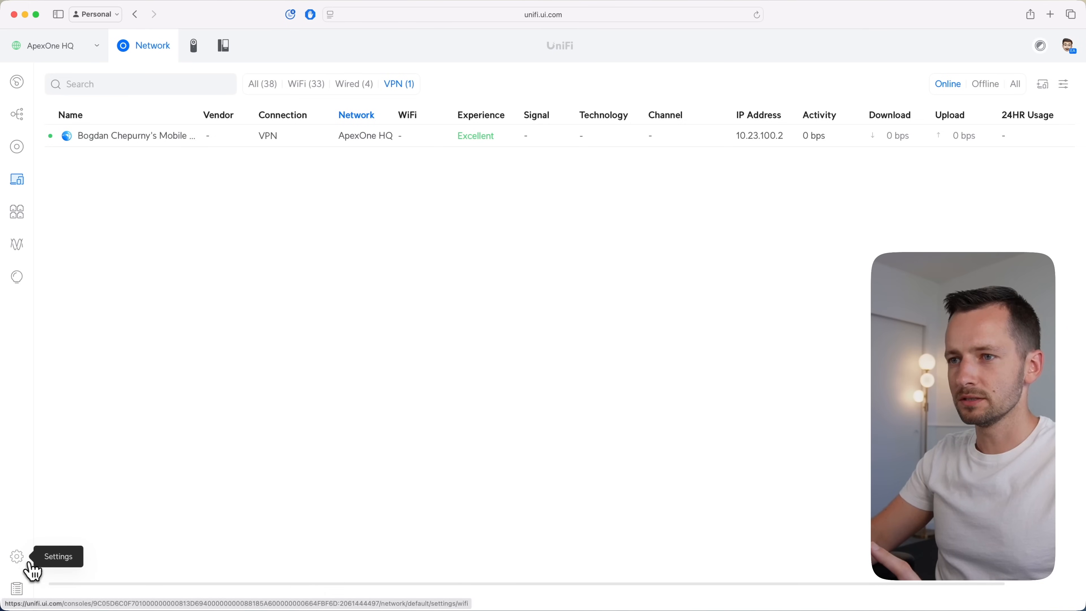
Filter the firewall zone matrix to the VPN → Internal pair under Settings > Security.
click(16, 557)
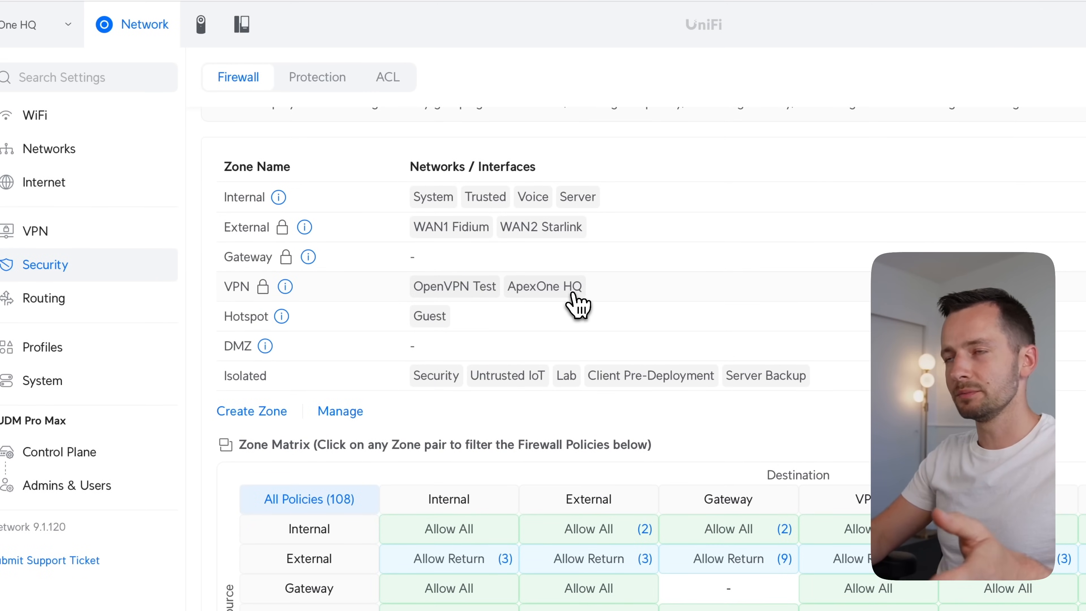
mouse_move(550, 298)
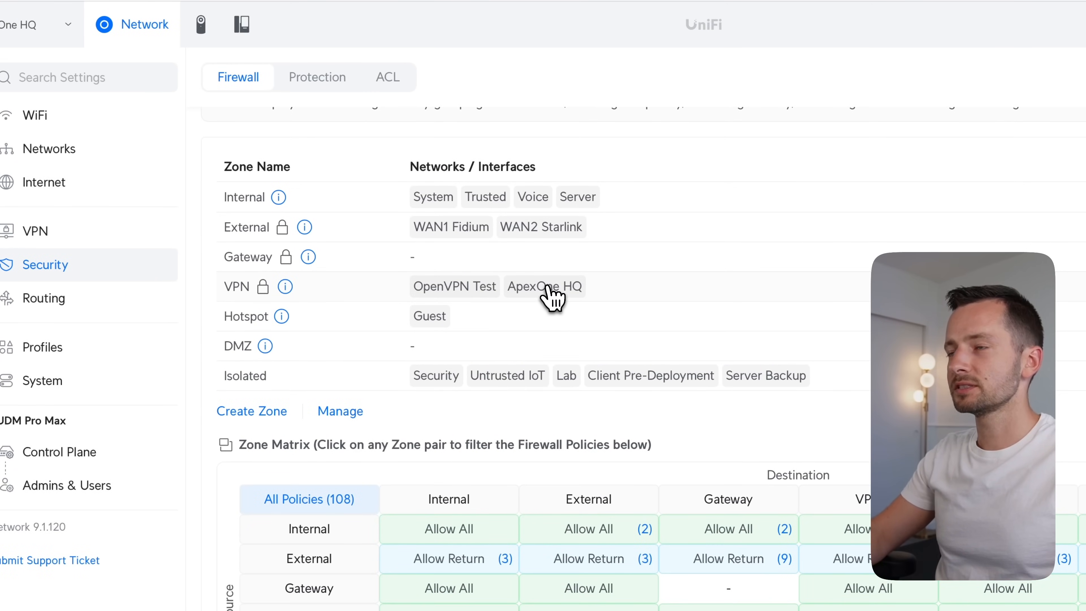
mouse_move(395, 308)
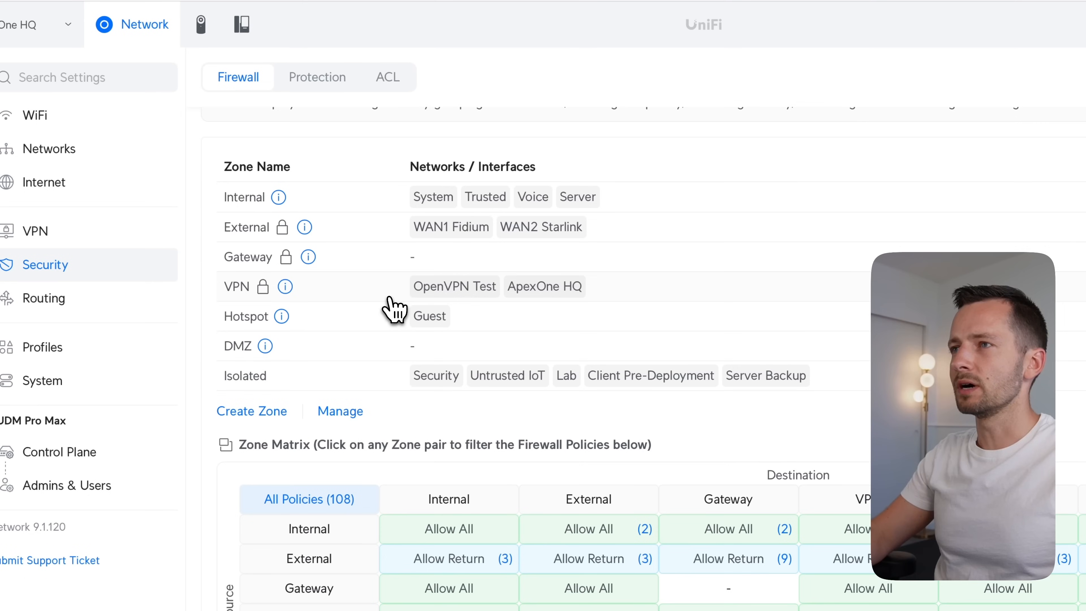
mouse_move(567, 302)
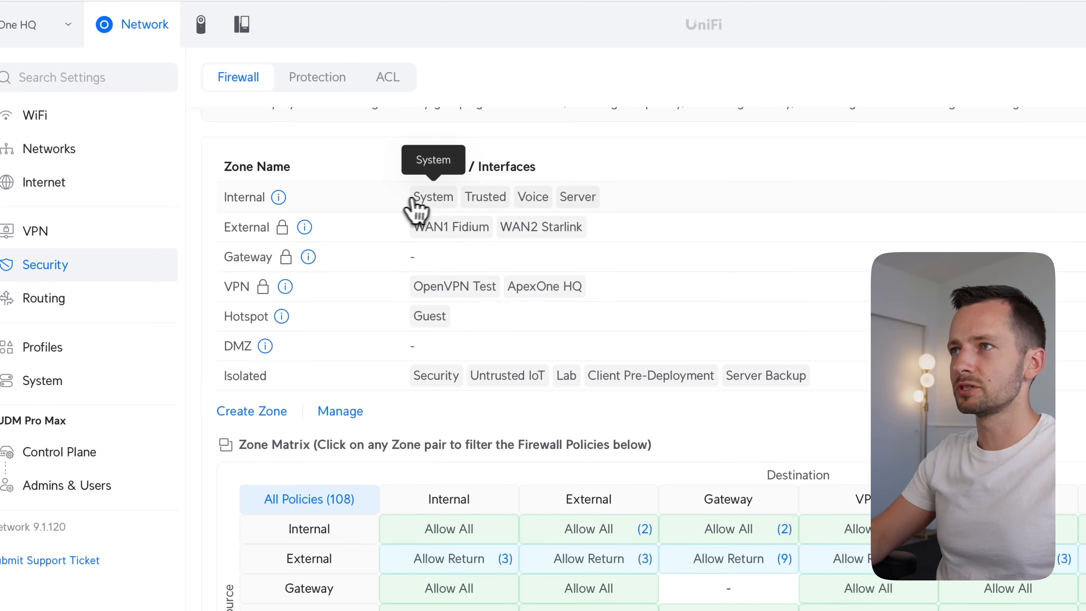
mouse_move(578, 196)
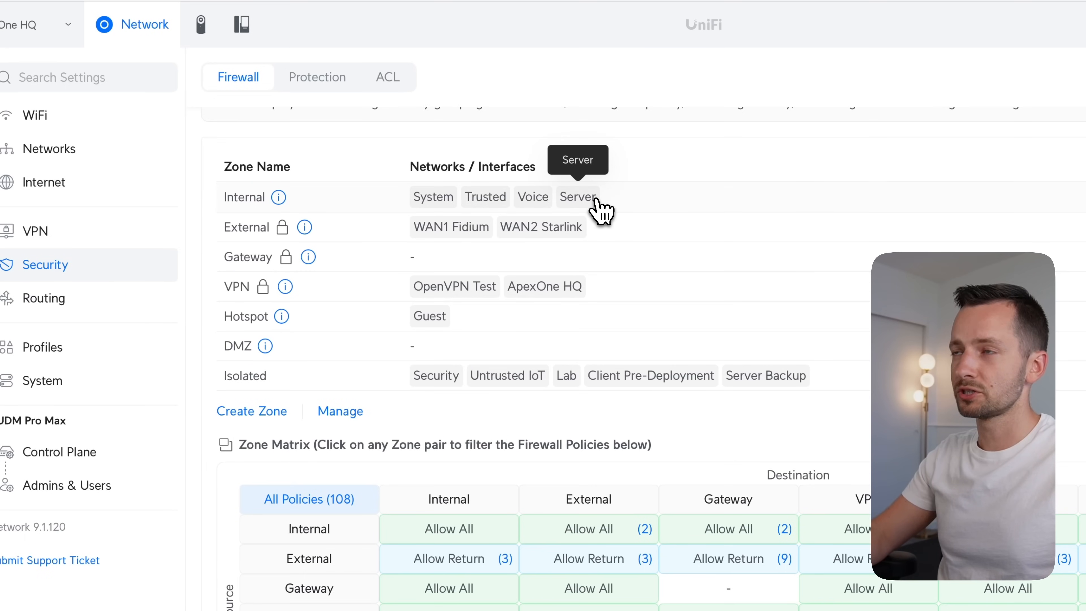
scroll(down, 3)
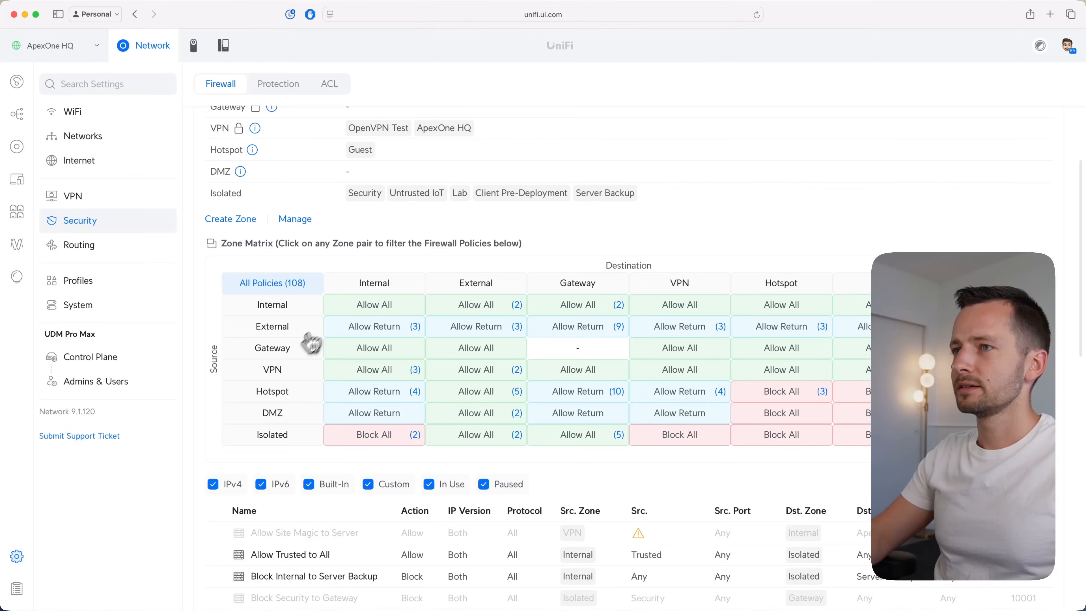
click(374, 370)
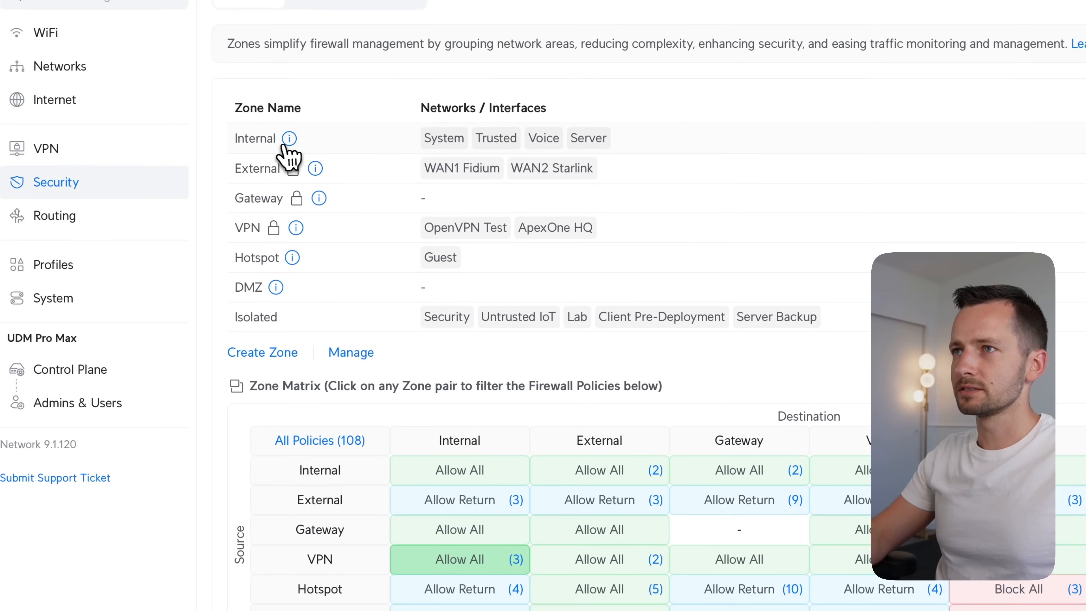
scroll(down, 3)
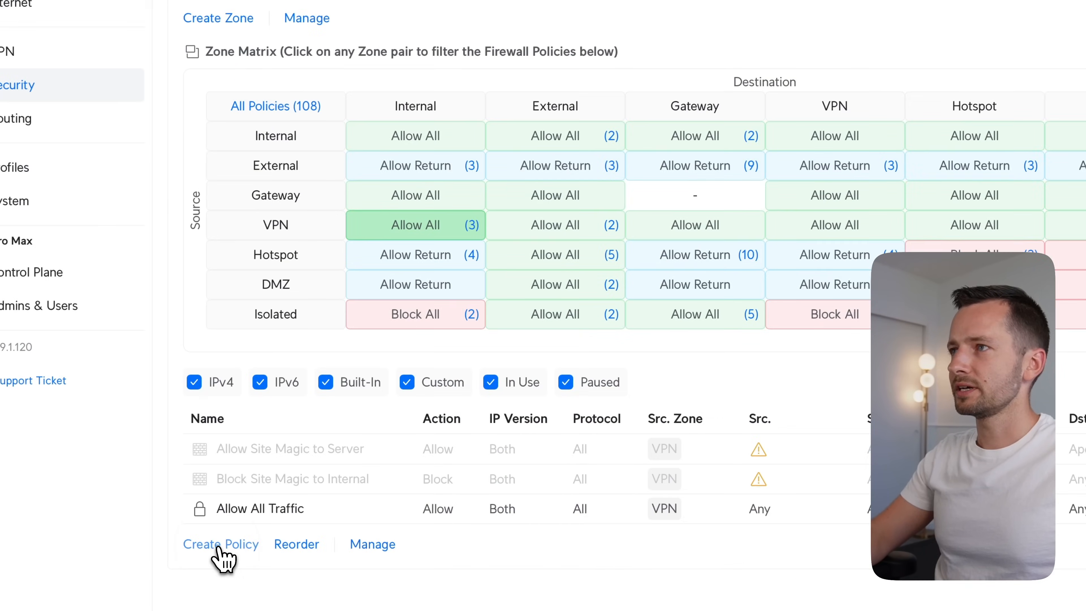
Name a new policy Block Any VPN to All Internal with the ApexOne HQ VPN server as source.
click(221, 544)
text(Block Any VPN to)
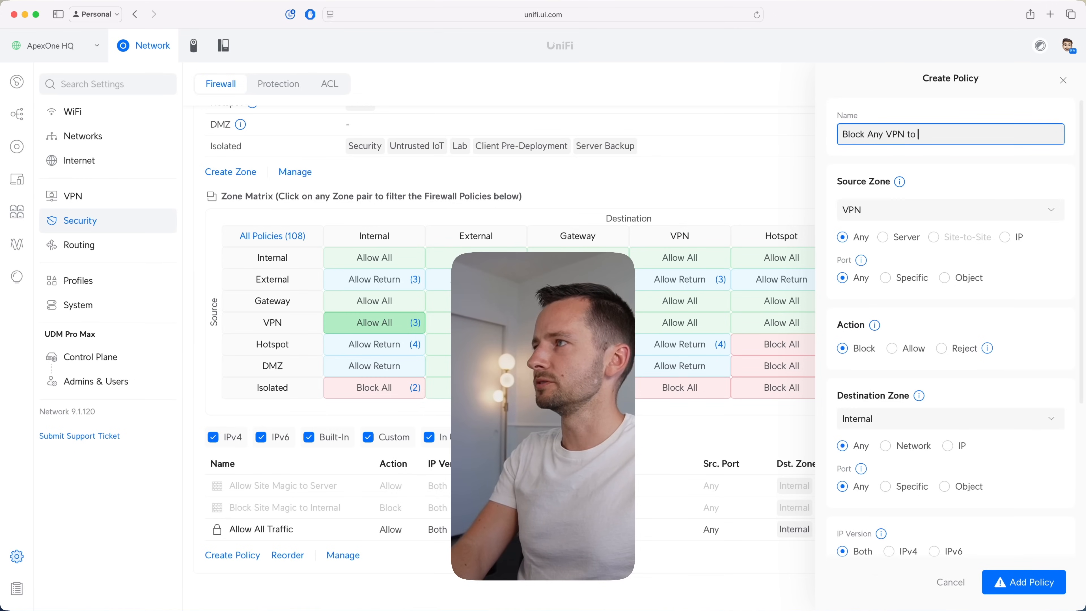
text(All Internal)
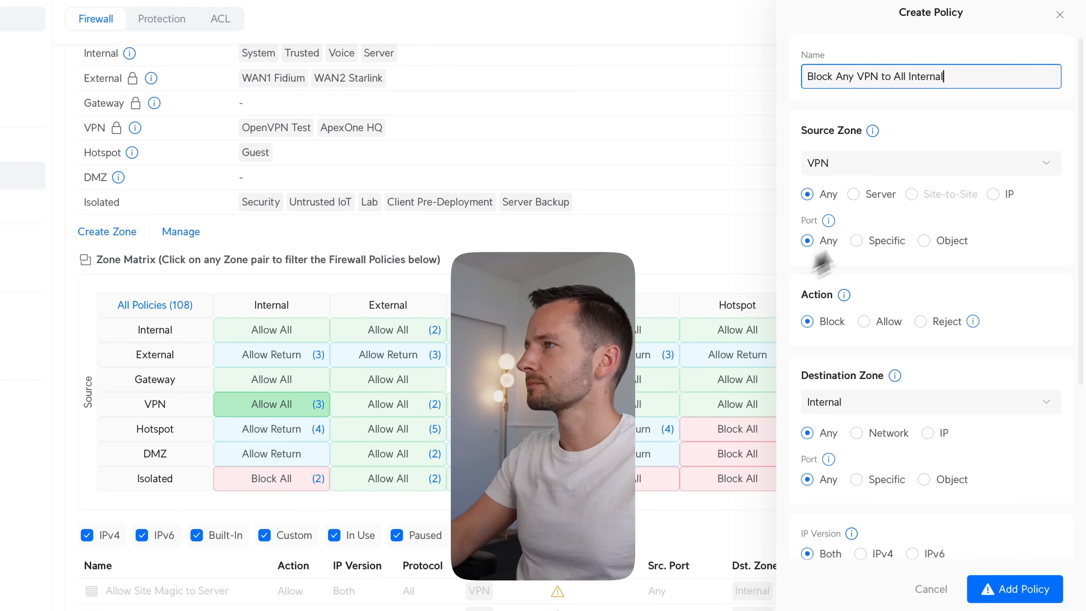
mouse_move(922, 138)
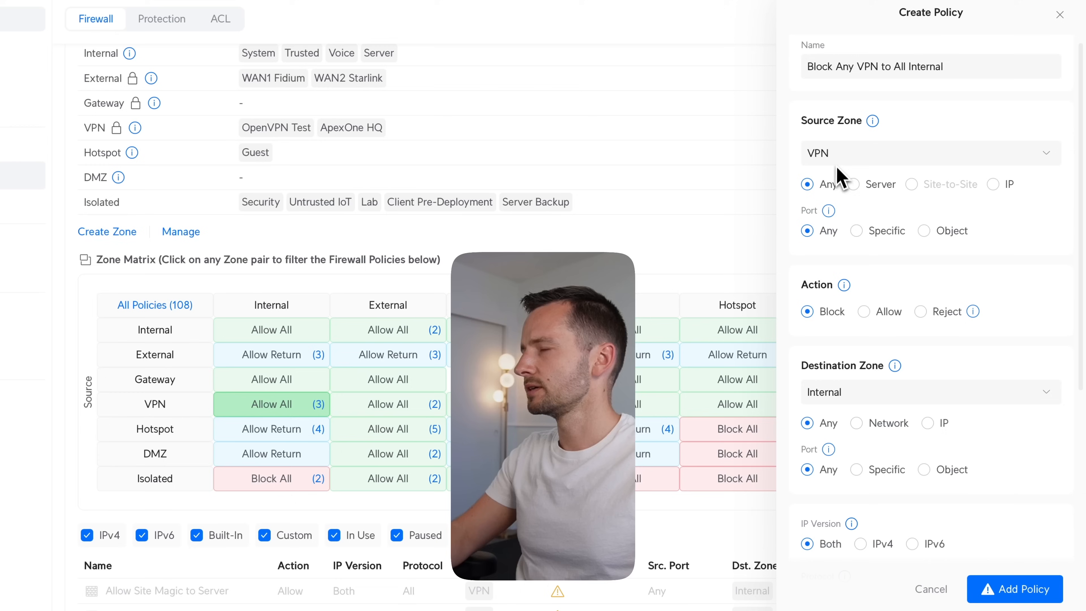
click(864, 185)
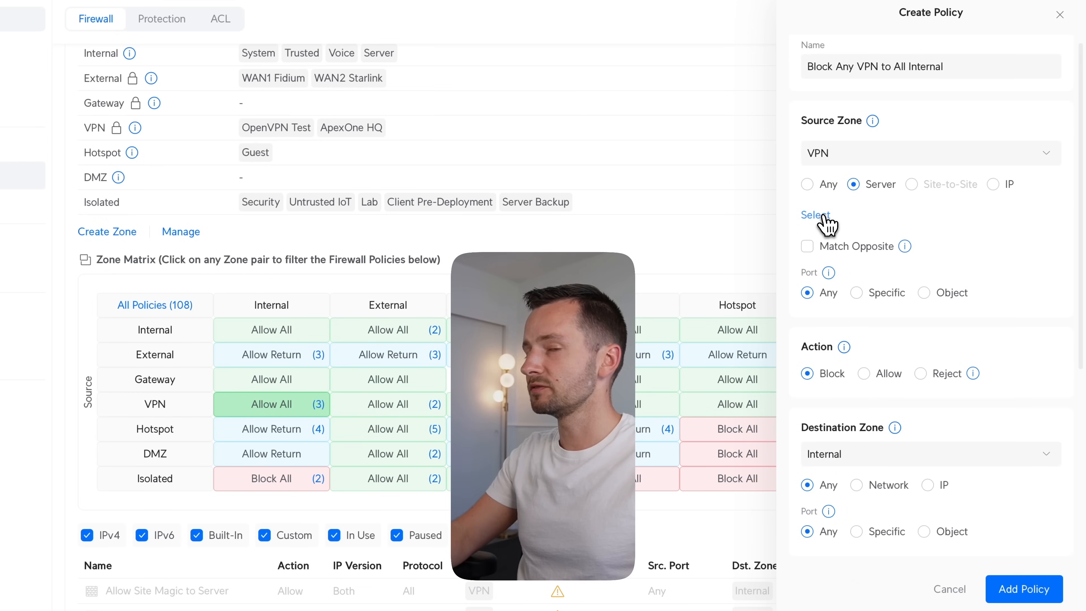
click(814, 293)
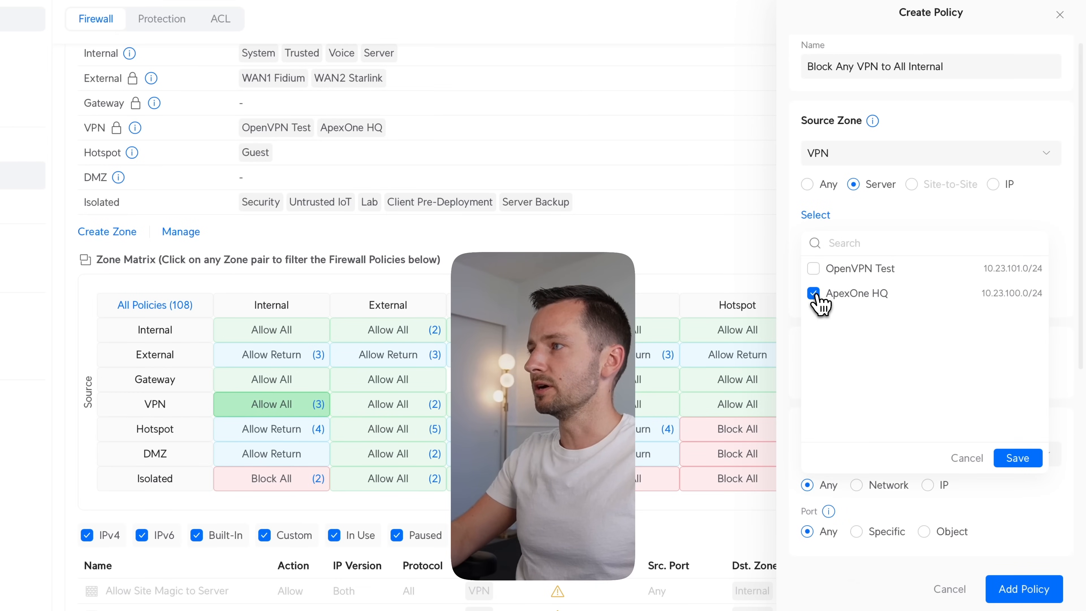
click(1017, 458)
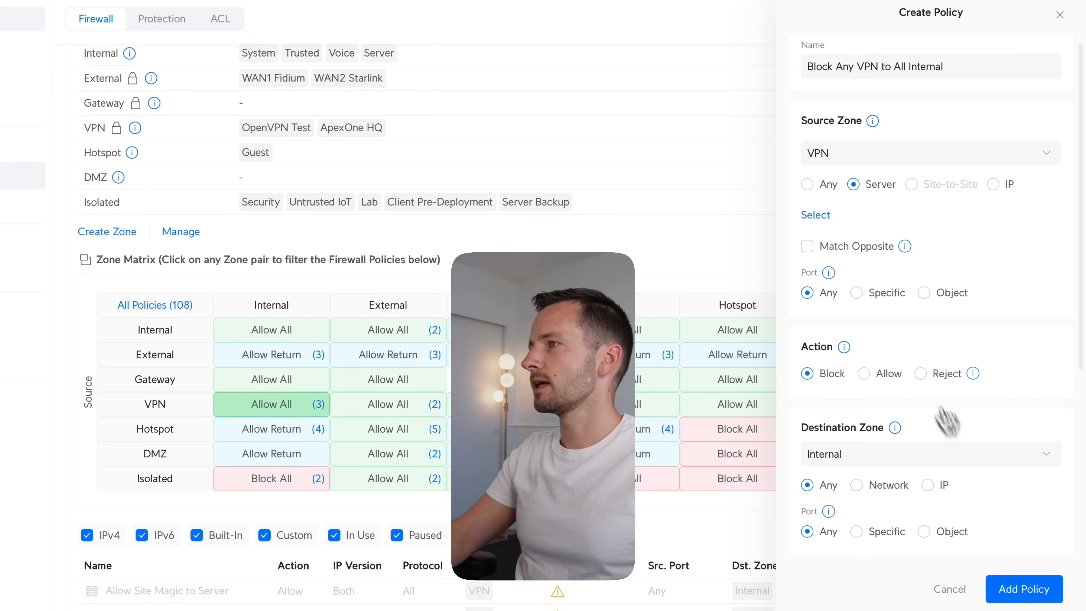
Add the block policy to the Internal zone and confirm the block-all-traffic warning.
scroll(down, 3)
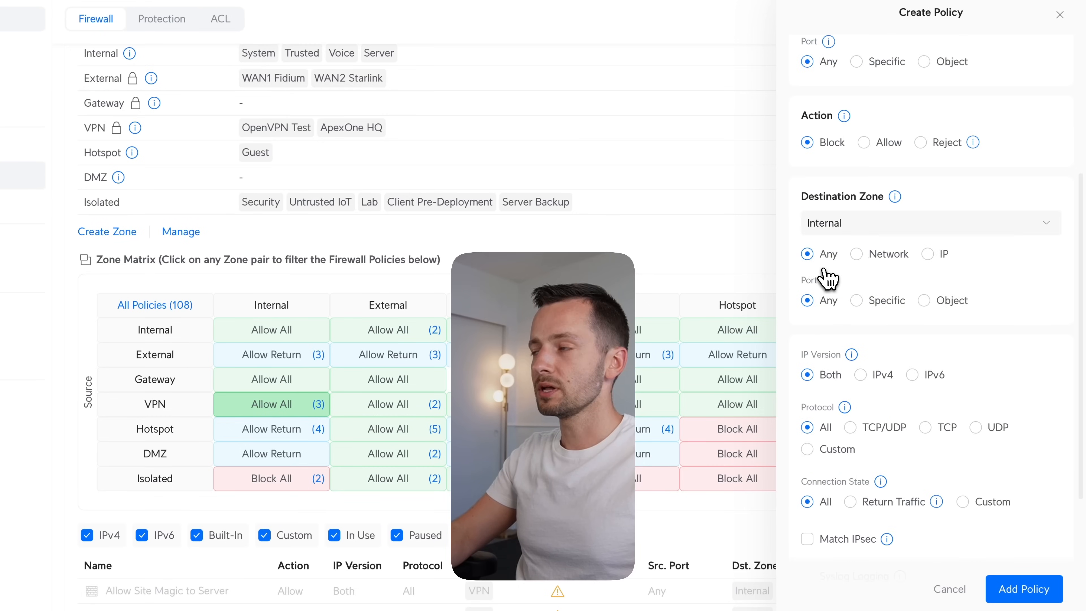
mouse_move(917, 225)
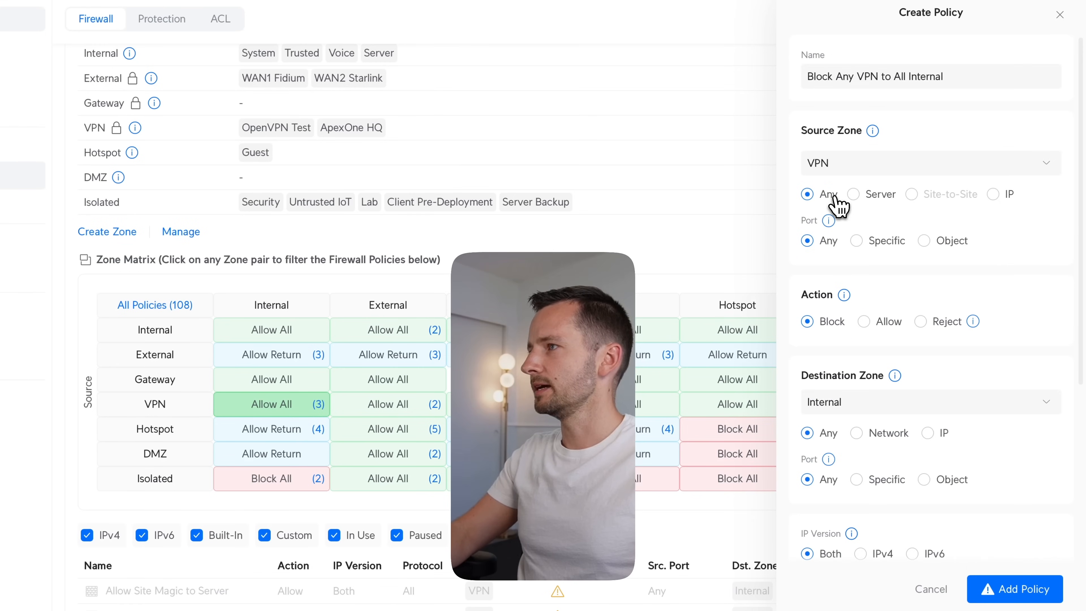
click(1015, 589)
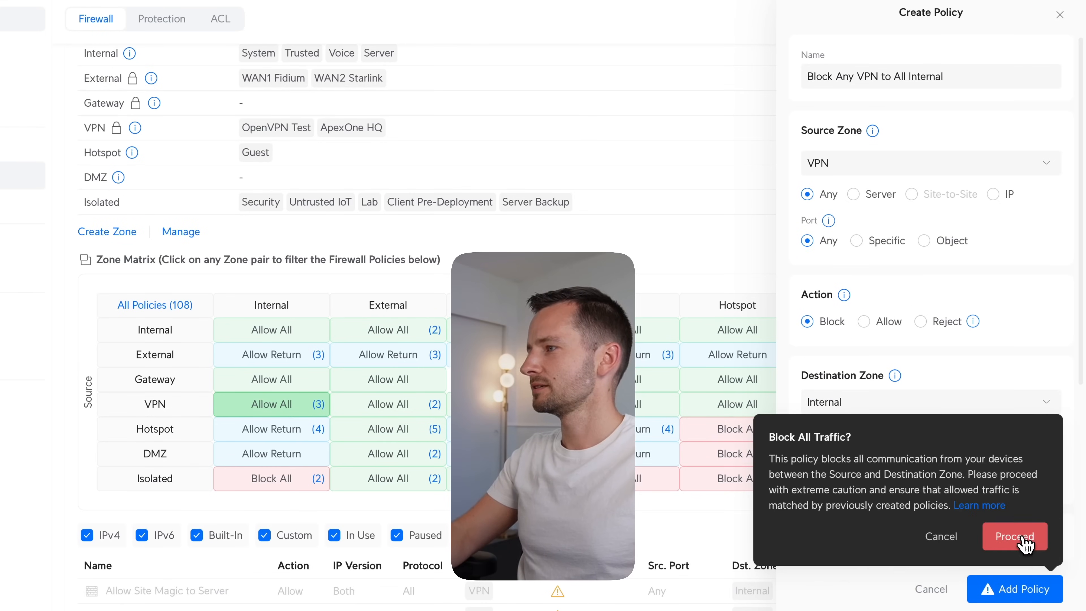
click(1014, 537)
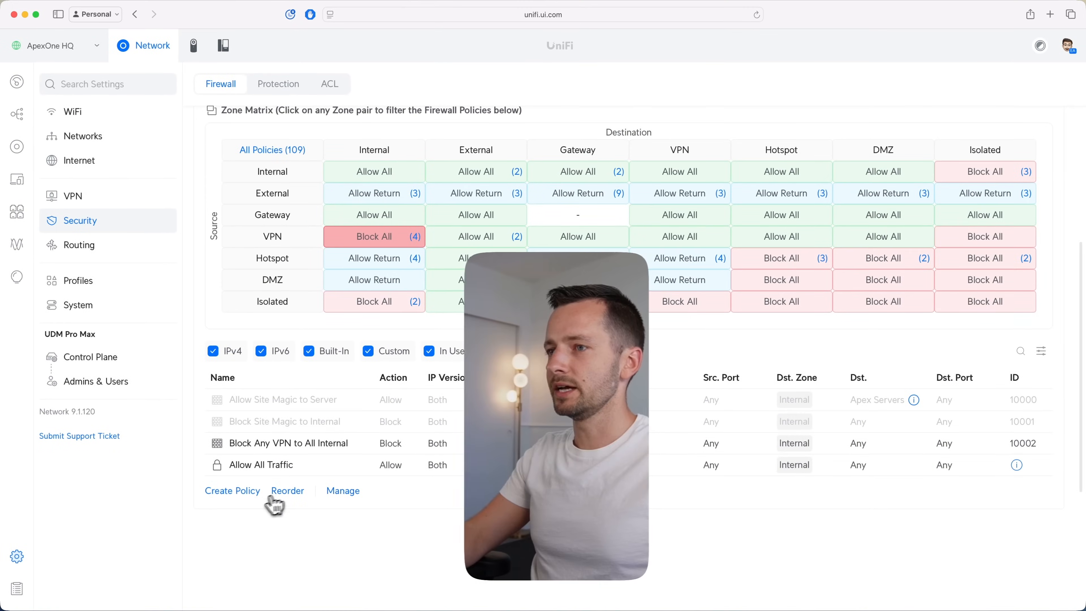
Start an Allow UID VPN to NAS policy with its action set to Allow.
click(232, 490)
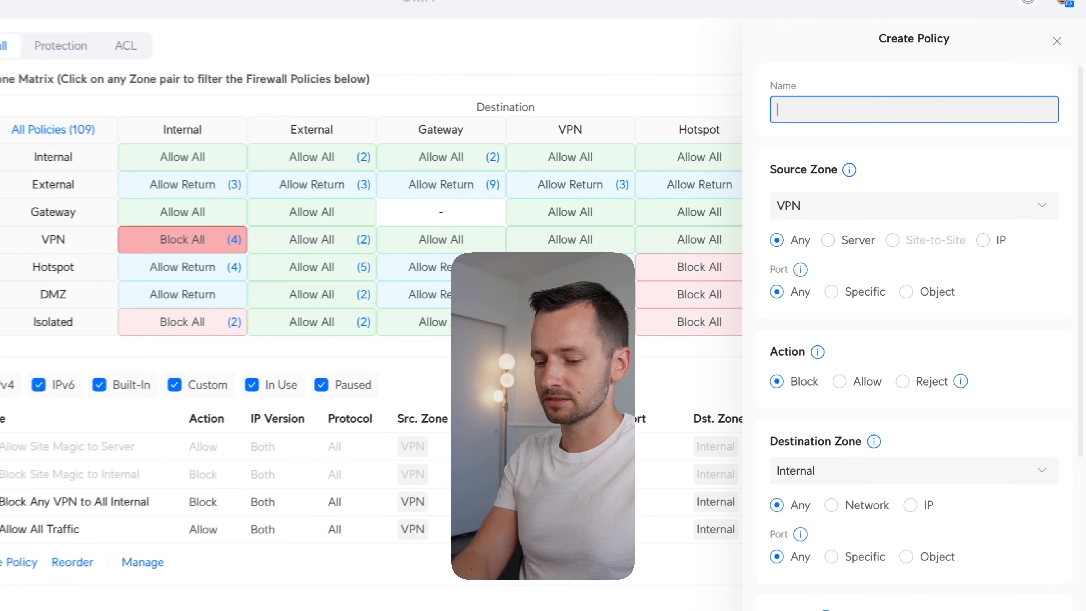
text(Allow UID VPN)
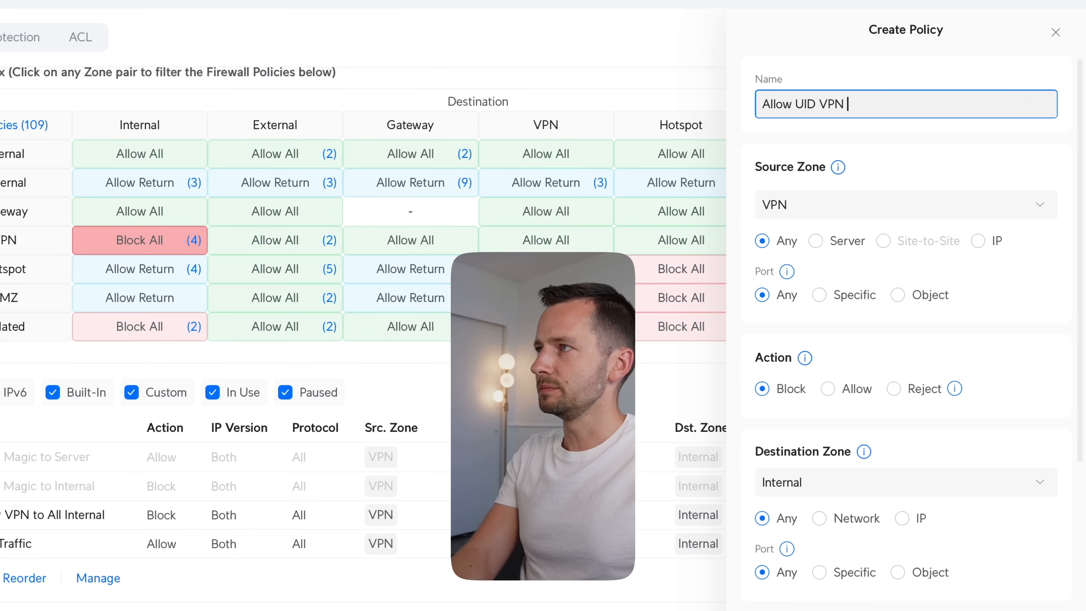
text(to NAS)
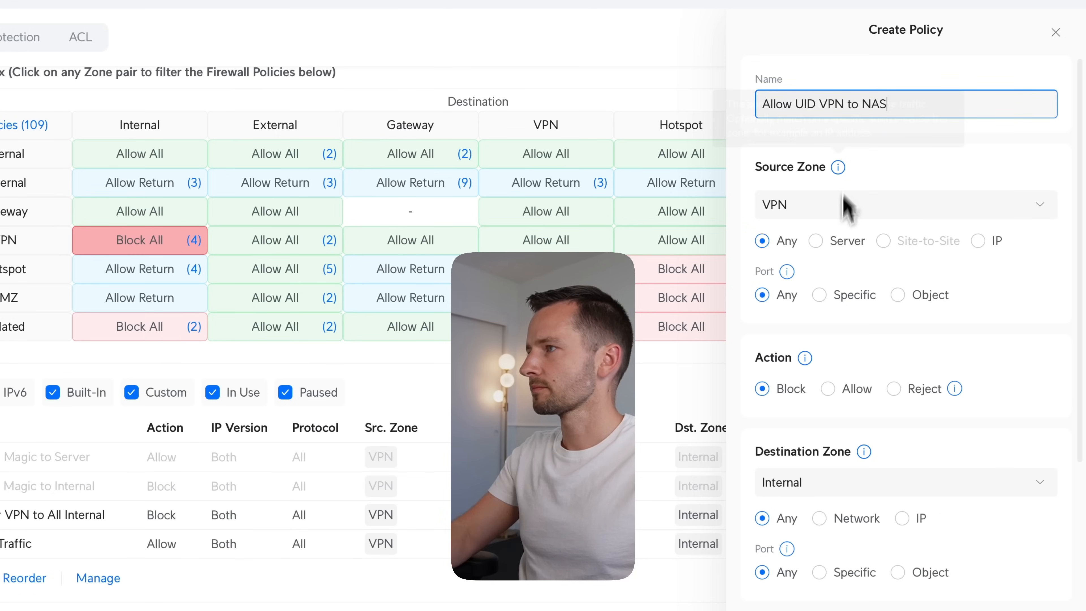
click(816, 241)
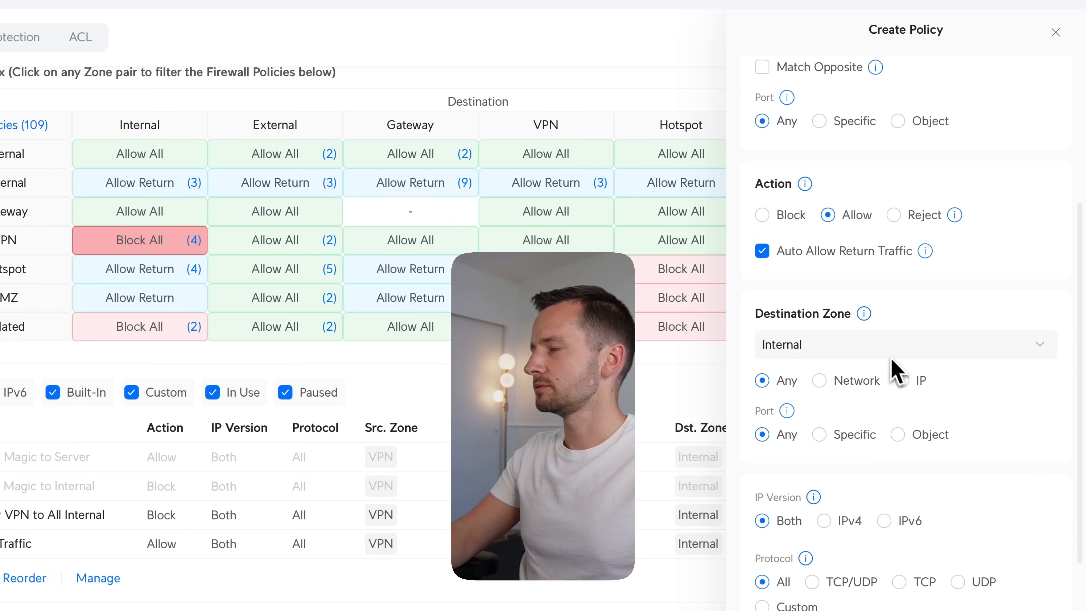
Set the destination to the Apex Servers IP object in the Internal zone.
scroll(down, 3)
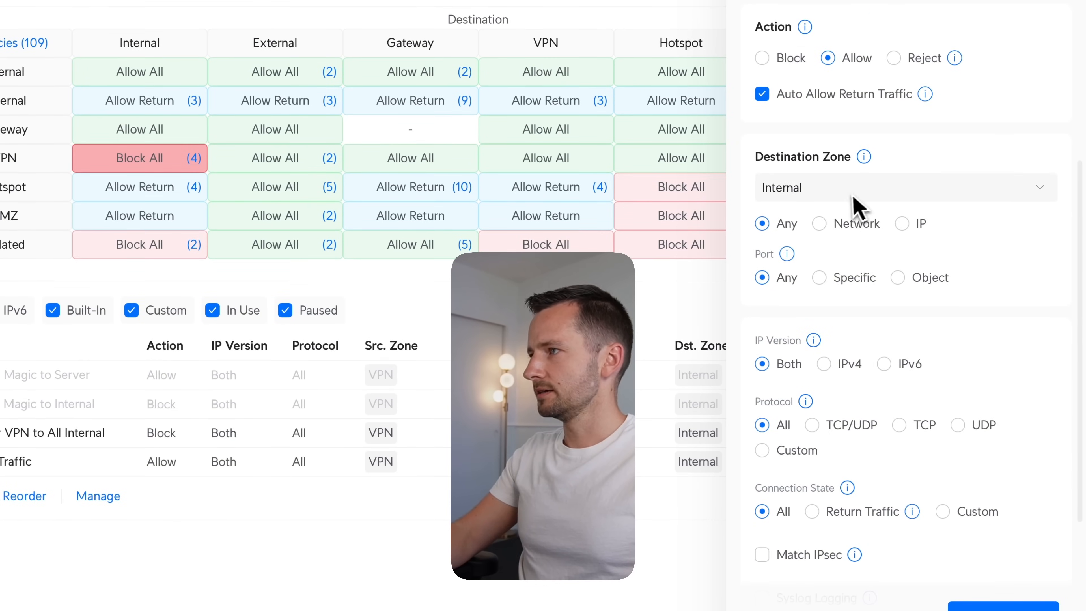
mouse_move(904, 234)
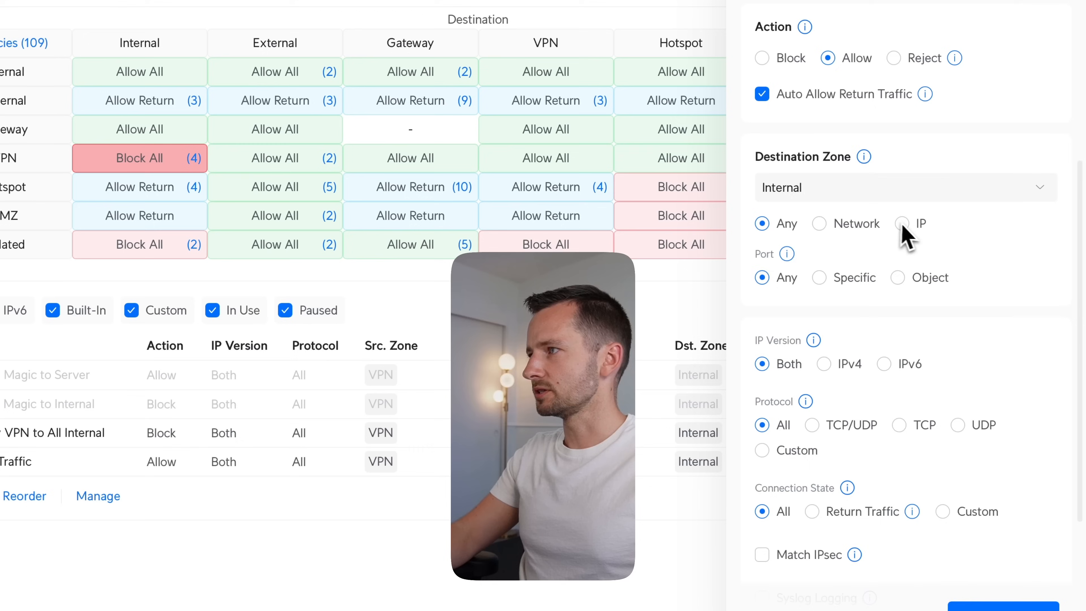
click(902, 223)
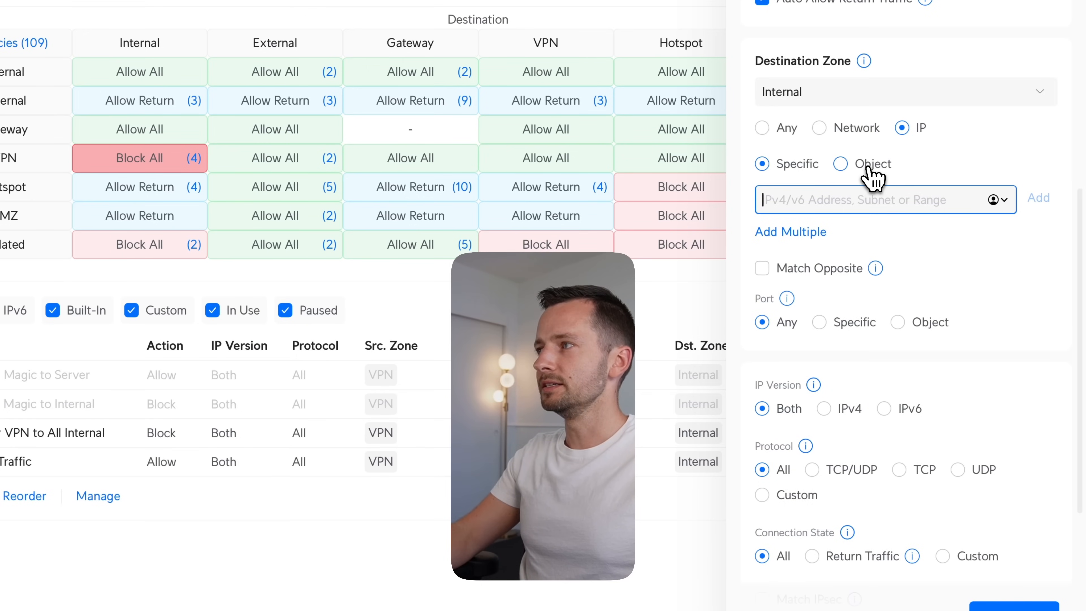
click(839, 163)
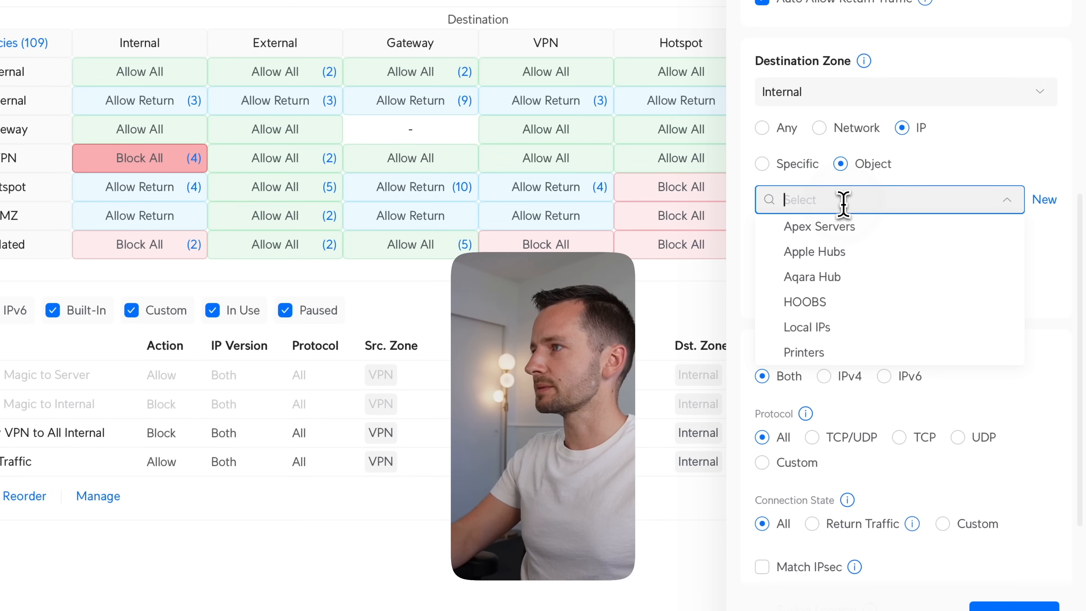
click(818, 226)
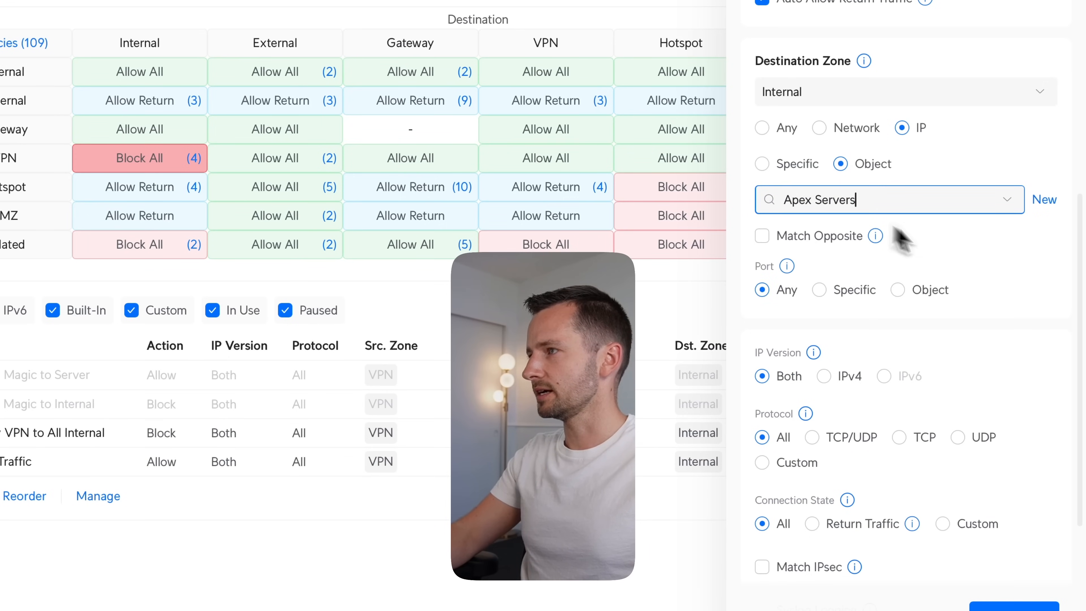
scroll(down, 3)
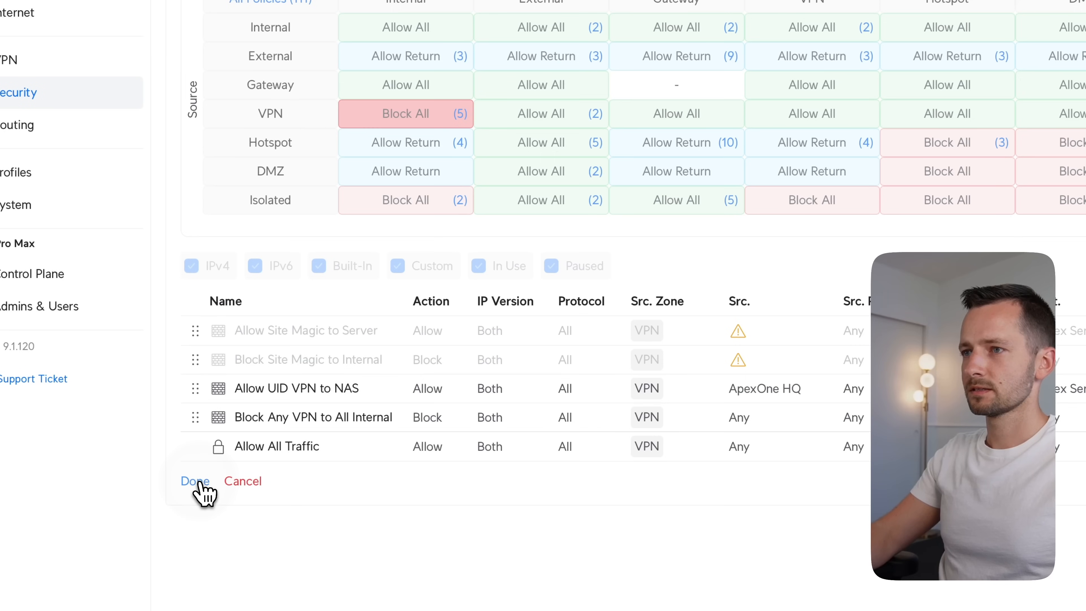
Save the reordered policies, then list the policies for the VPN-to-External pair.
click(194, 481)
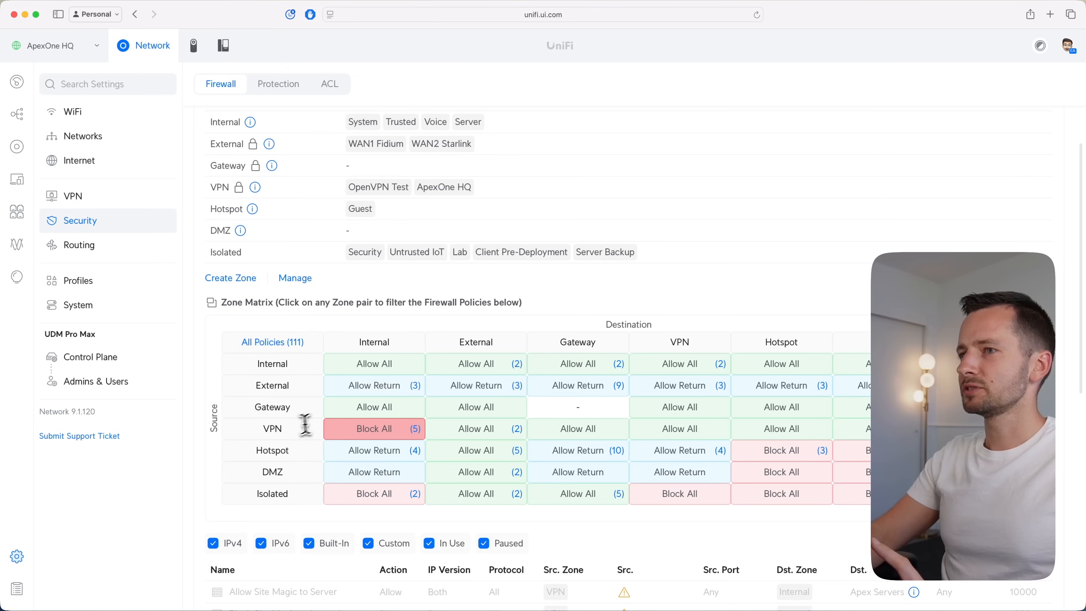
click(374, 429)
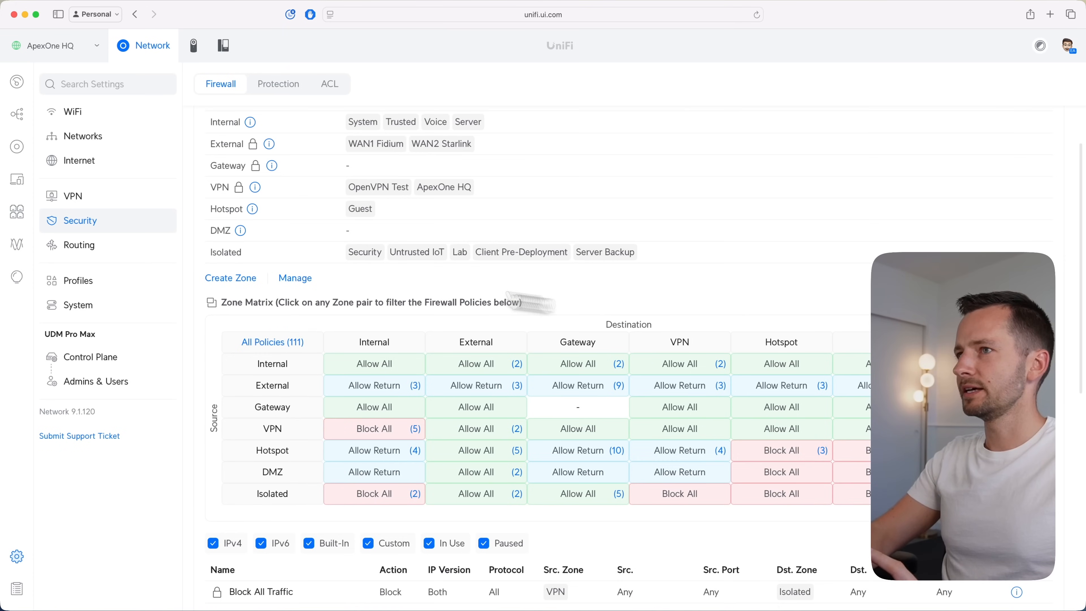
mouse_move(320, 272)
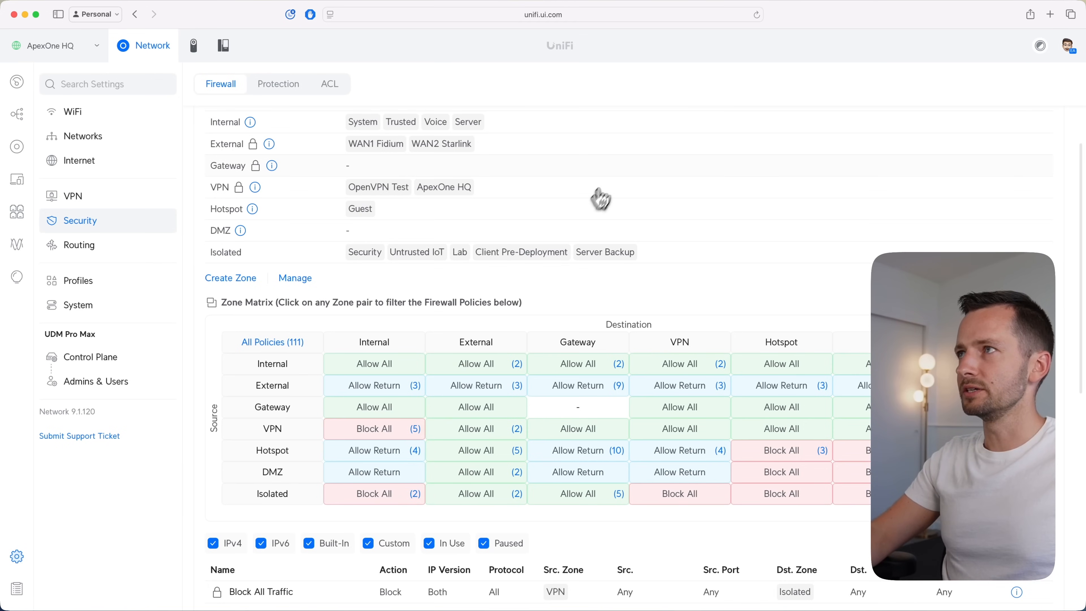
mouse_move(483, 442)
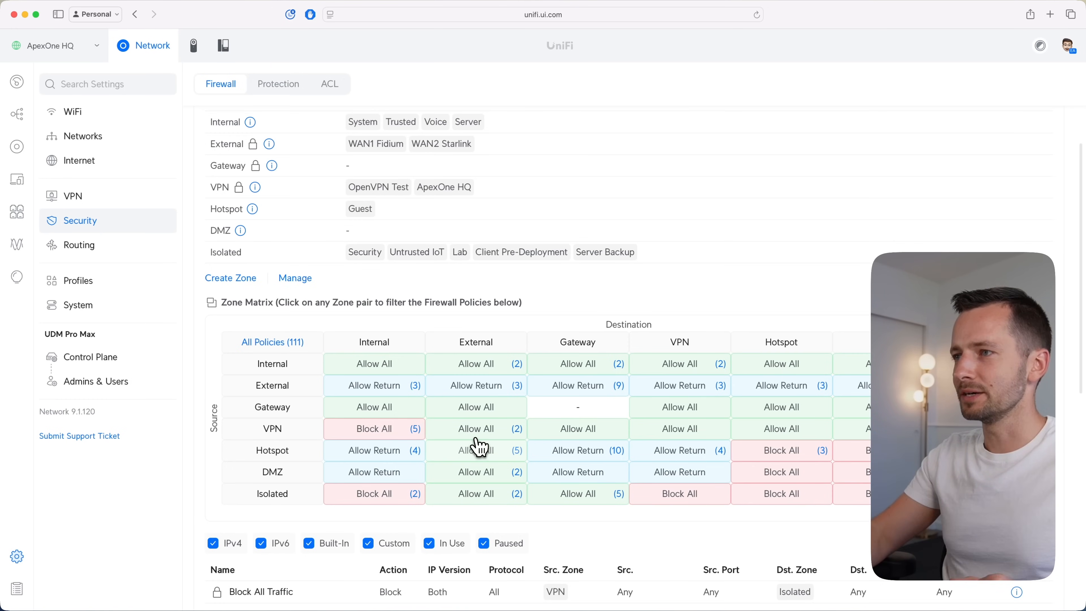
click(475, 428)
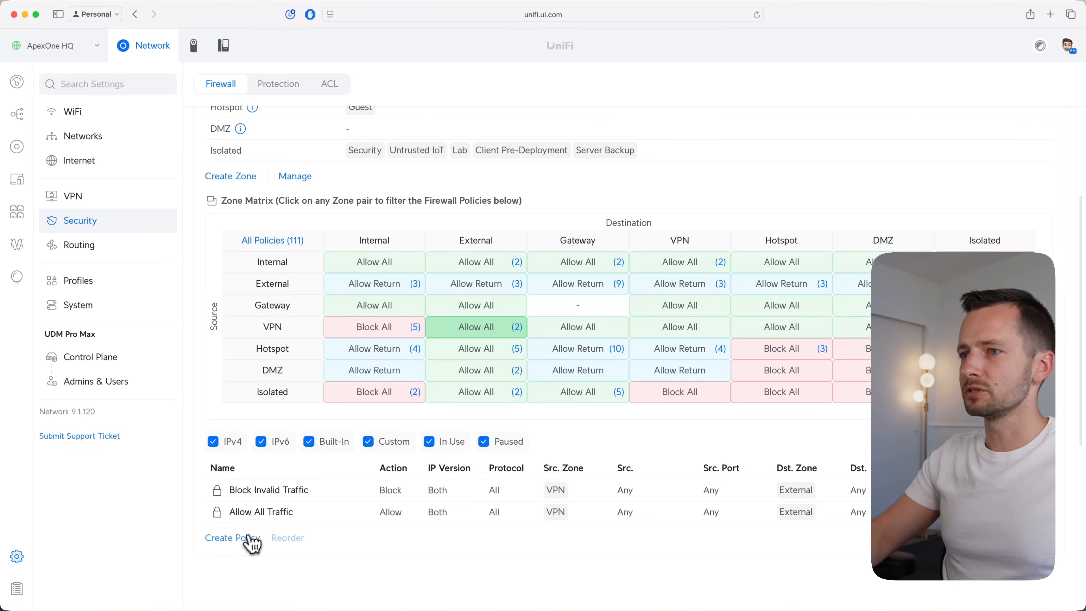
Create a 'Block VPN to Internet' policy blocking VPN to External and confirm it.
text(Block VPN to)
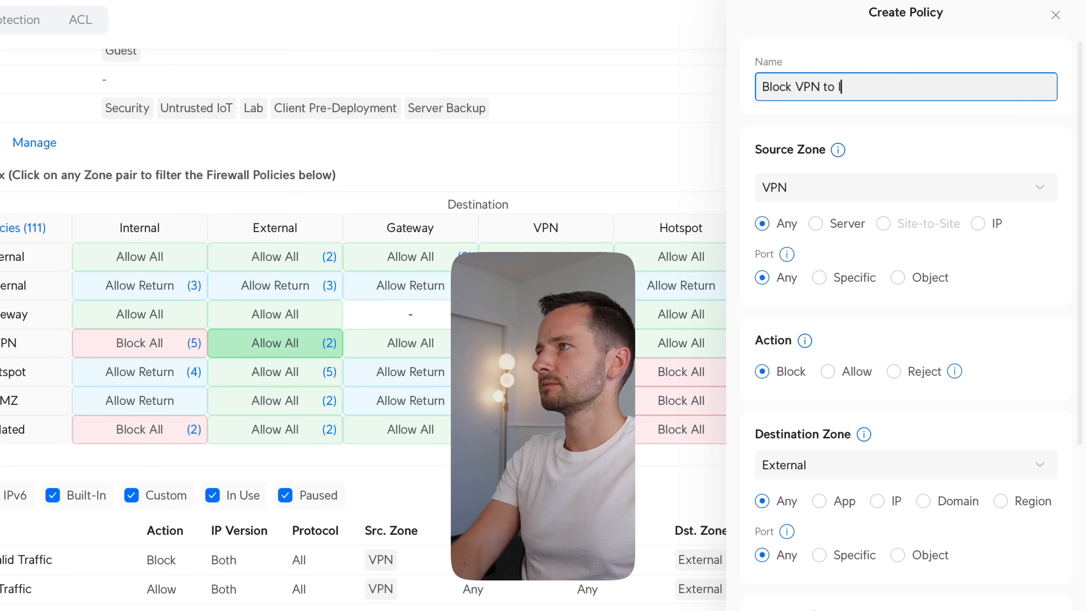
text(Internet)
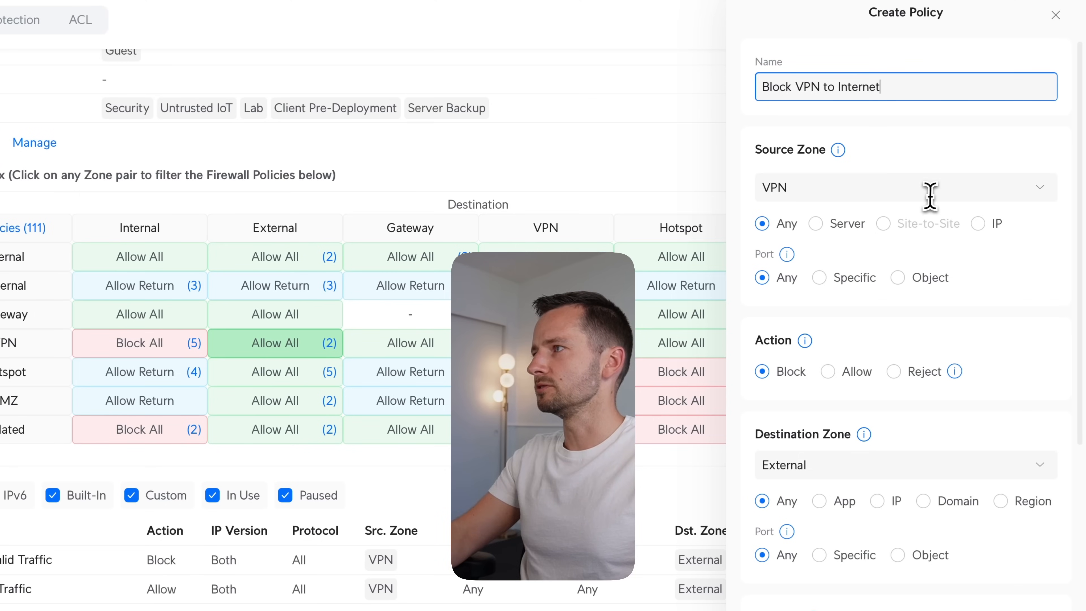
scroll(down, 3)
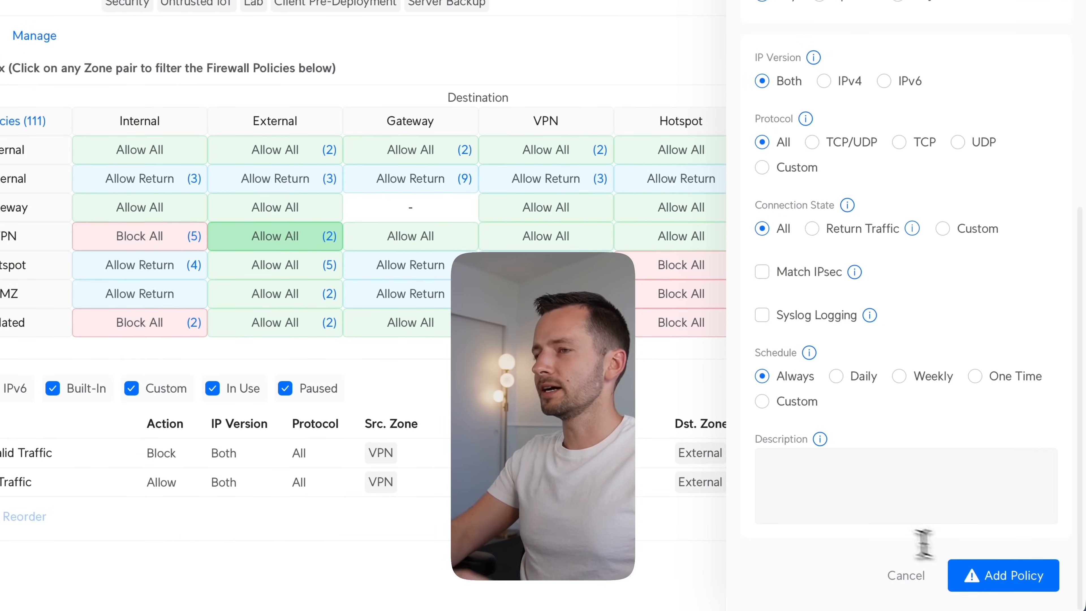
click(1003, 575)
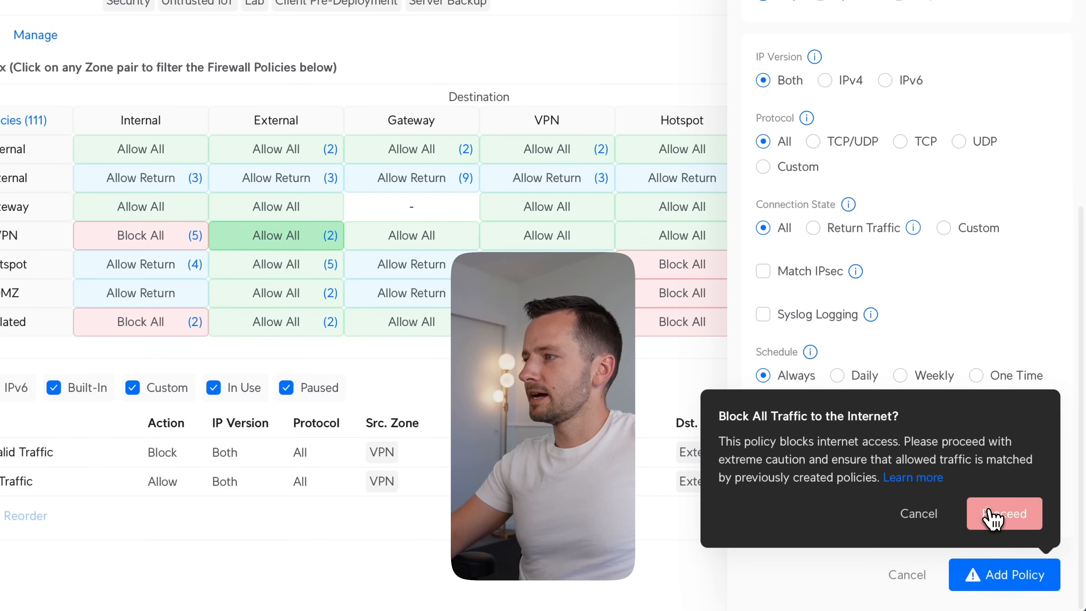
click(1003, 513)
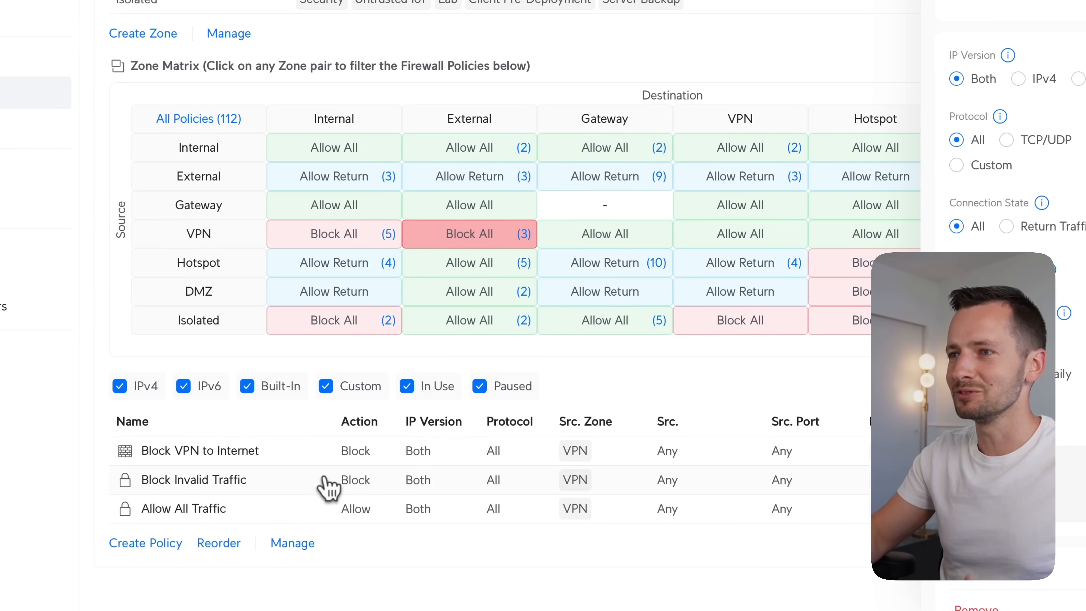
mouse_move(277, 457)
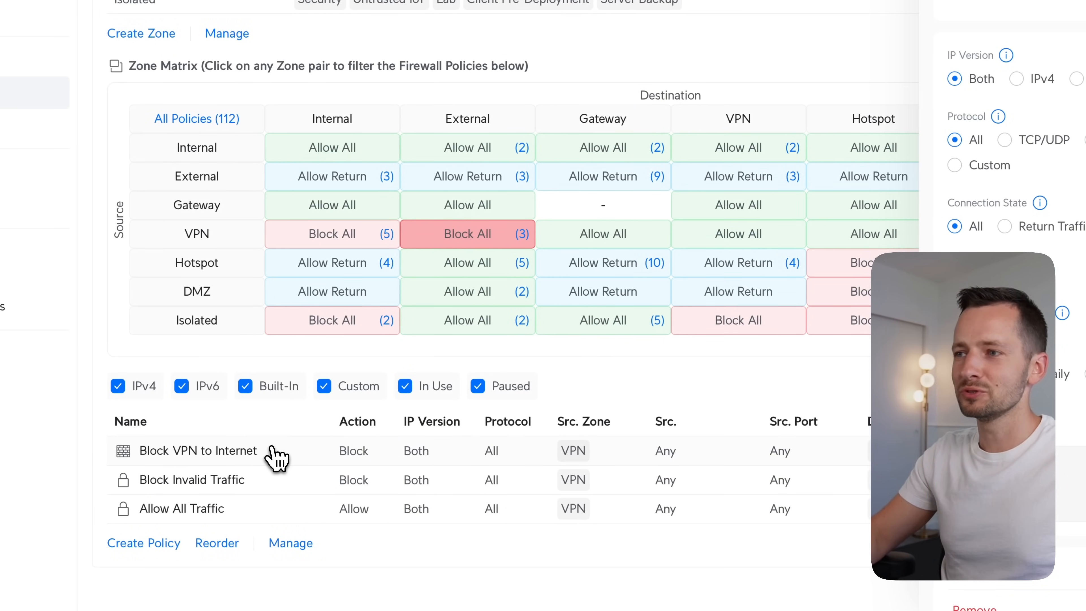
mouse_move(318, 426)
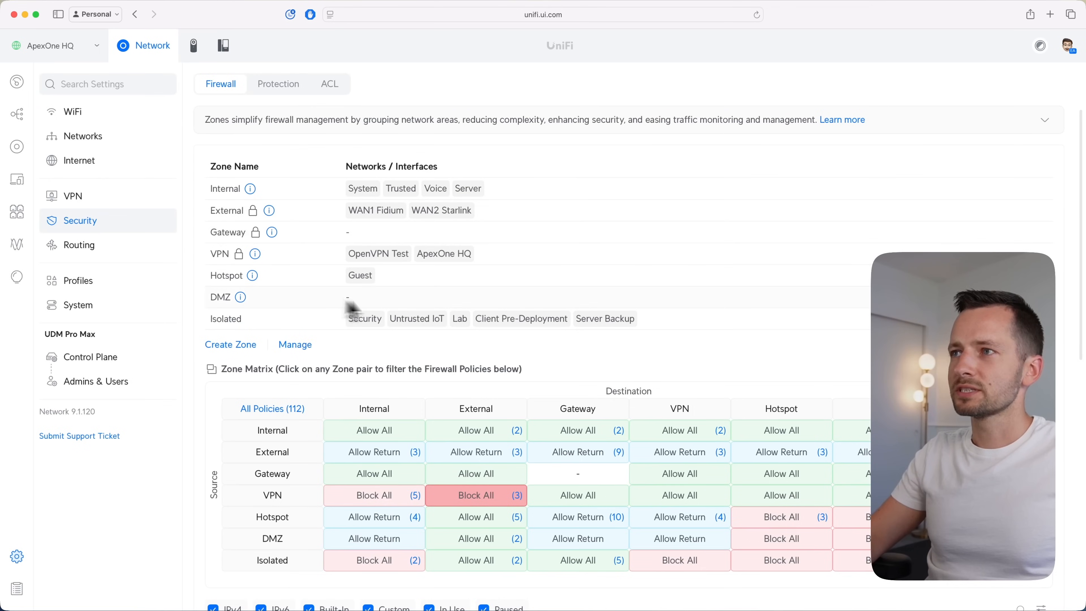
mouse_move(312, 308)
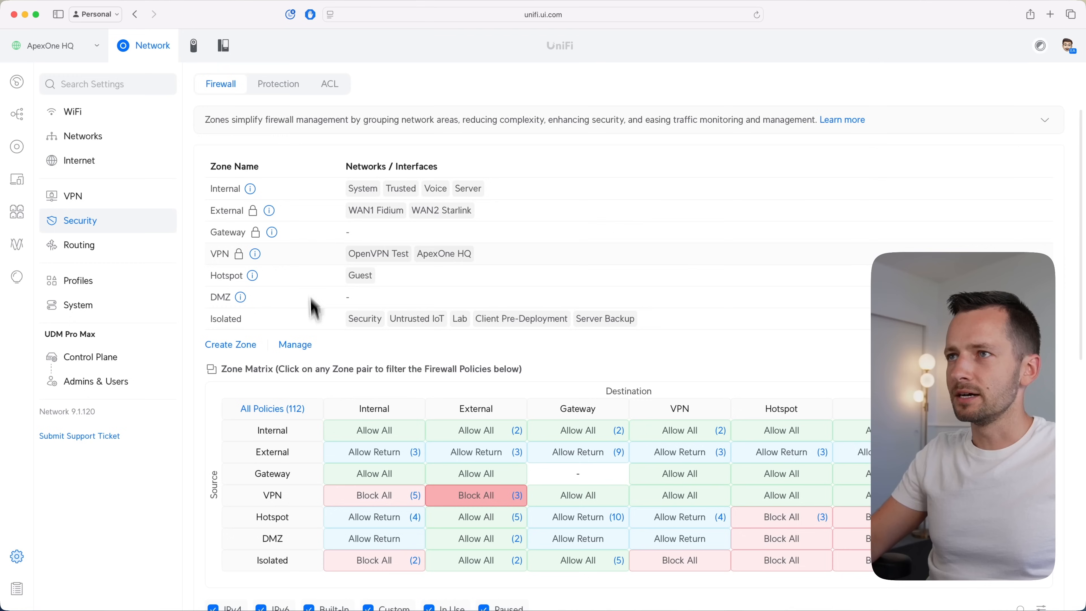
mouse_move(204, 381)
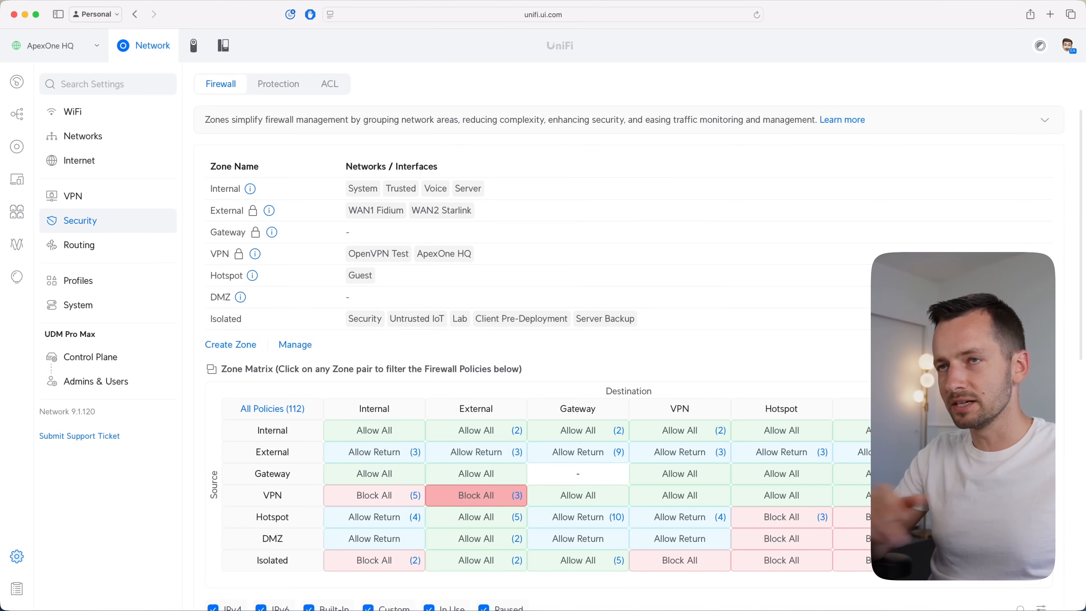
mouse_move(17, 179)
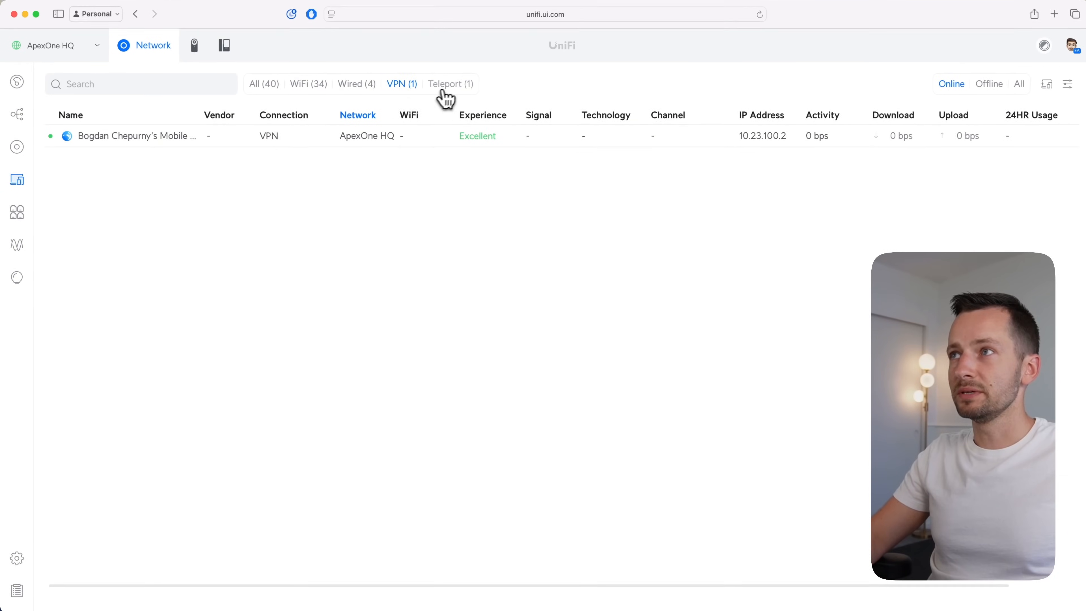
click(449, 84)
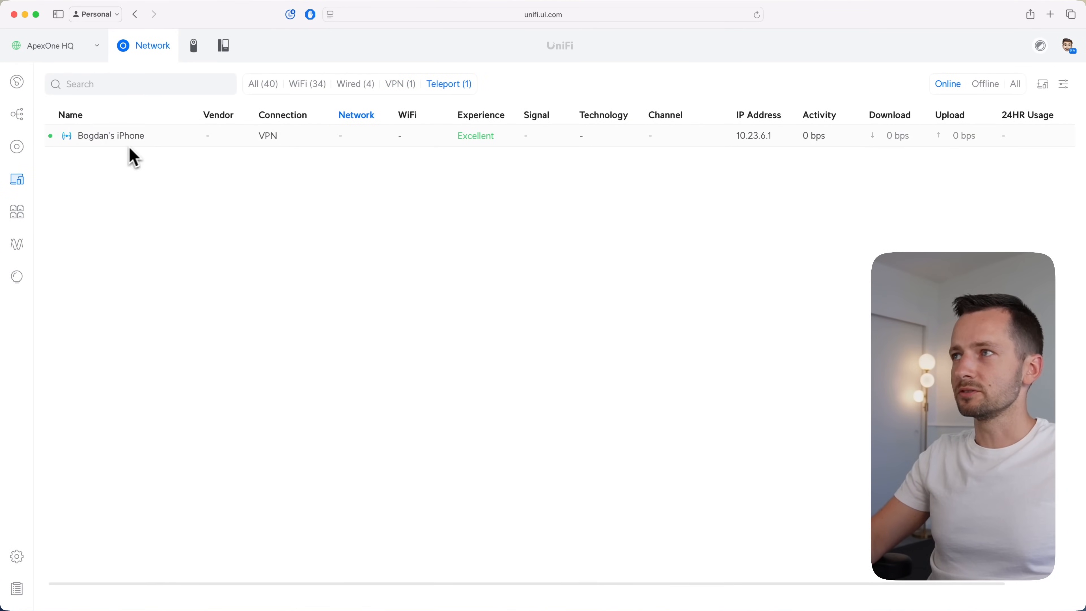
mouse_move(774, 151)
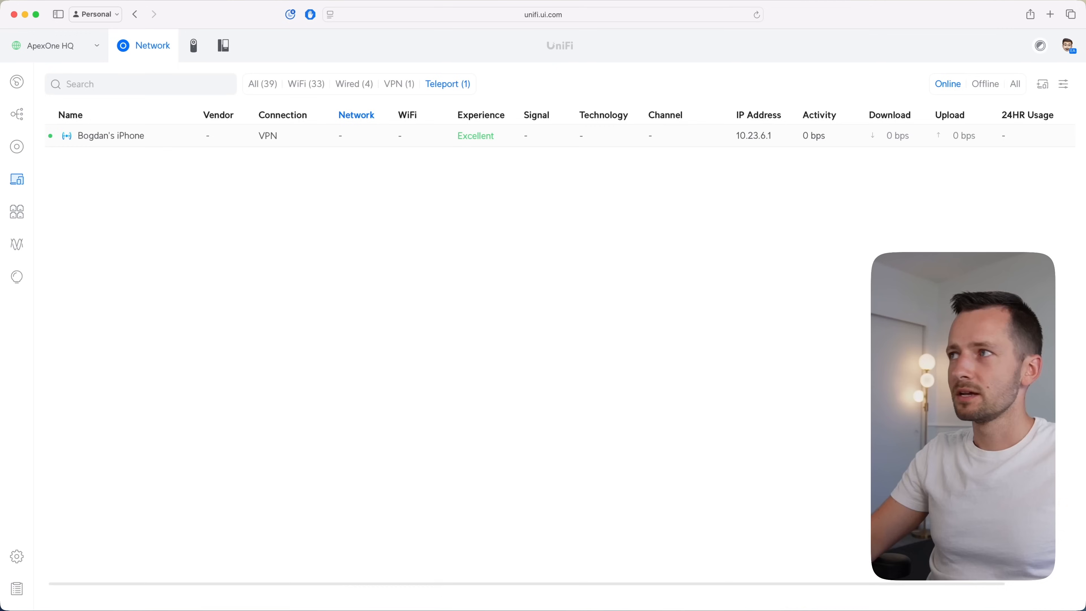
mouse_move(17, 211)
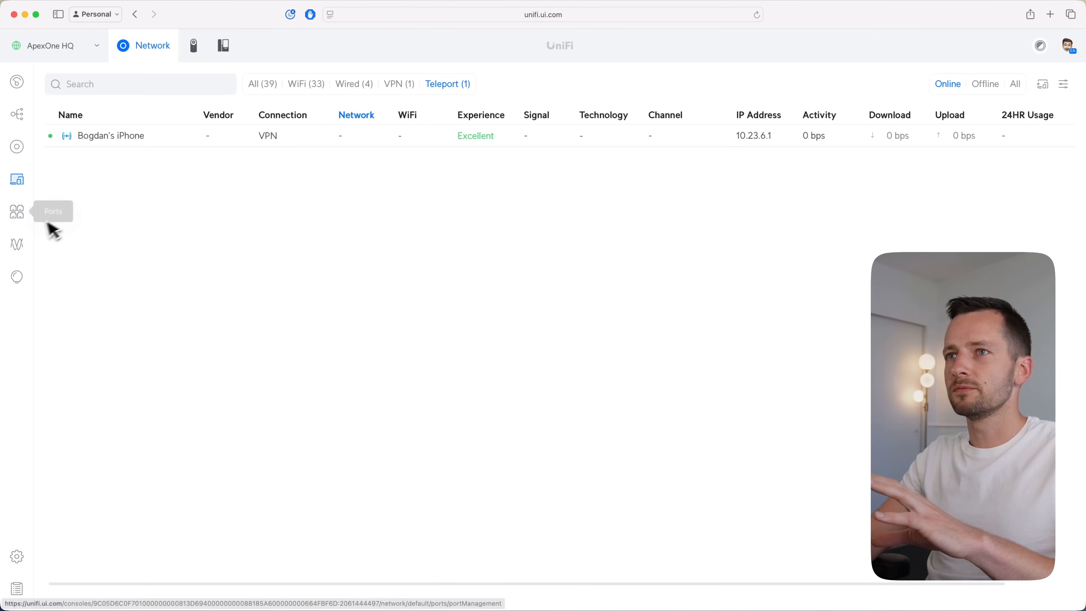
mouse_move(756, 148)
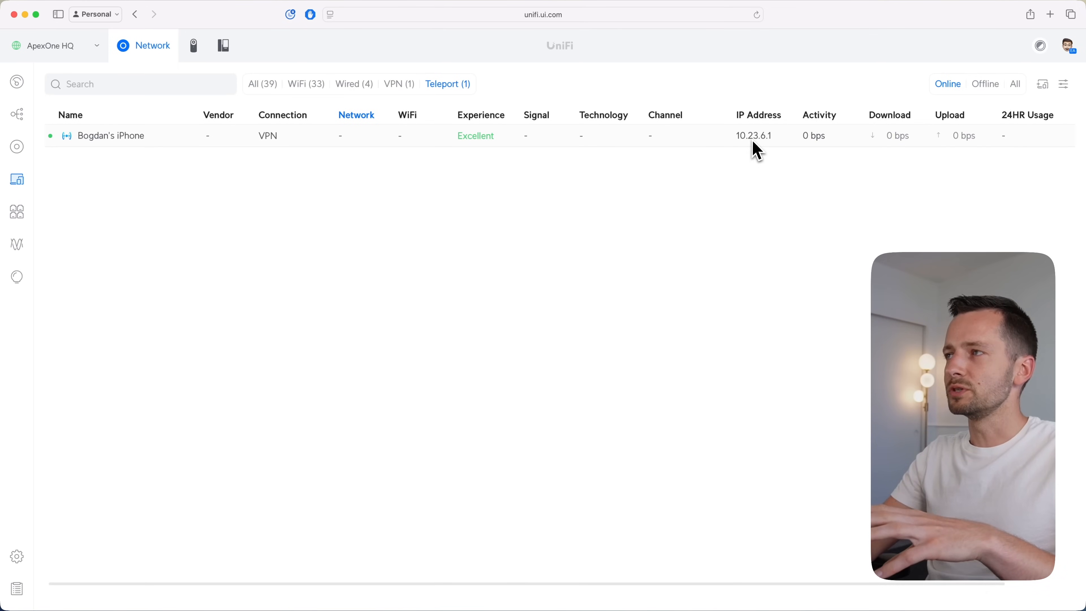